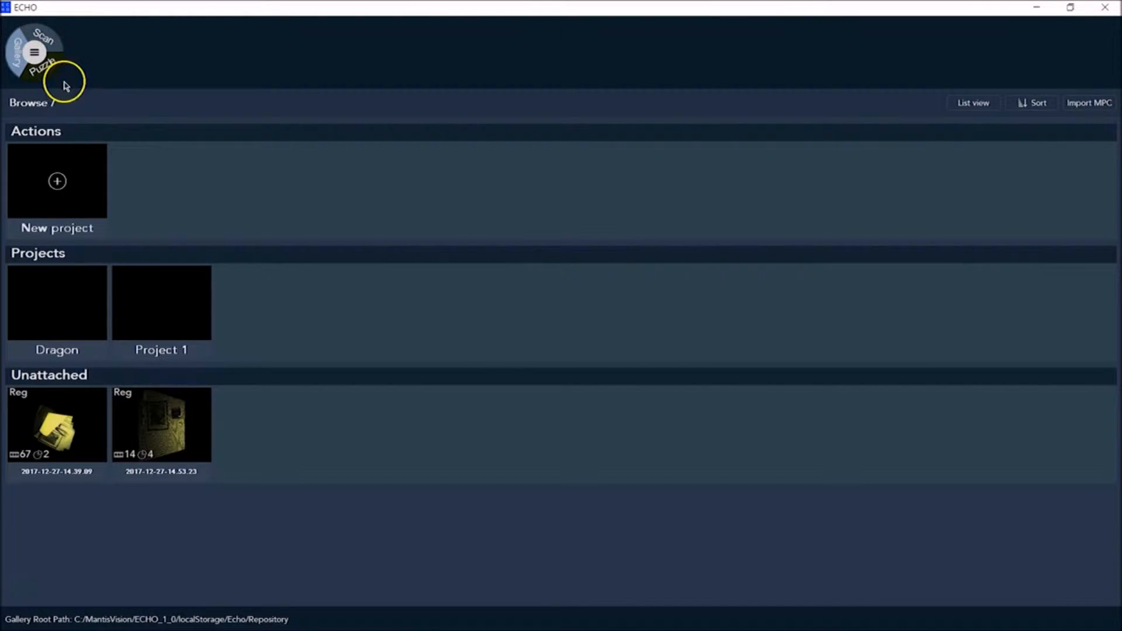
mouse_move(71, 65)
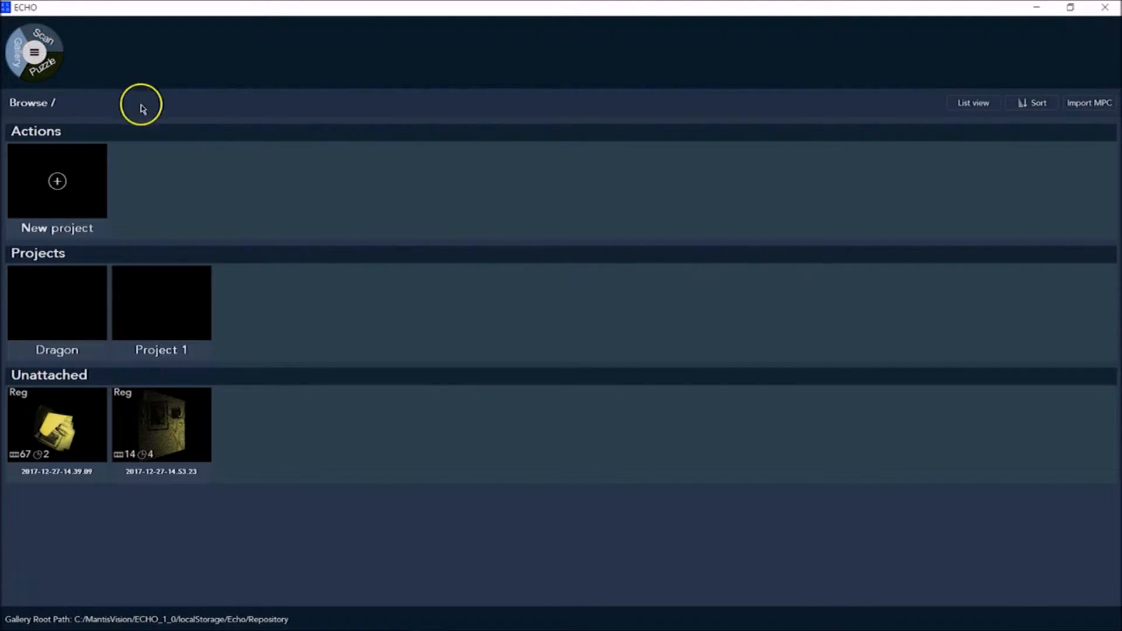
mouse_move(539, 280)
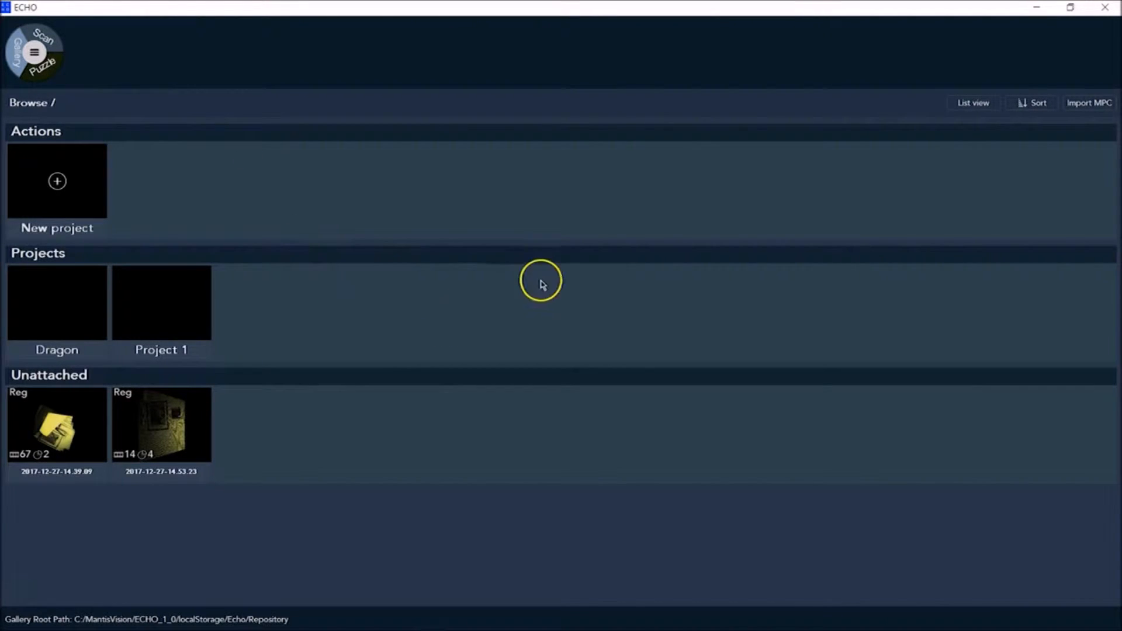
mouse_move(908, 177)
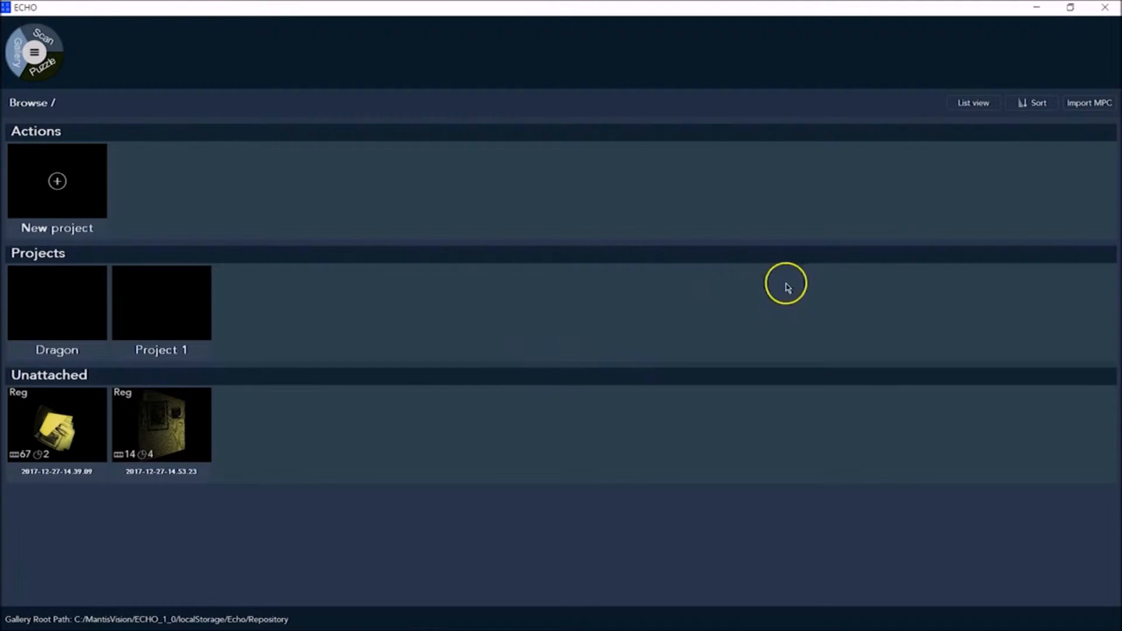
- Change the gallery sort to Name in ascending order and save it
left_click(1036, 103)
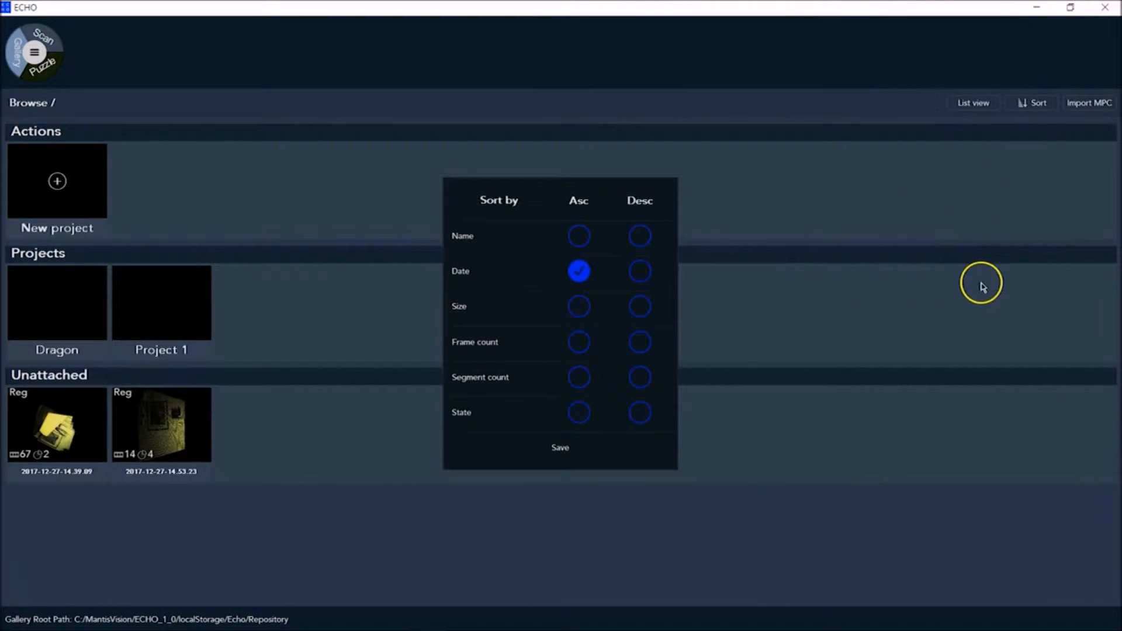
mouse_move(981, 287)
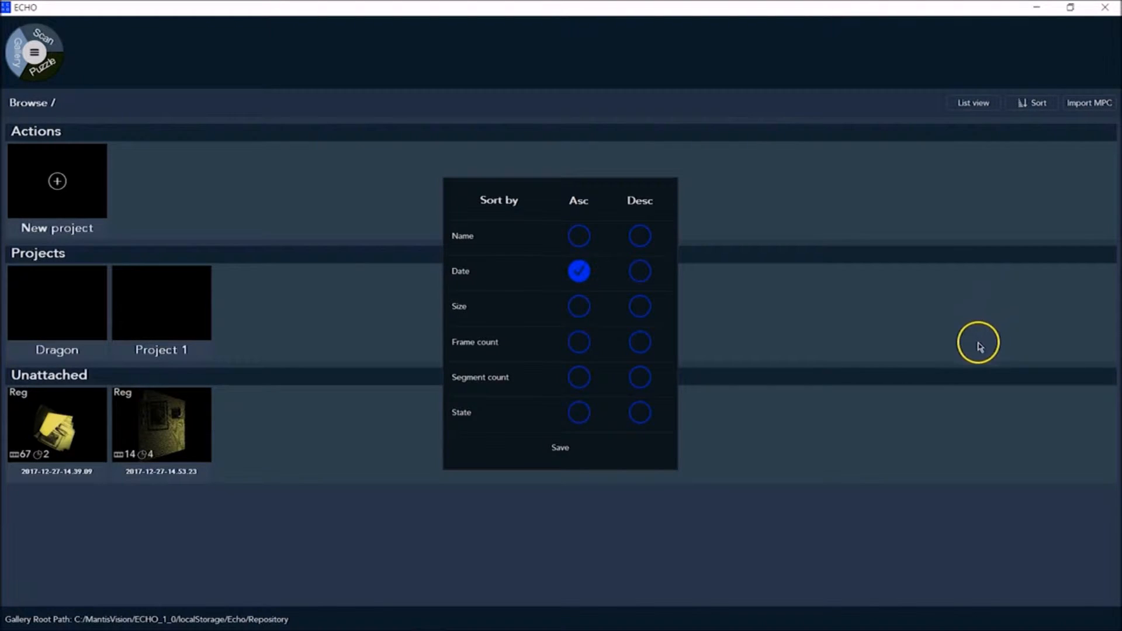
left_click(578, 306)
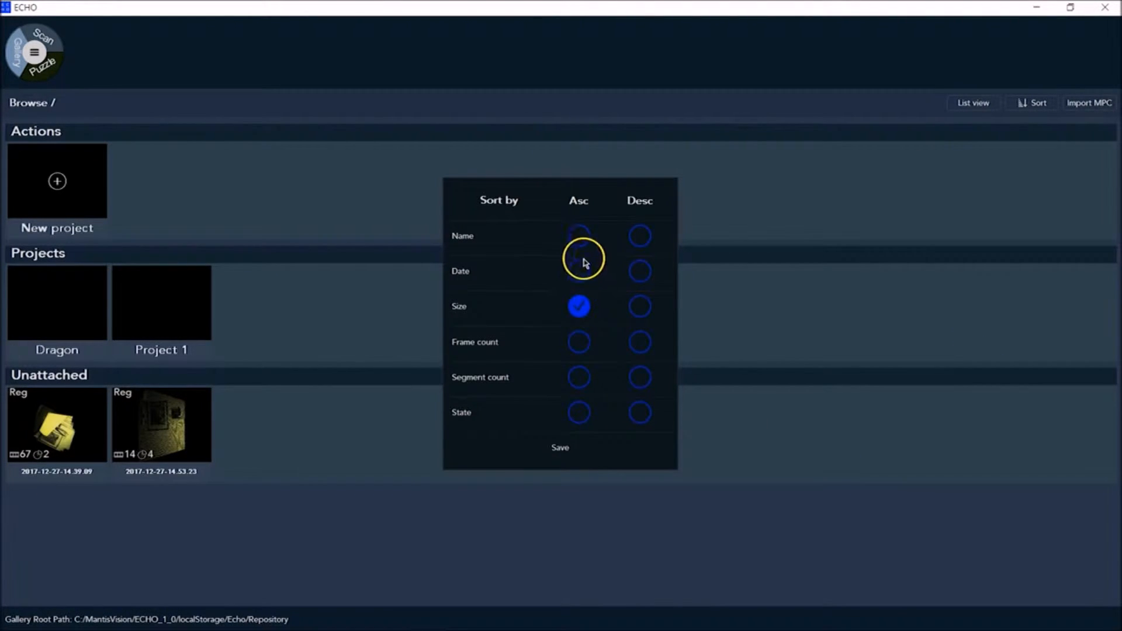
left_click(578, 235)
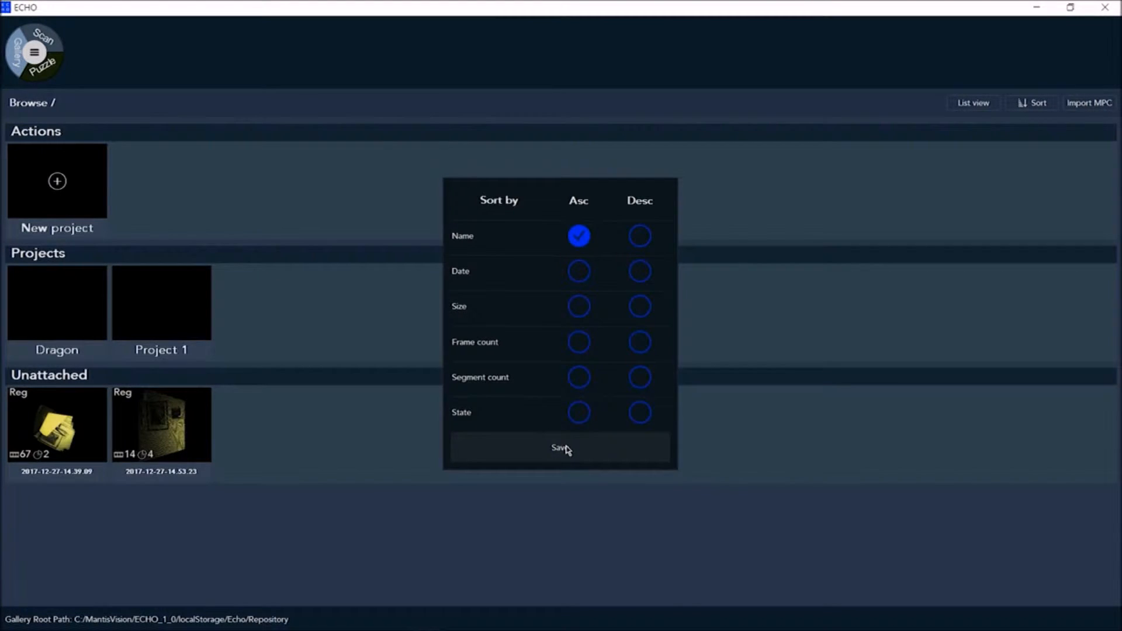
left_click(558, 447)
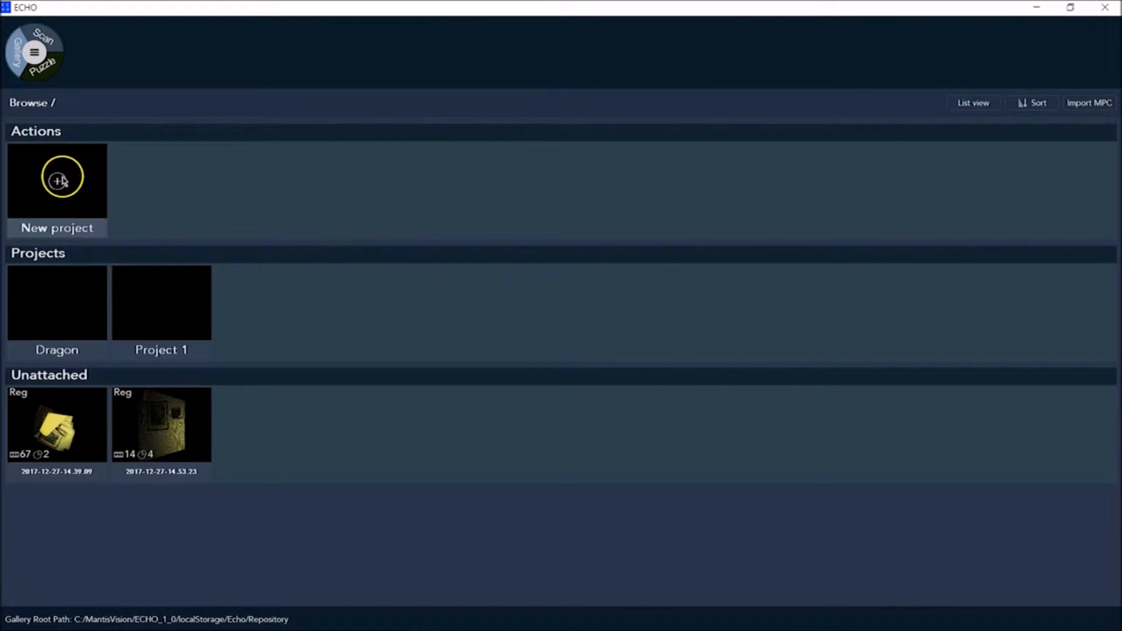
- Create a project with the default name 'Project 2' and switch to Scan mode
left_click(57, 180)
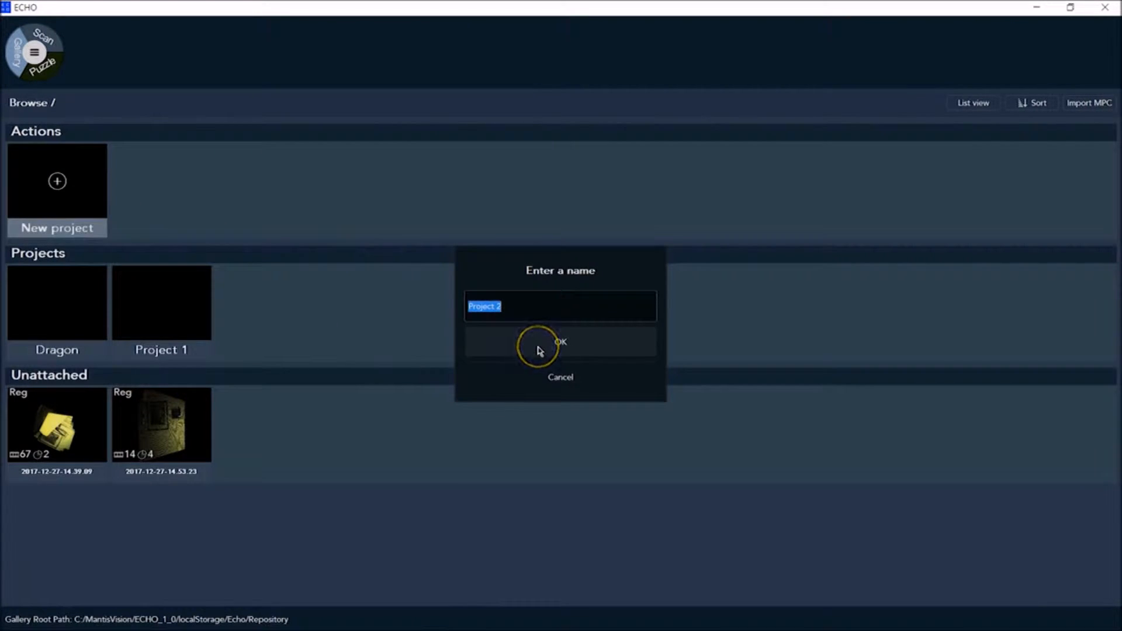
left_click(561, 342)
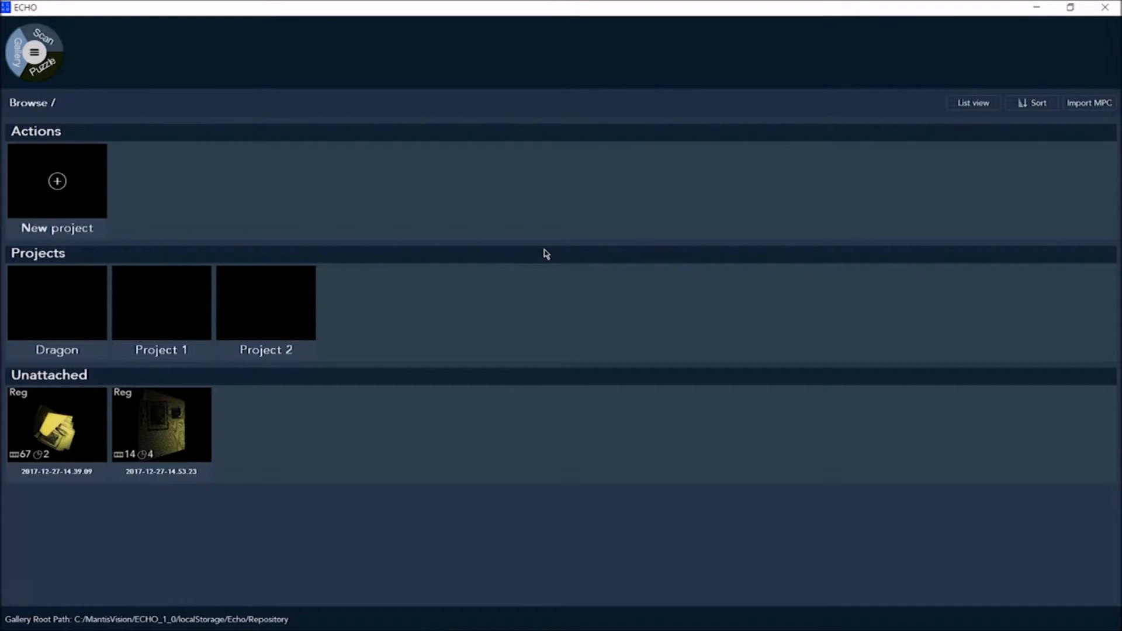
left_click(557, 314)
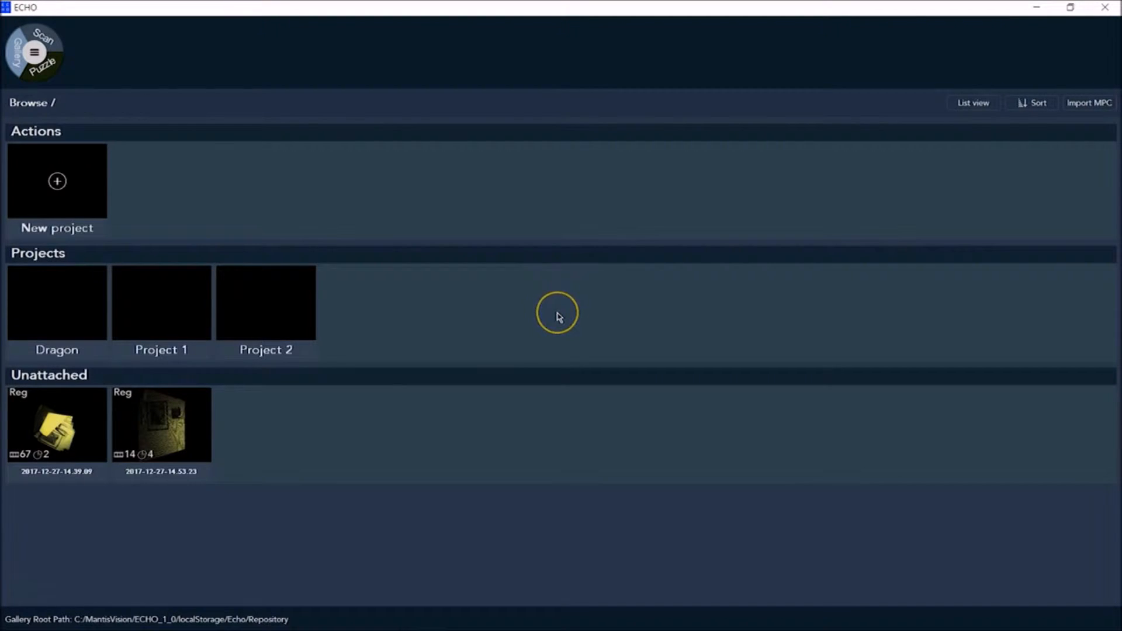
mouse_move(558, 317)
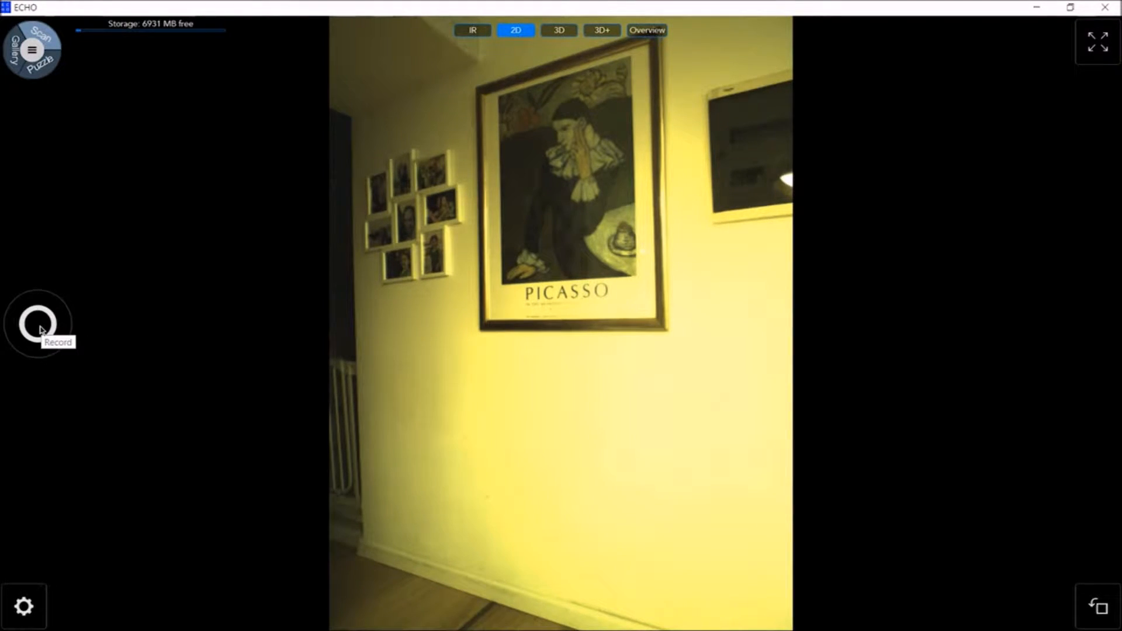
- Open the main menu over the live camera feed, dismiss it, and reopen it
left_click(38, 322)
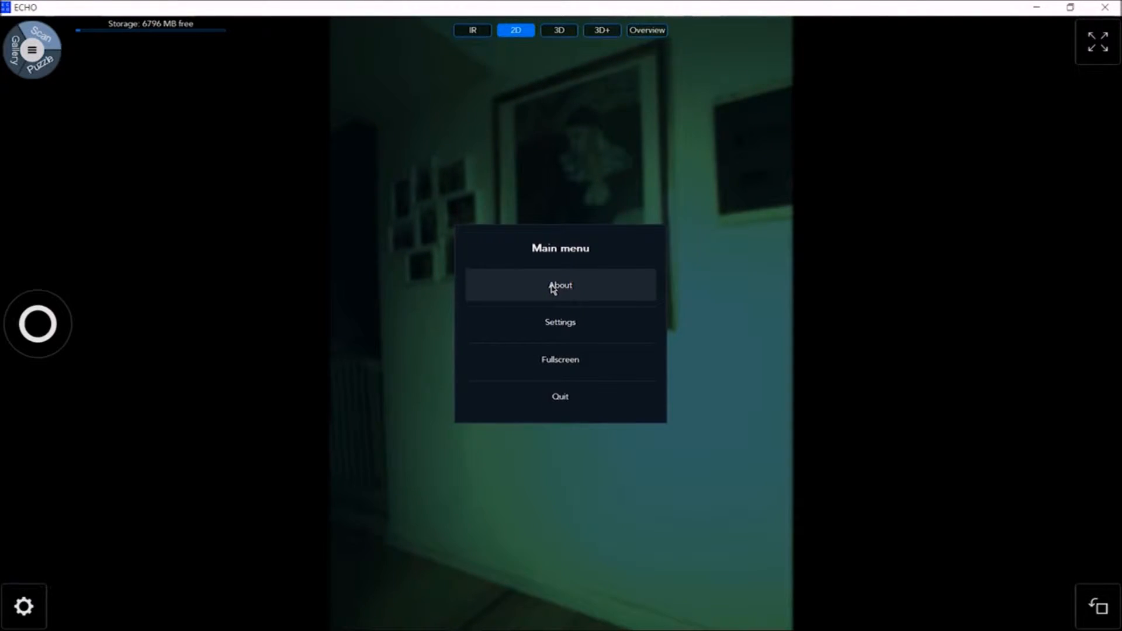
left_click(560, 286)
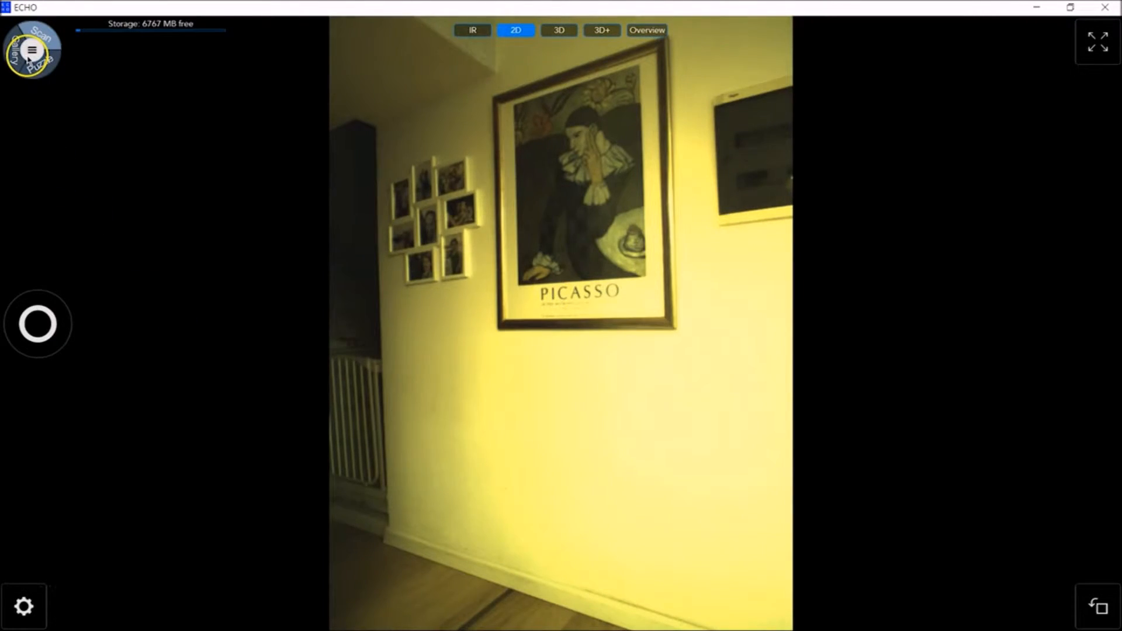
left_click(31, 50)
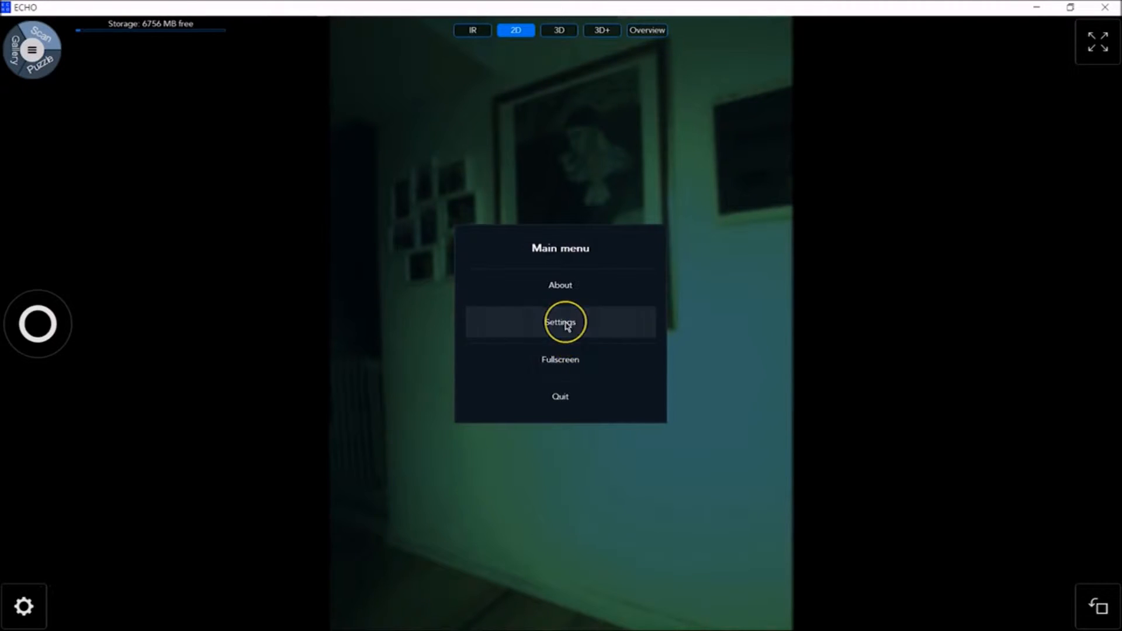
- Review the settings and Gallery path, then save the settings unchanged
left_click(560, 322)
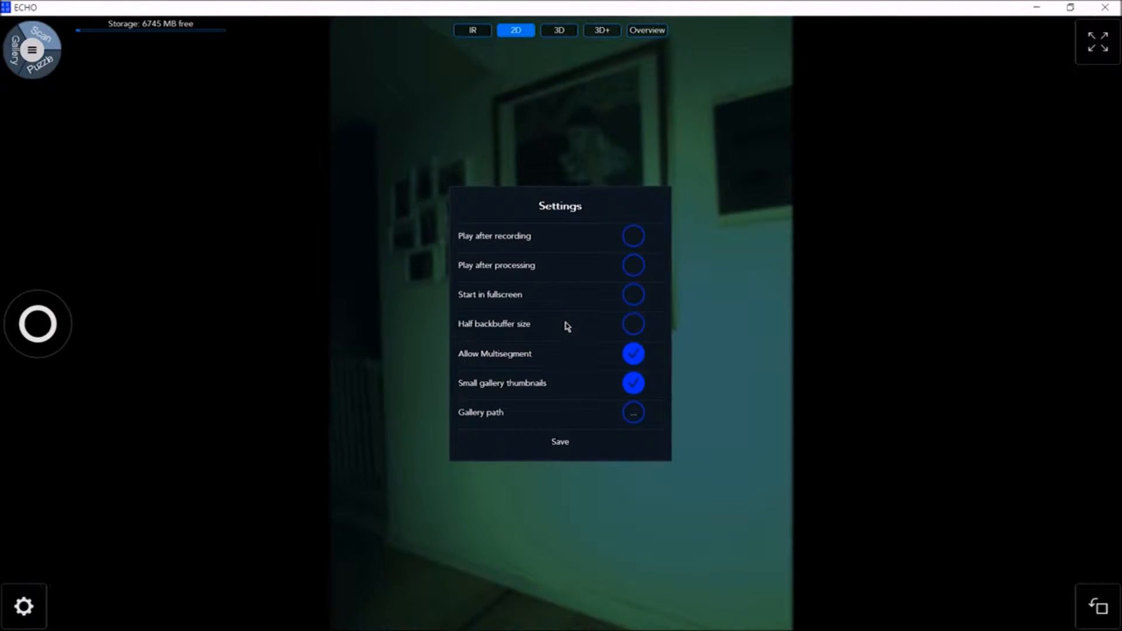
mouse_move(279, 316)
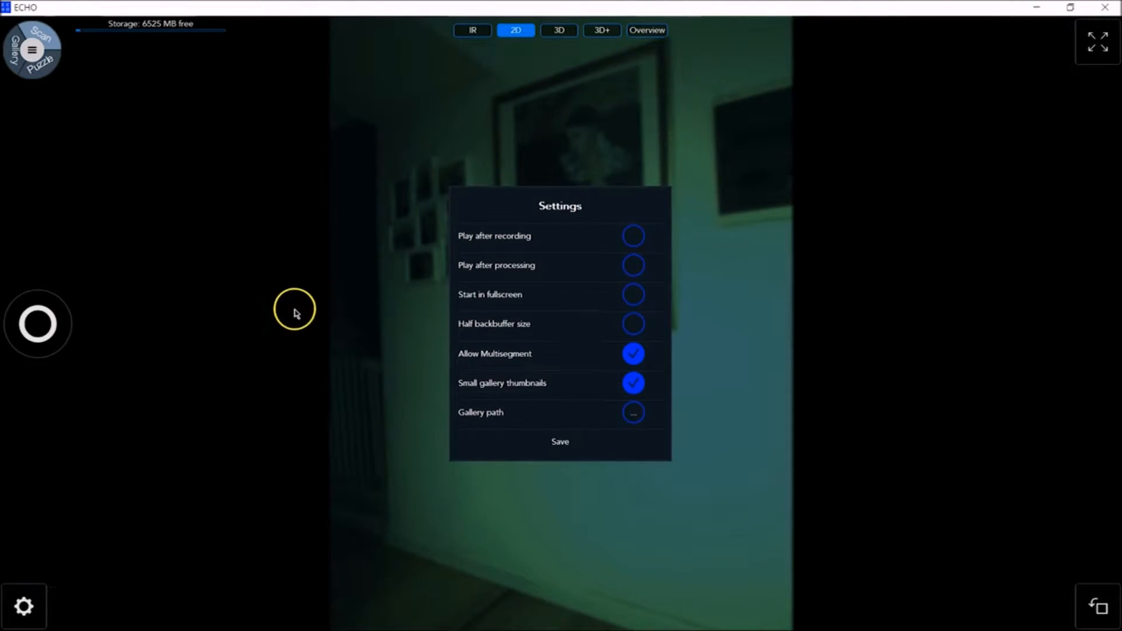
mouse_move(462, 422)
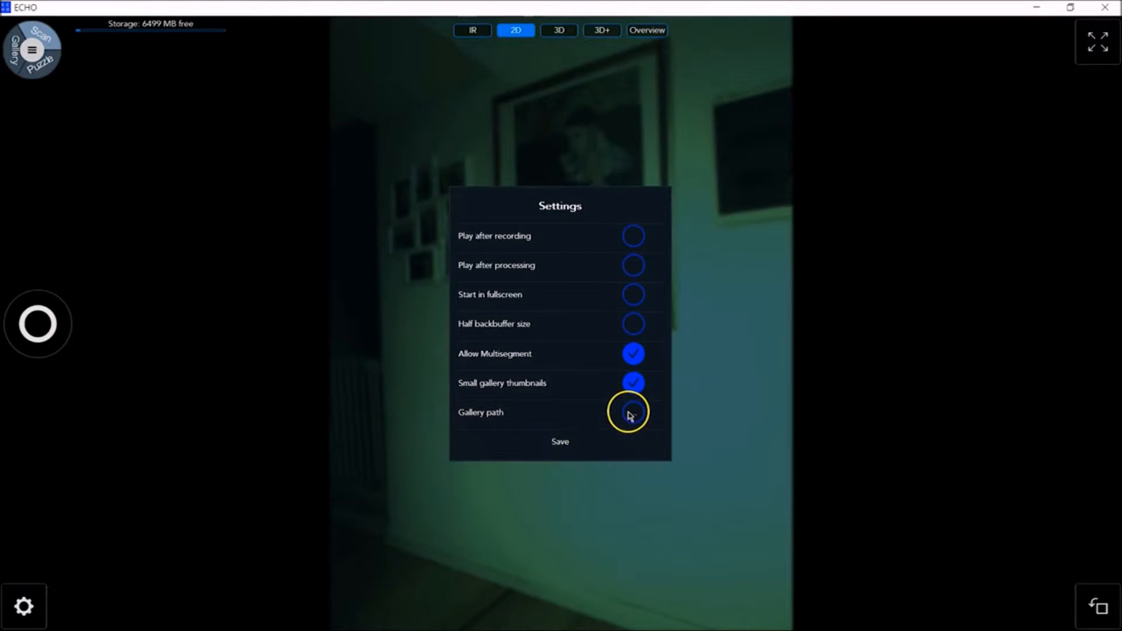
left_click(632, 413)
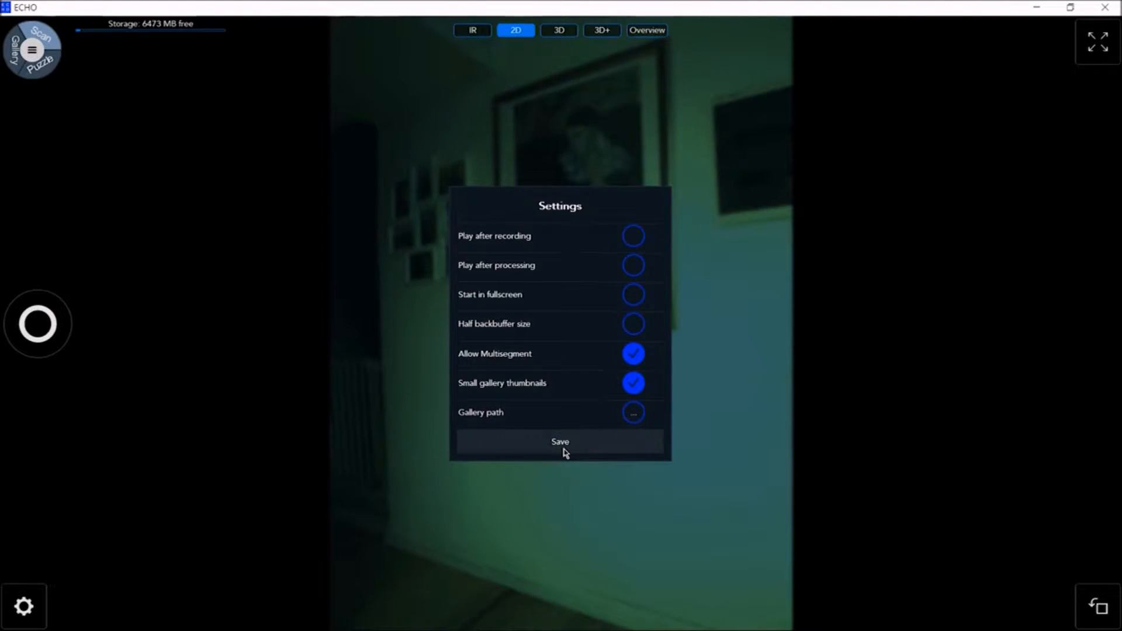
left_click(560, 440)
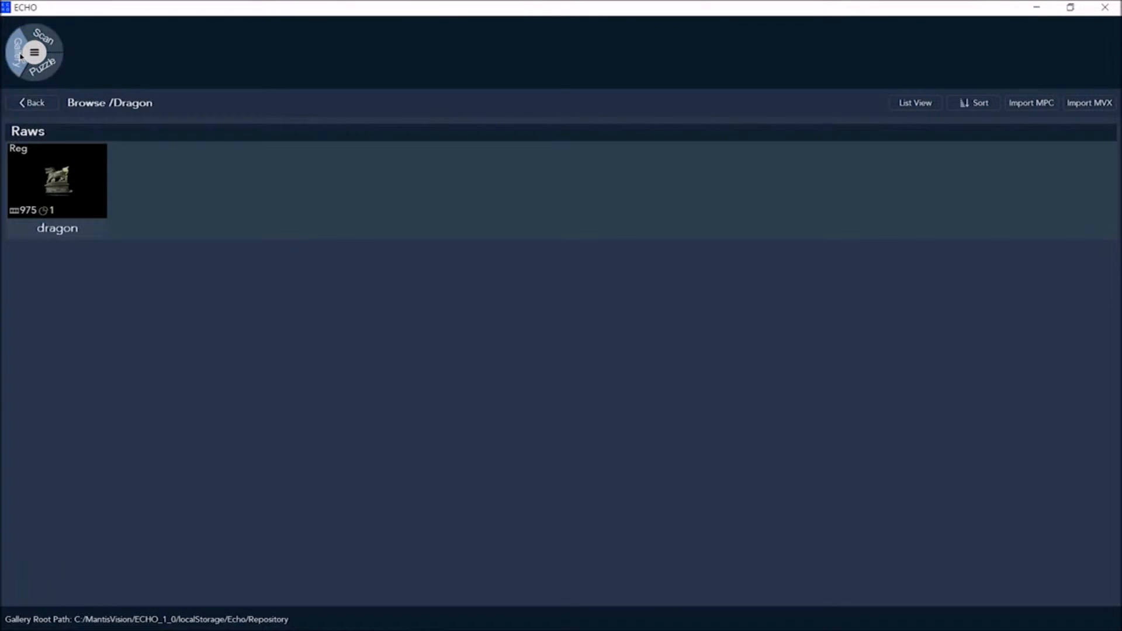
- Select the dragon raw scan and open it in the 3D editor
left_click(57, 184)
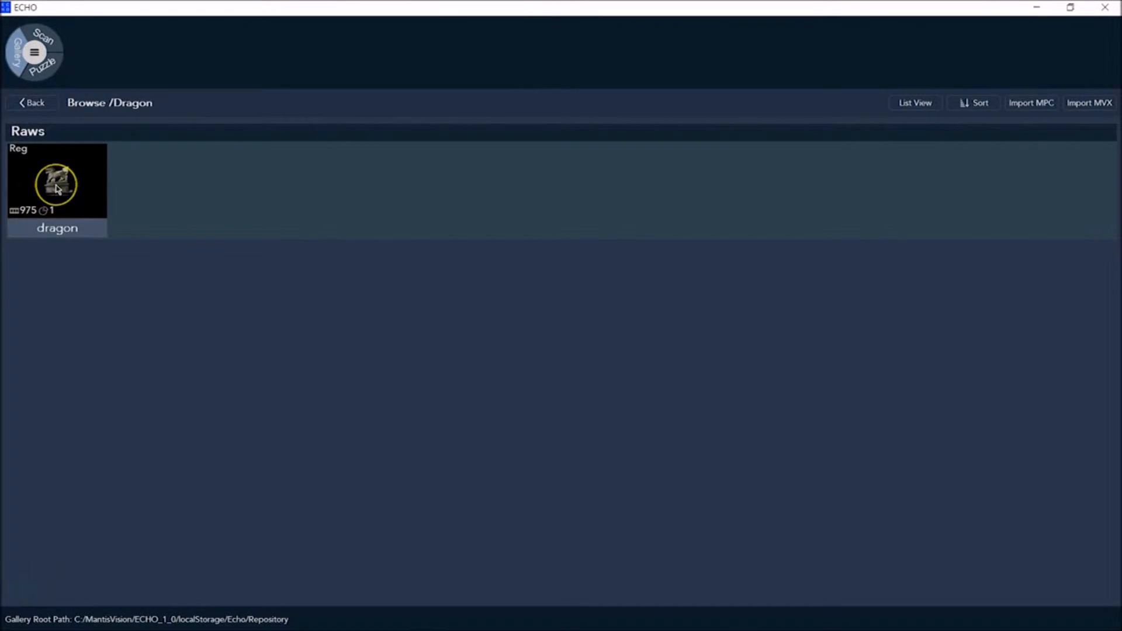
double_click(56, 184)
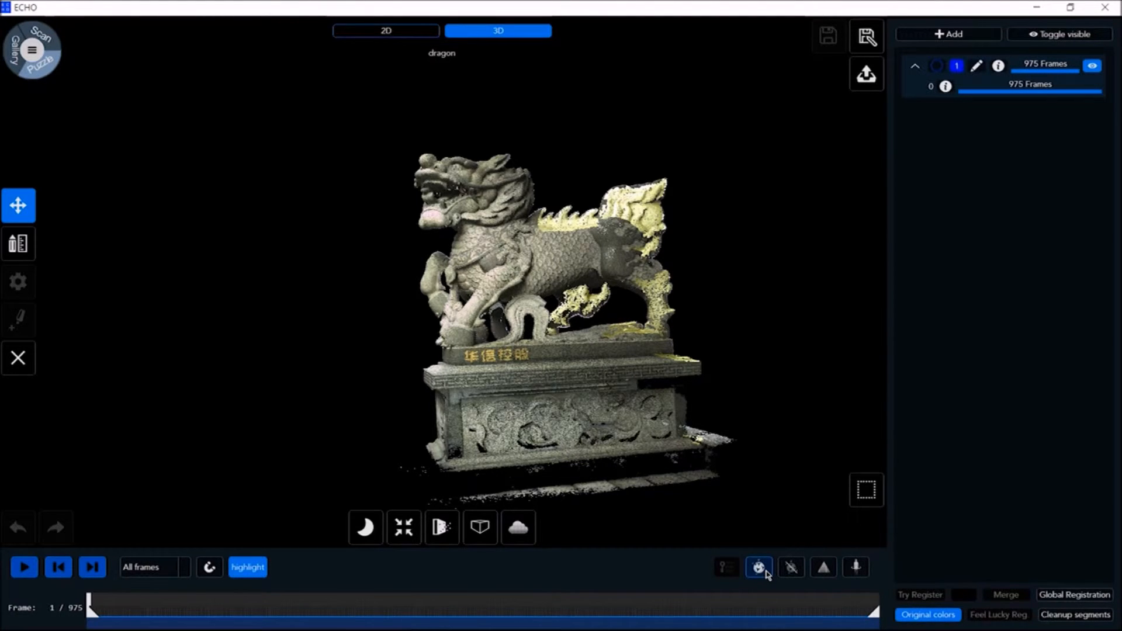
- Run the processing tool on the whole dragon scan until processing completes
left_click(758, 567)
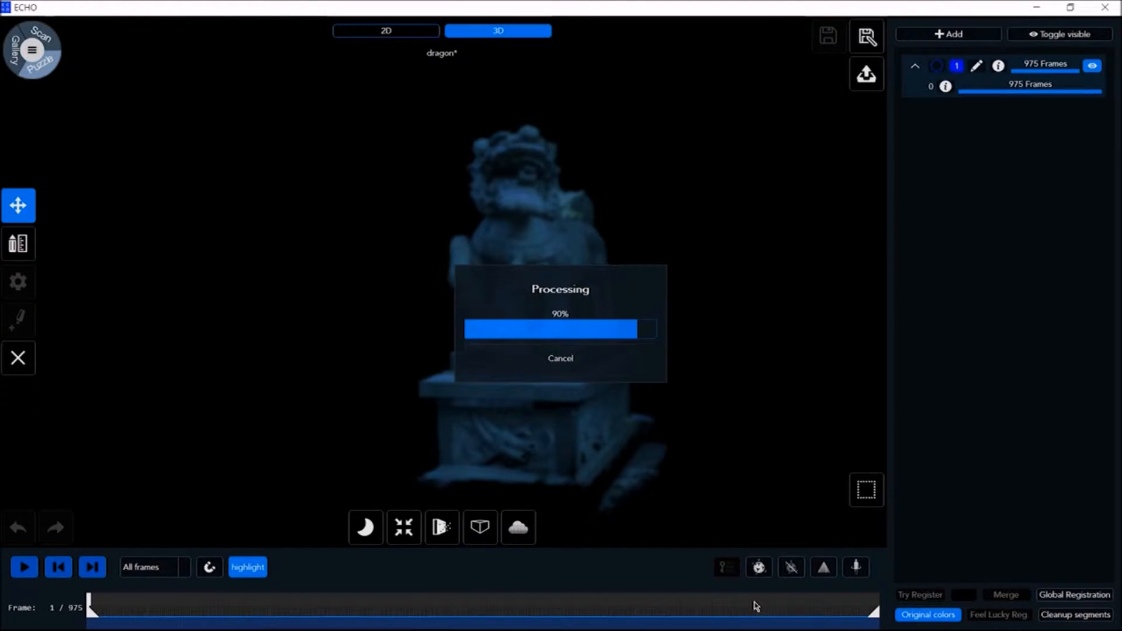
left_click(517, 528)
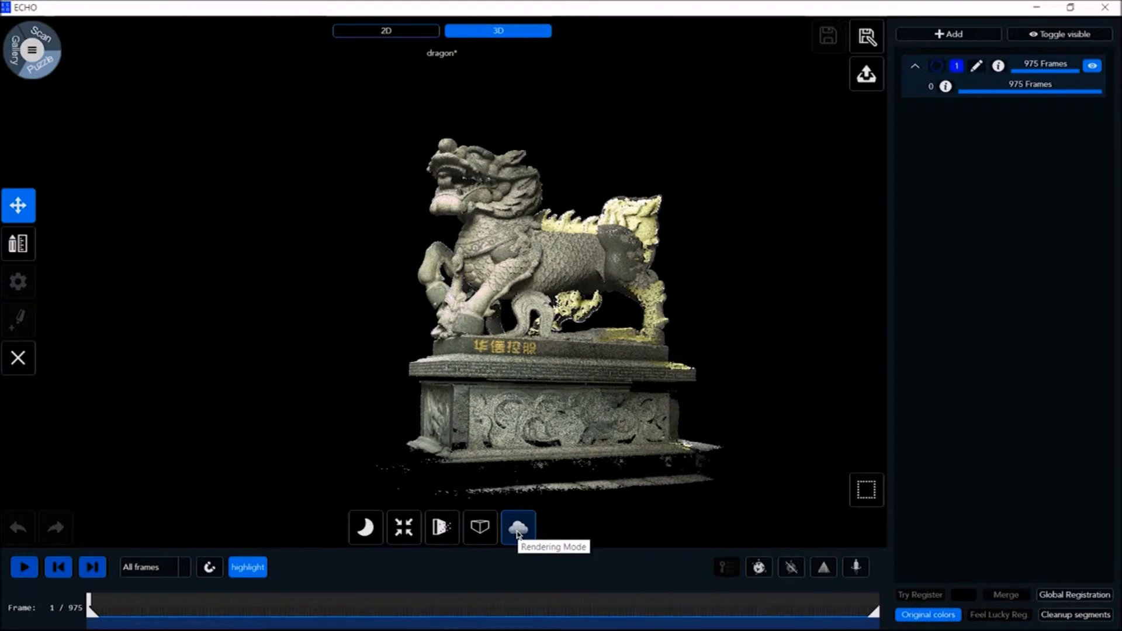
- Drag the light slider in Rendering Mode's color/light/size controls to change the dragon's lighting
left_click(518, 527)
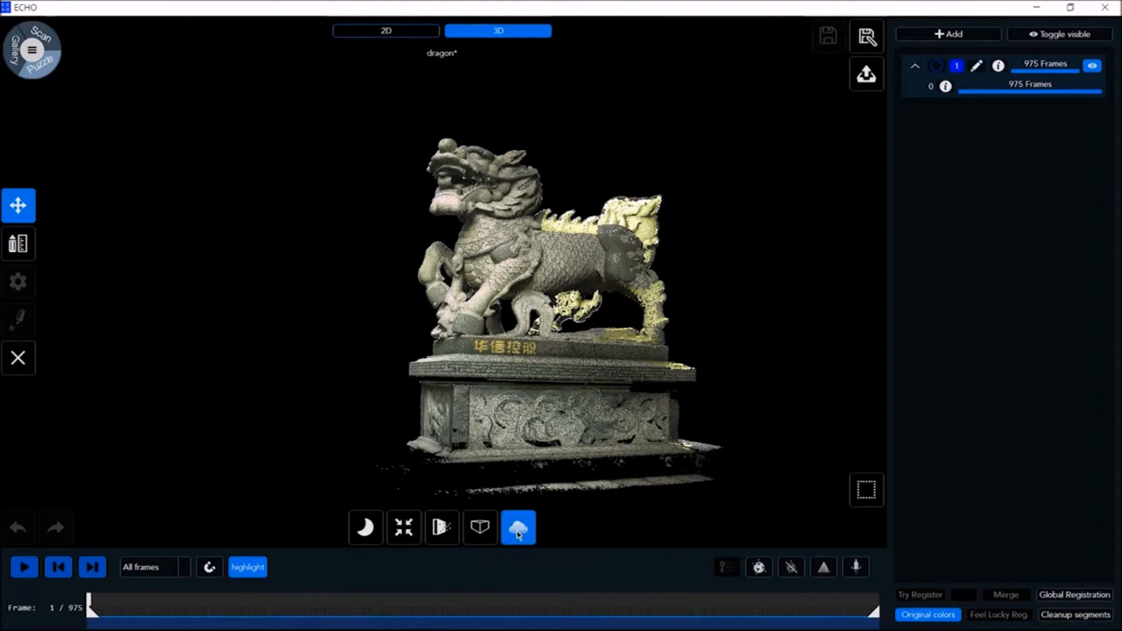
left_click(517, 527)
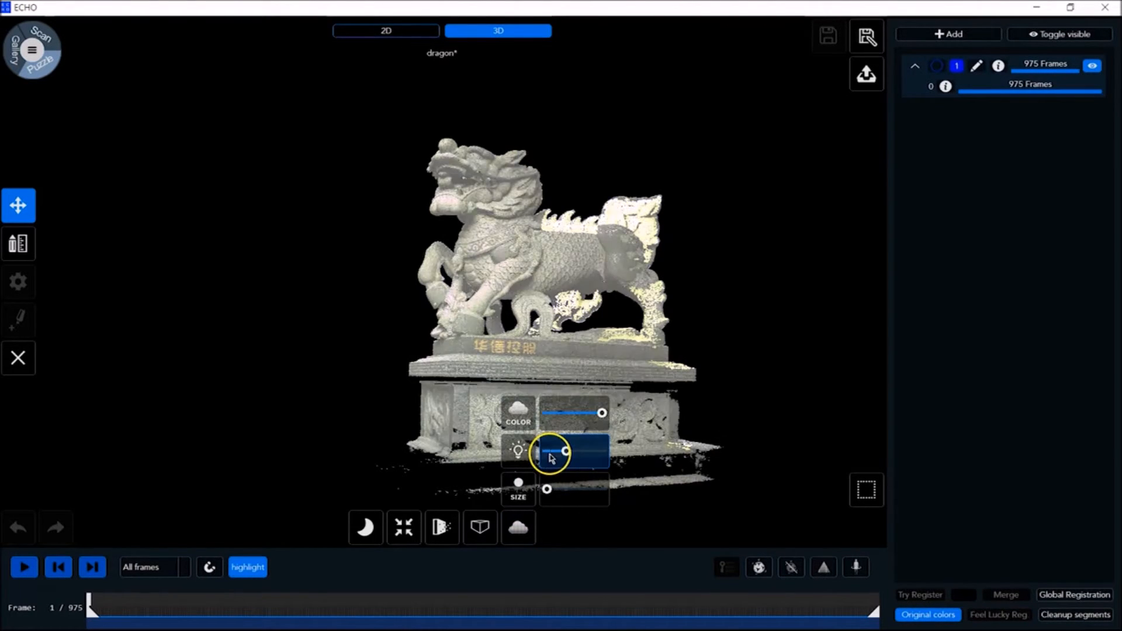
left_click_drag(565, 452, 554, 452)
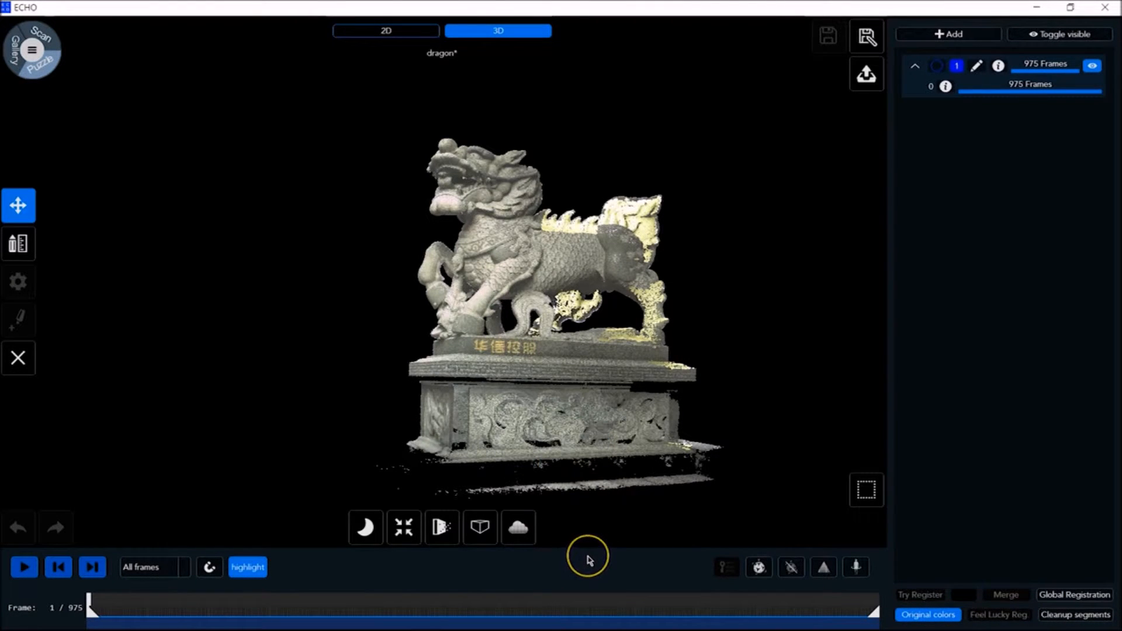
left_click(480, 528)
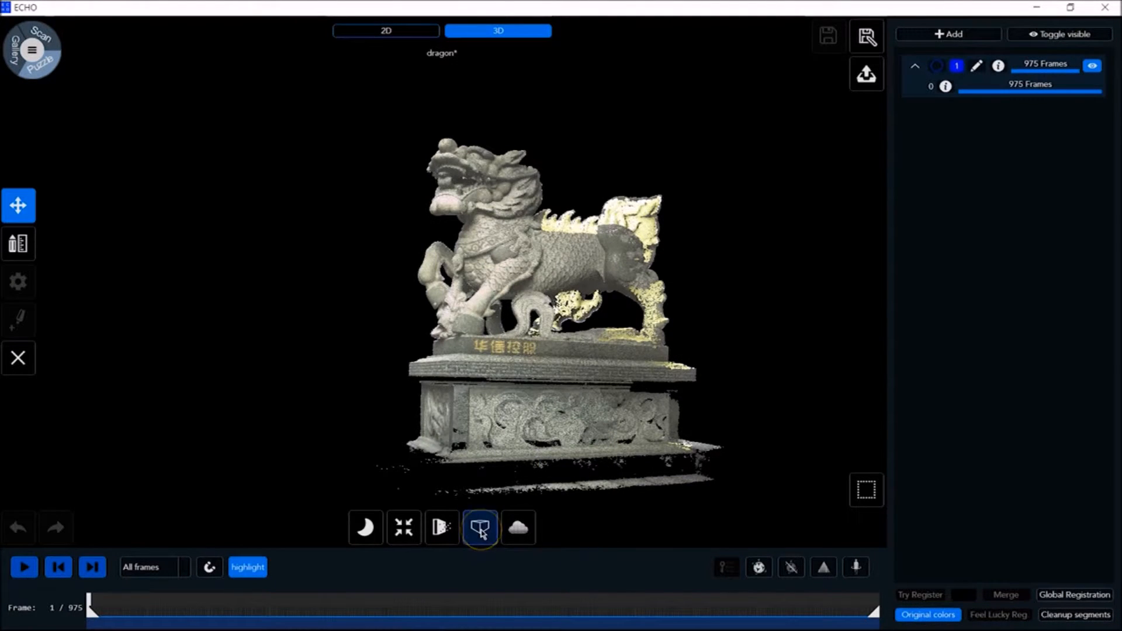
mouse_move(481, 528)
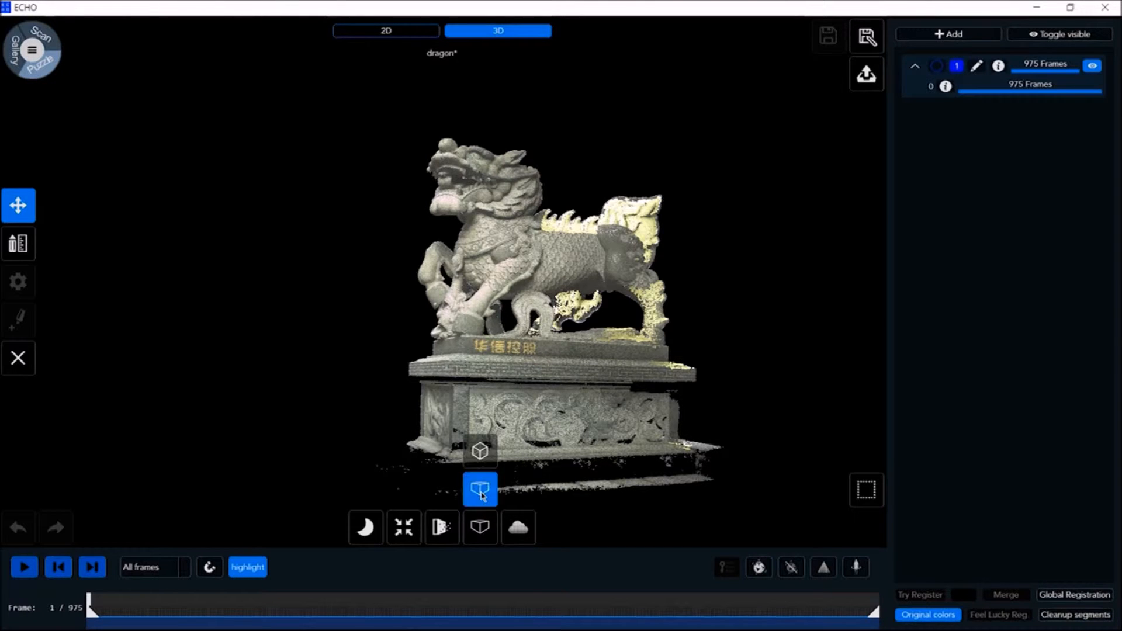
- Switch the dragon view's camera projection to the other projection mode
left_click(480, 490)
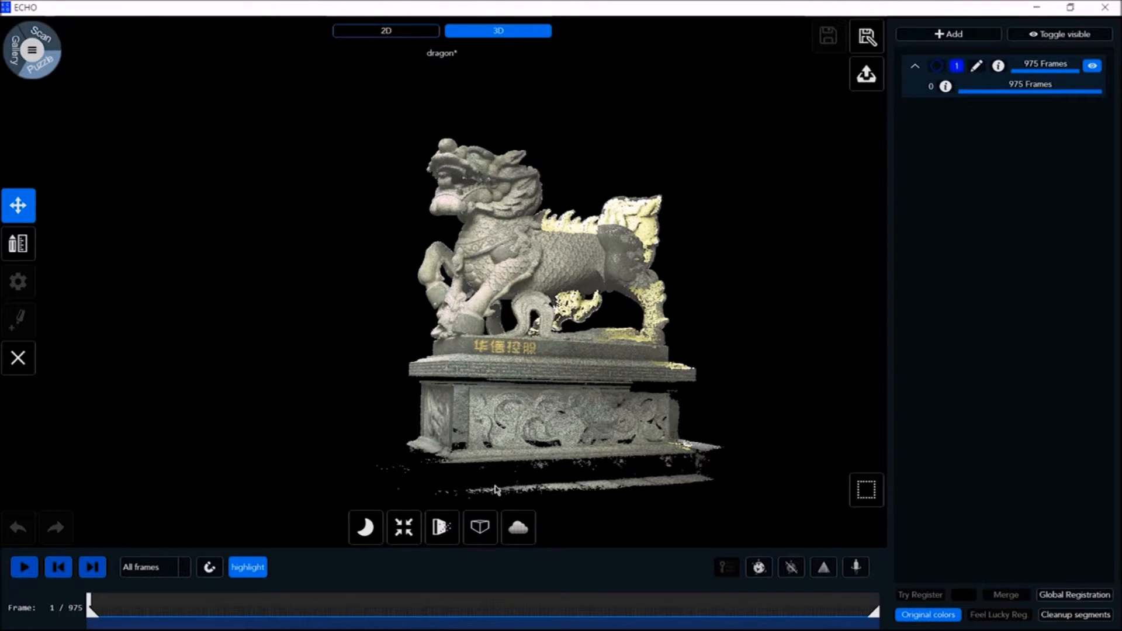
left_click(479, 527)
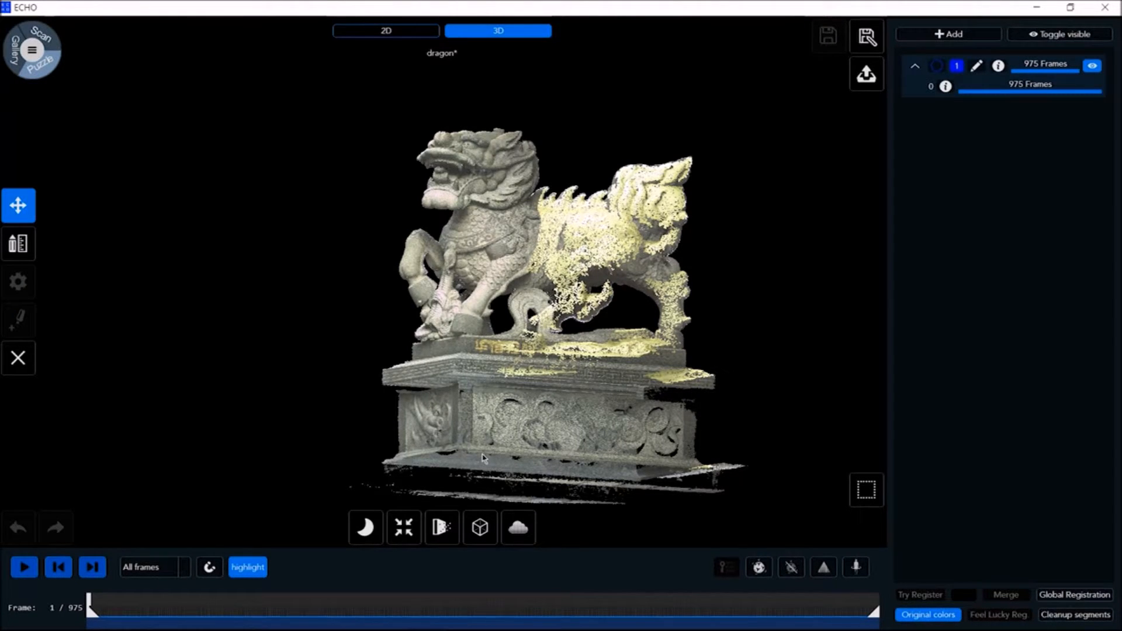
- Choose Center of rotation from the pivot popup and fit the dragon statue to view
left_click(441, 527)
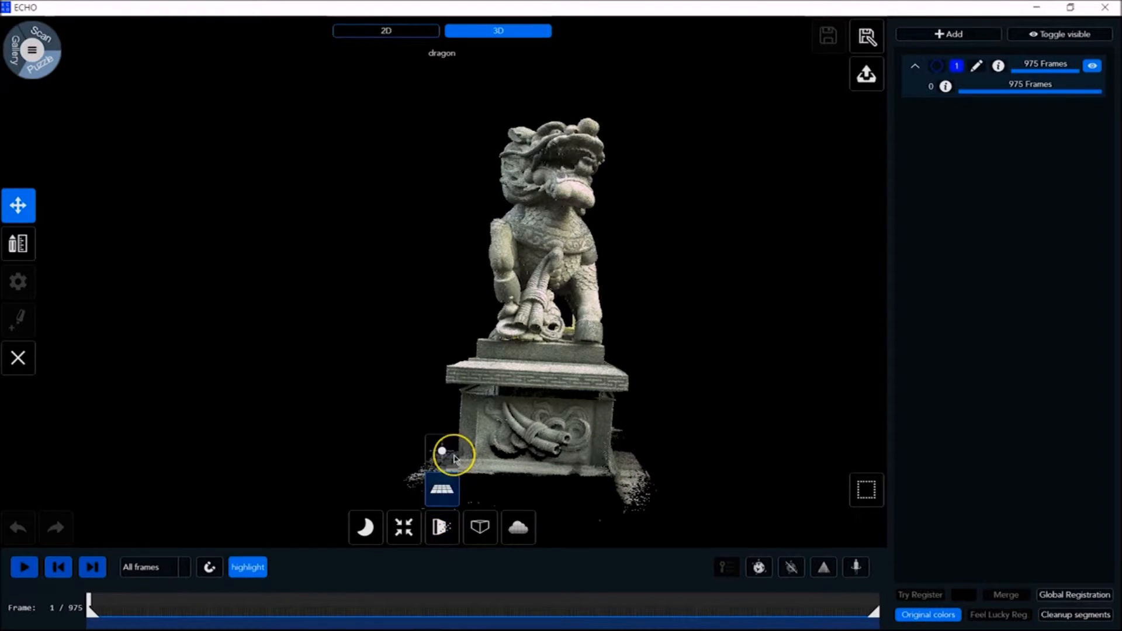
mouse_move(441, 449)
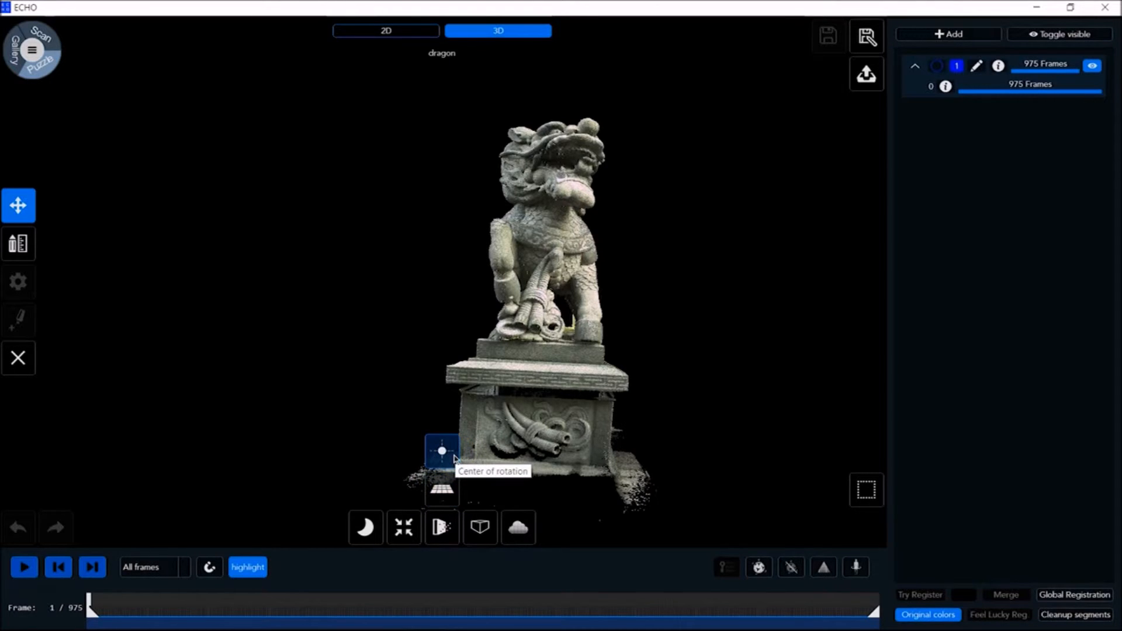
left_click(404, 527)
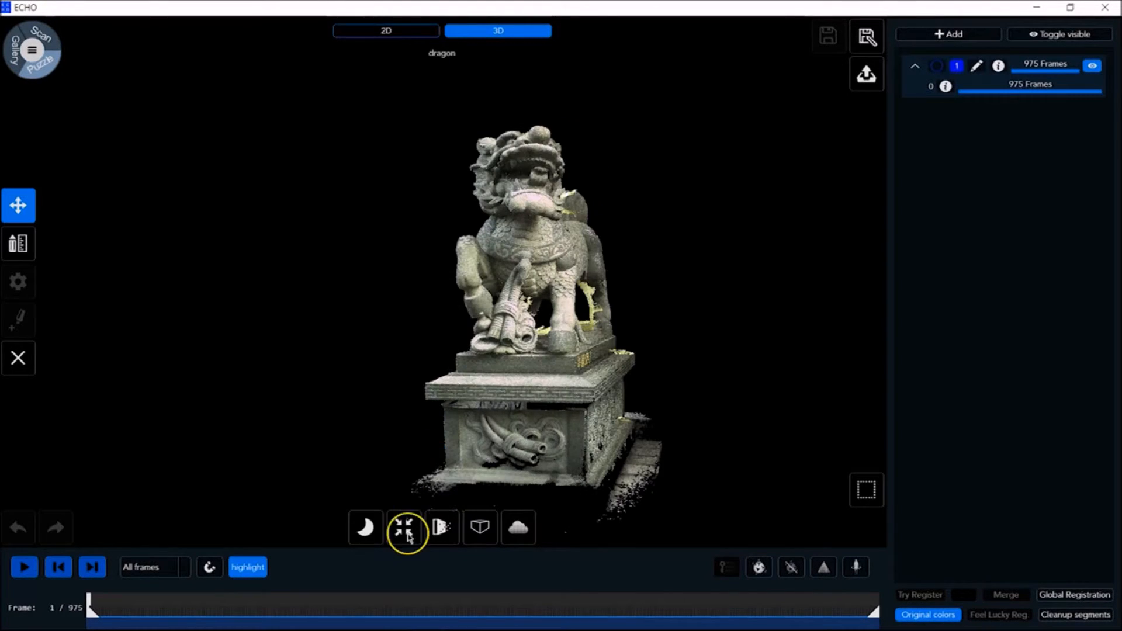
left_click(404, 528)
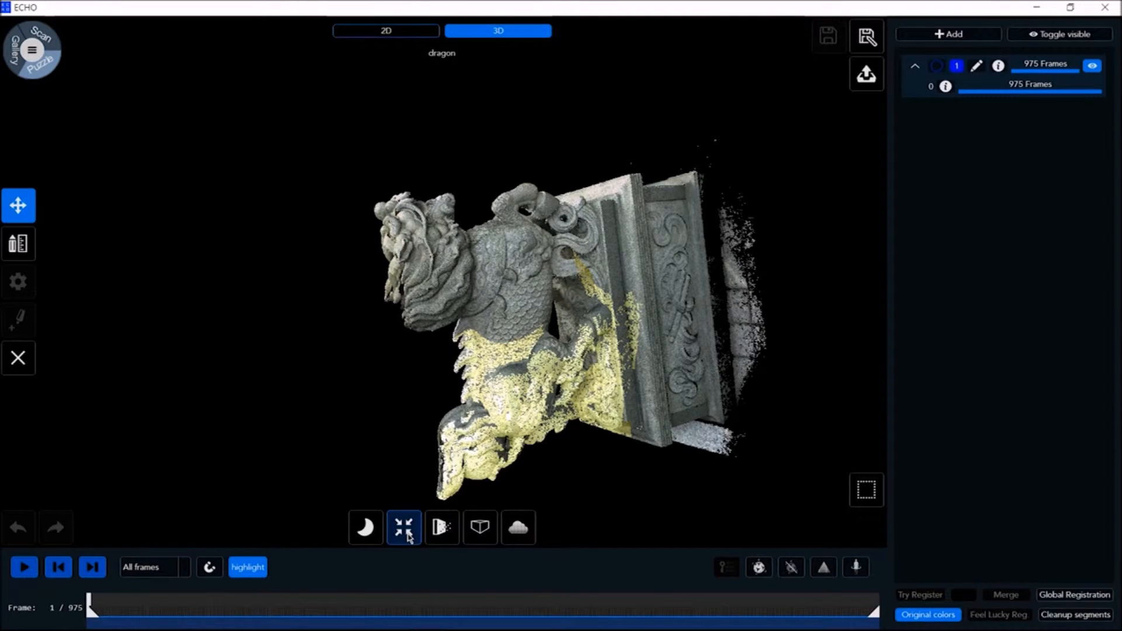
left_click(364, 527)
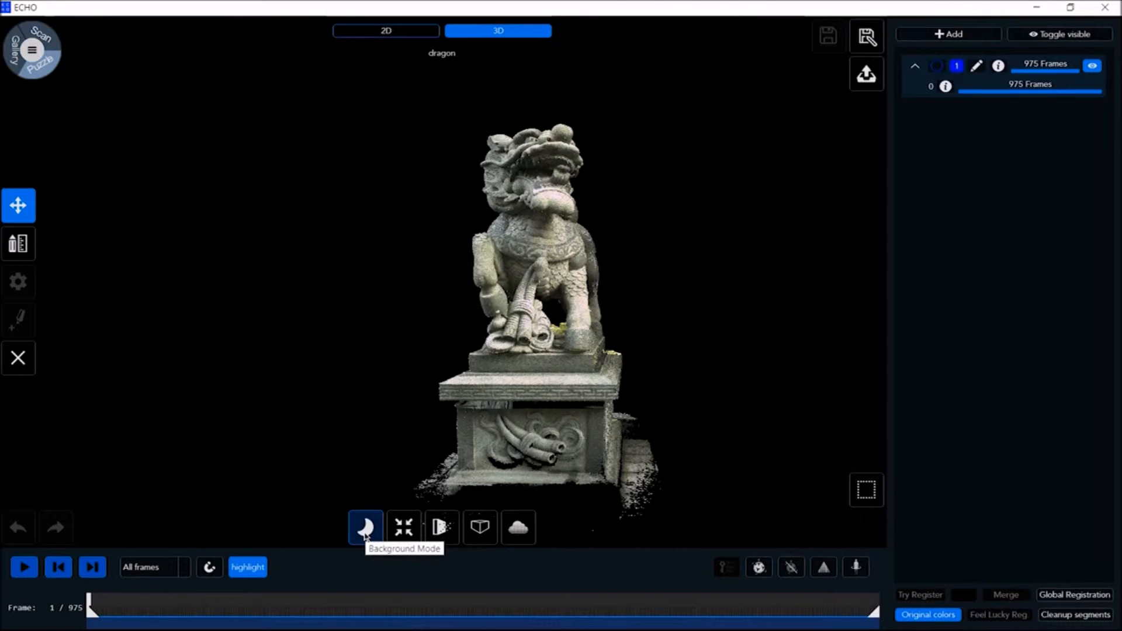
- Browse the Rect, Spray and Deselect selection tools, leaving a selection mode active
left_click(364, 527)
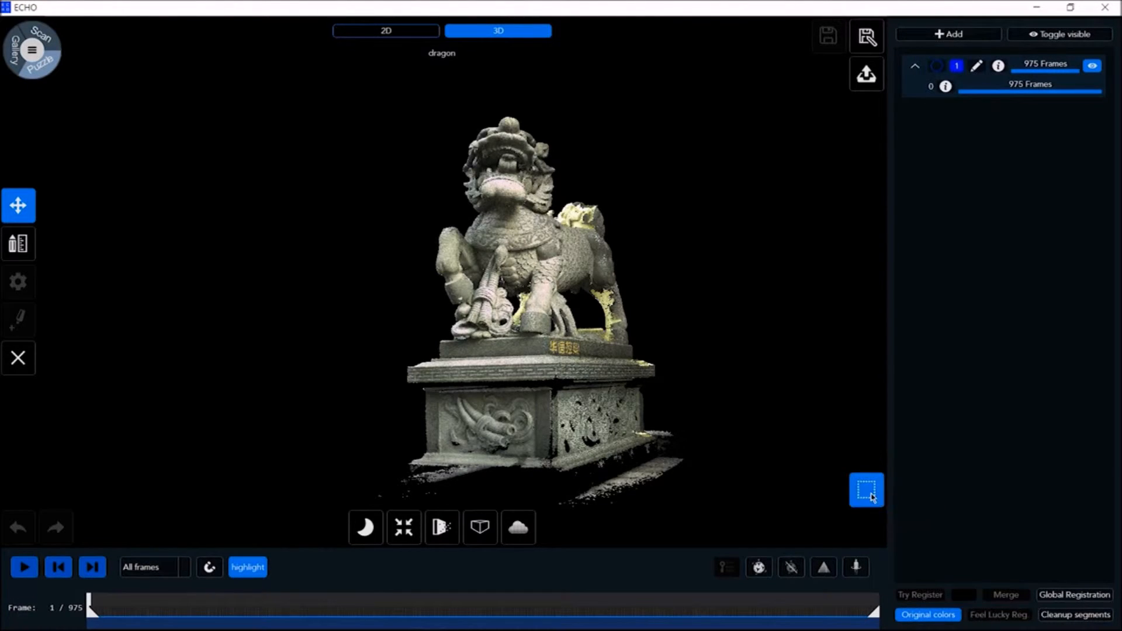
left_click(866, 490)
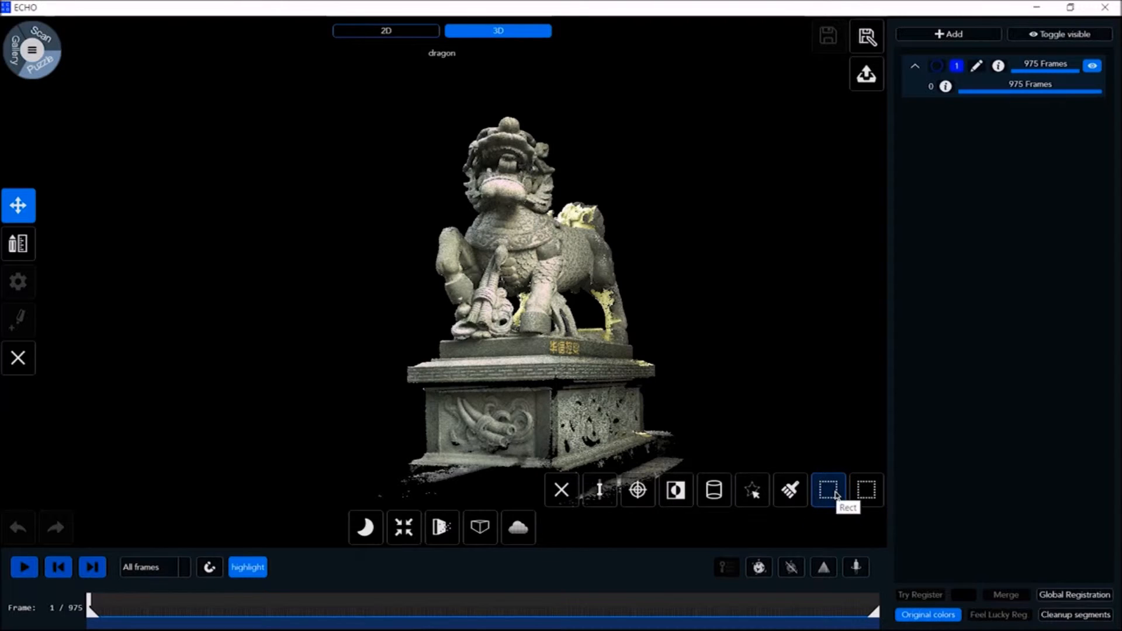
left_click(790, 490)
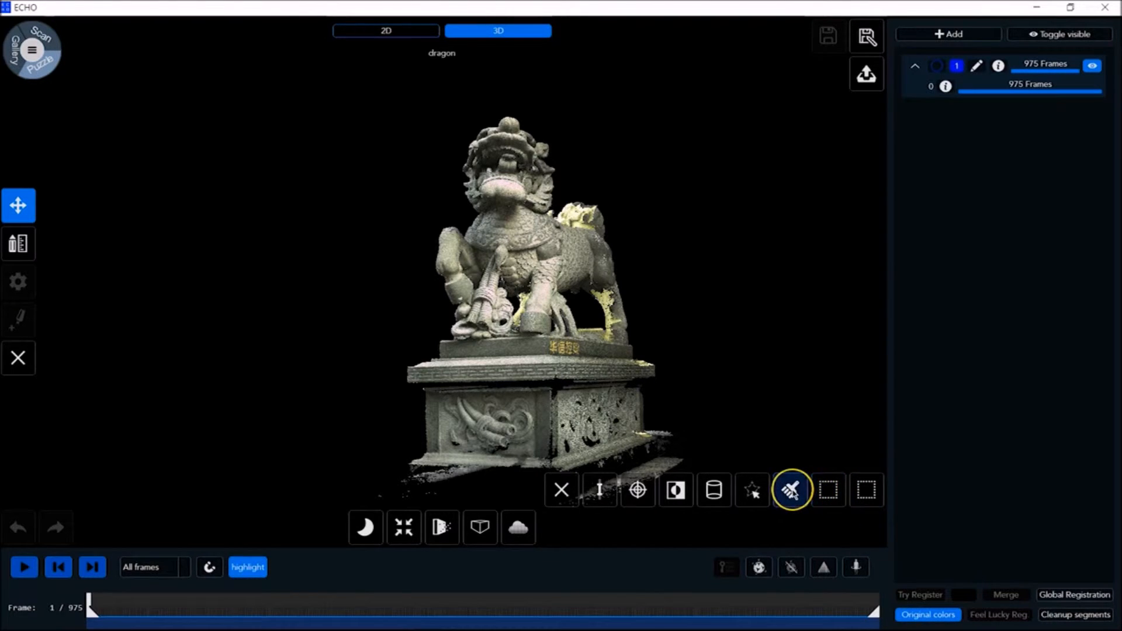
mouse_move(732, 491)
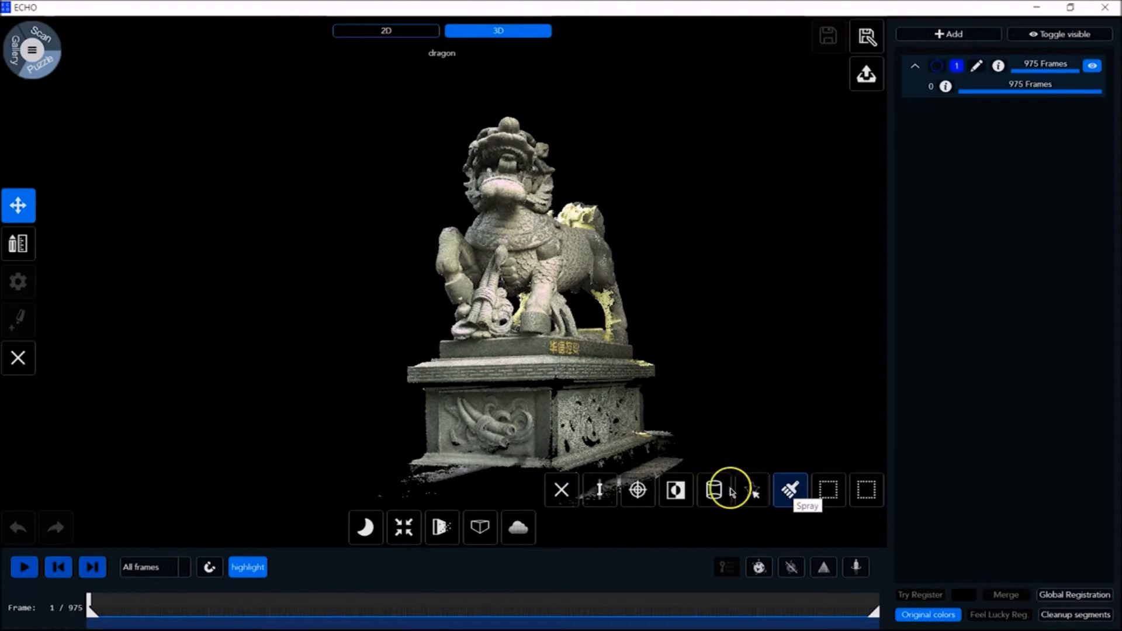
left_click(675, 490)
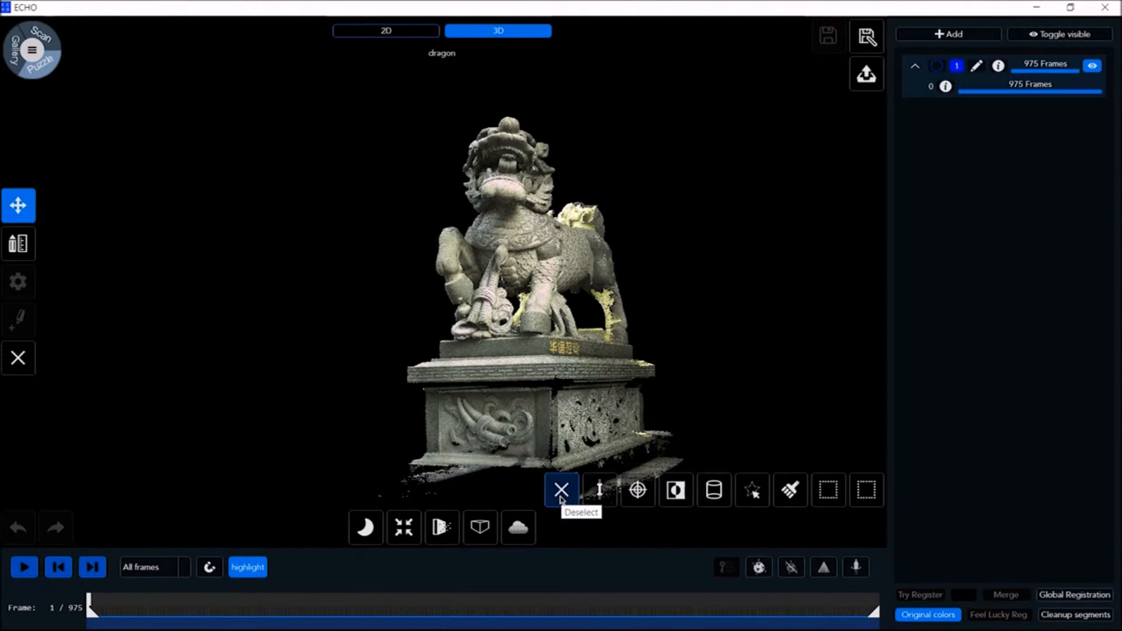
left_click(828, 490)
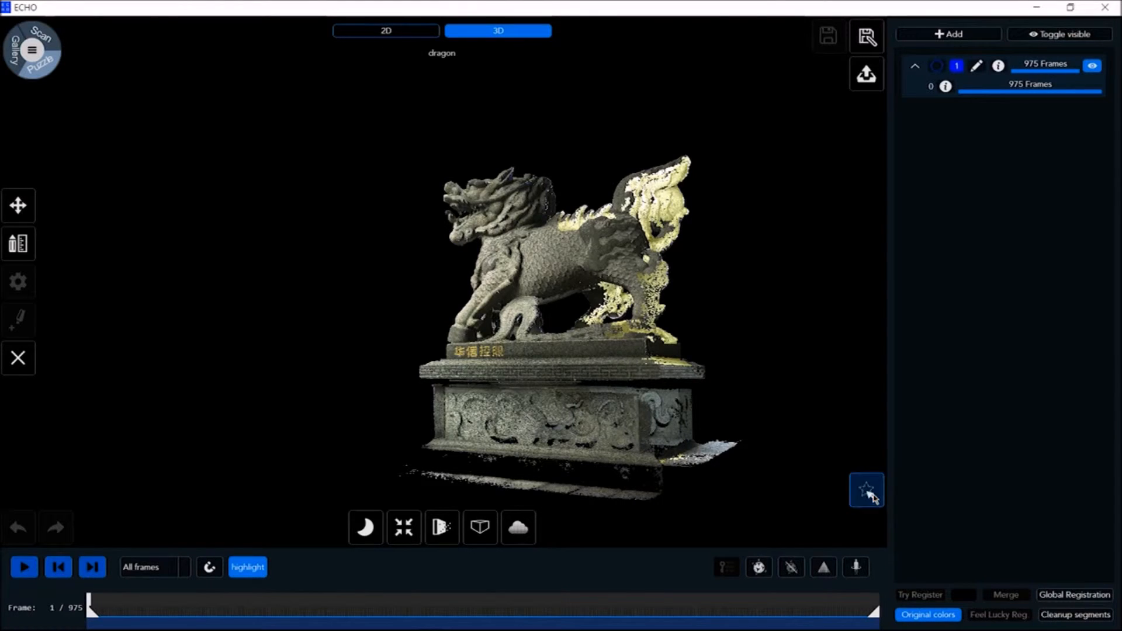
left_click(866, 490)
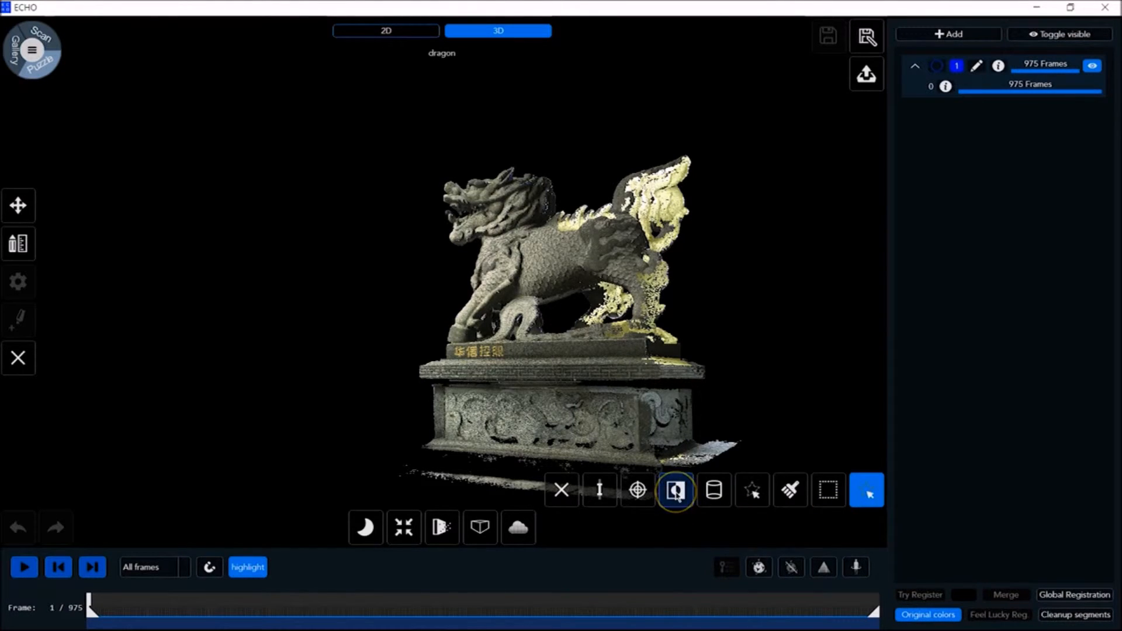
mouse_move(675, 491)
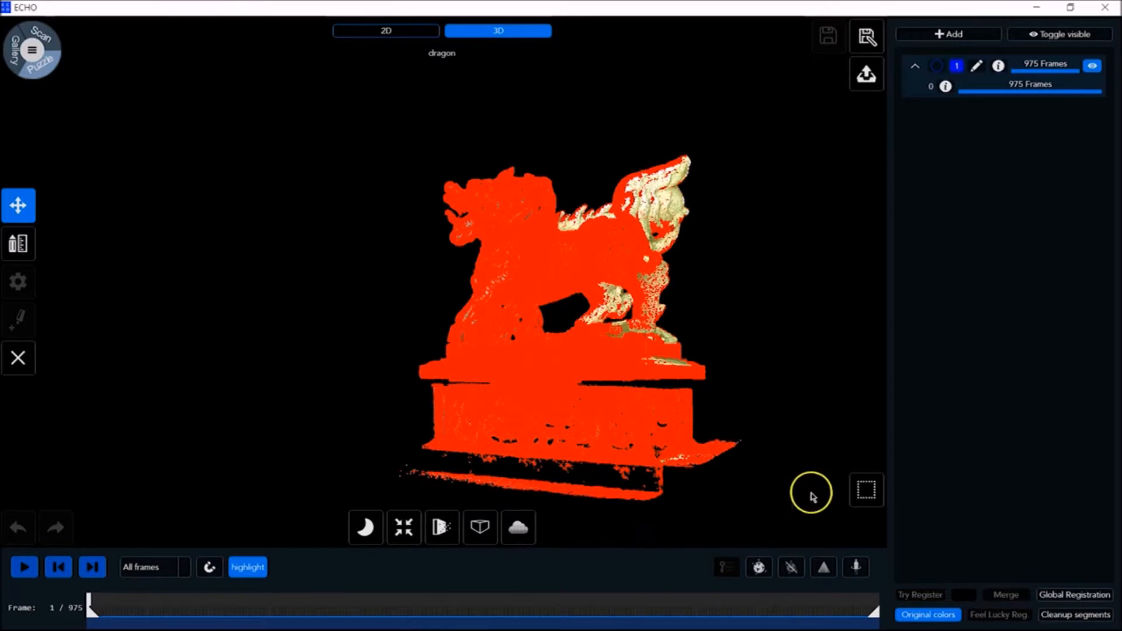
left_click(866, 490)
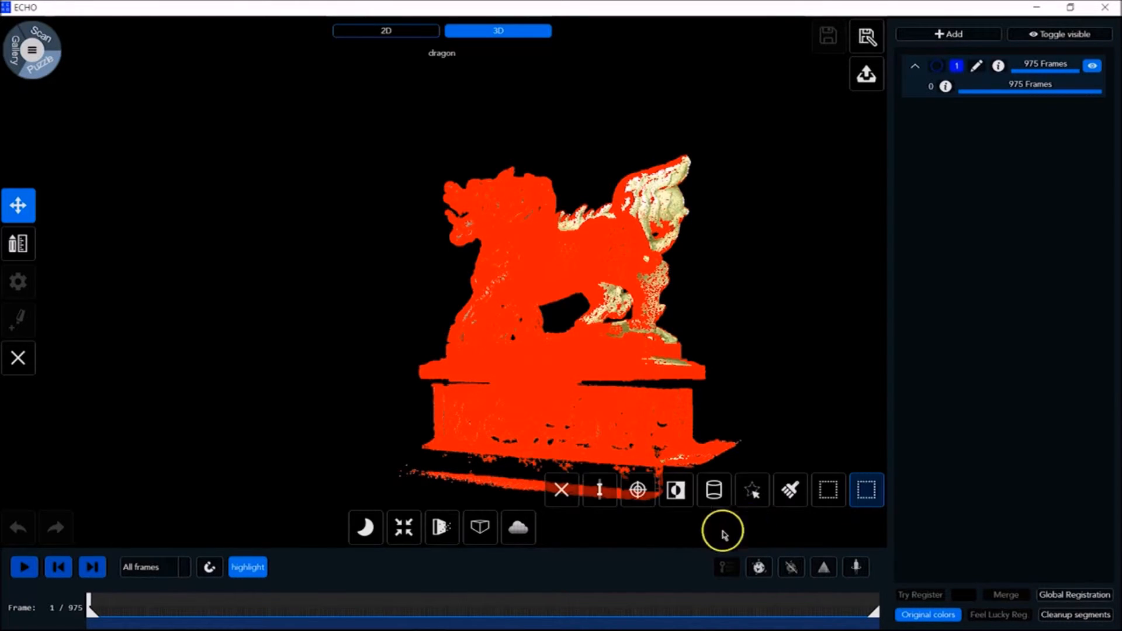
left_click(561, 490)
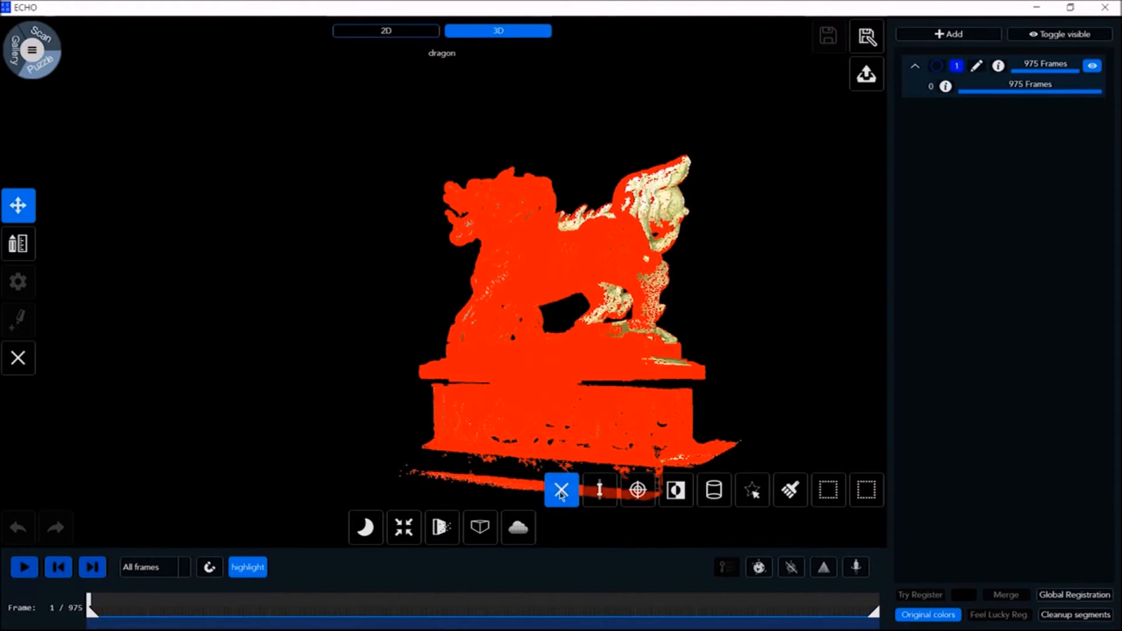
left_click(561, 490)
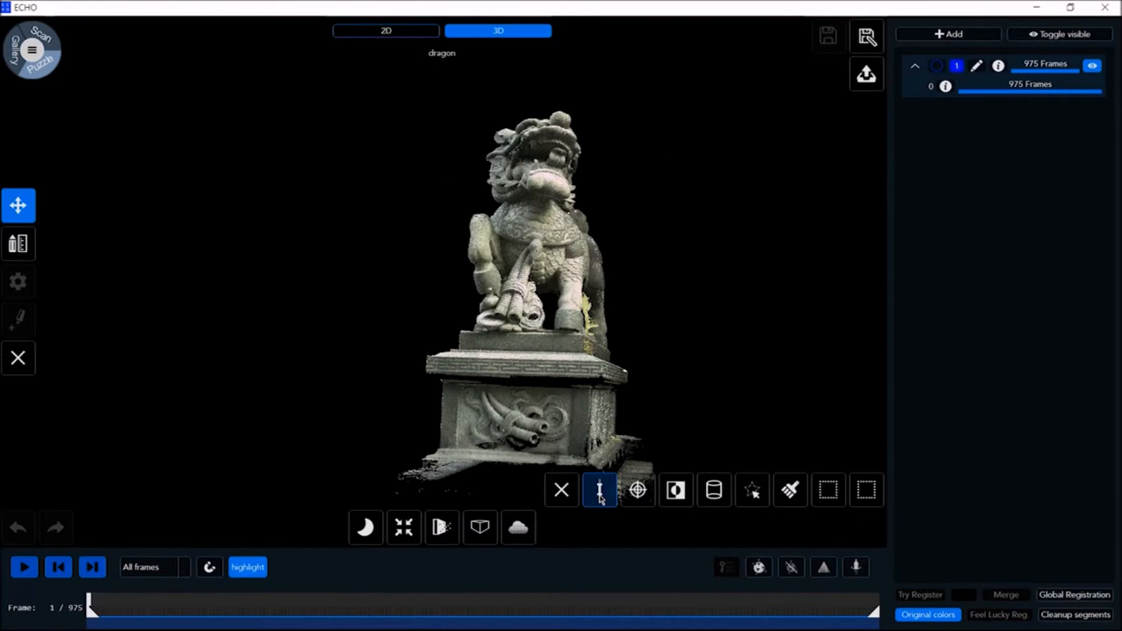
- Narrow the near/far depth limits so the scan splits into 4, 66, 561 and 344-frame segments
left_click(599, 490)
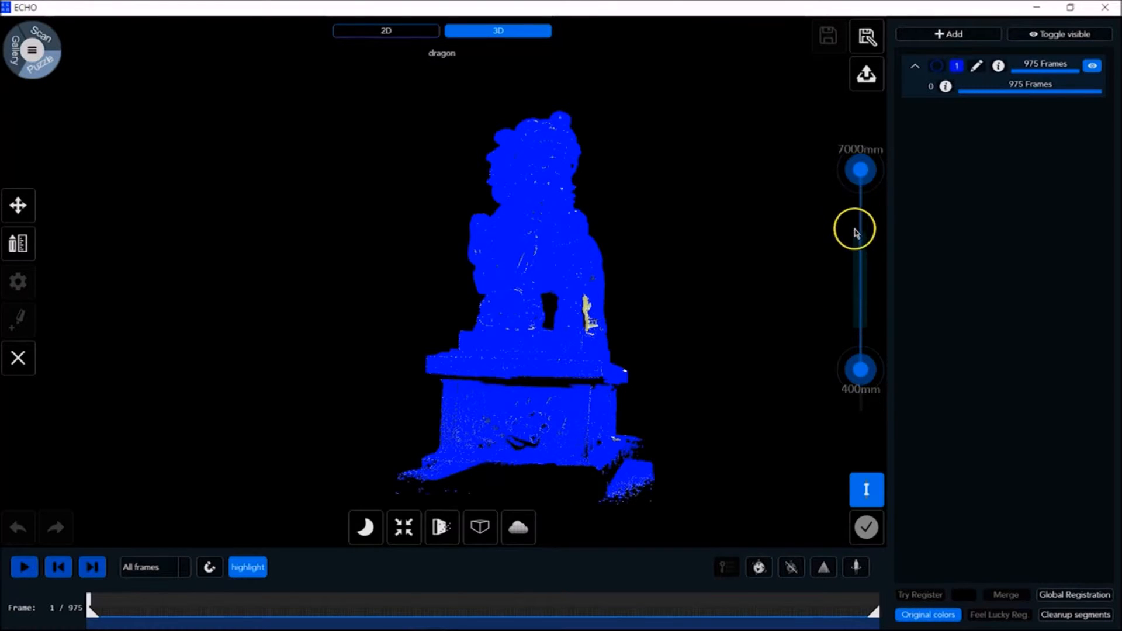
left_click_drag(860, 169, 859, 250)
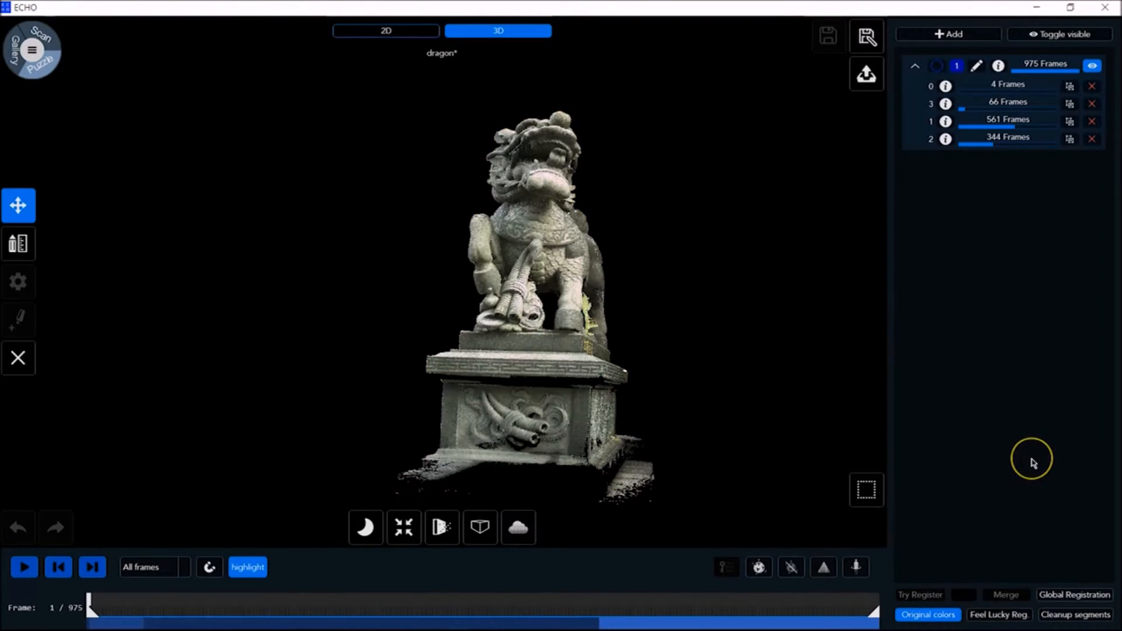
mouse_move(1006, 461)
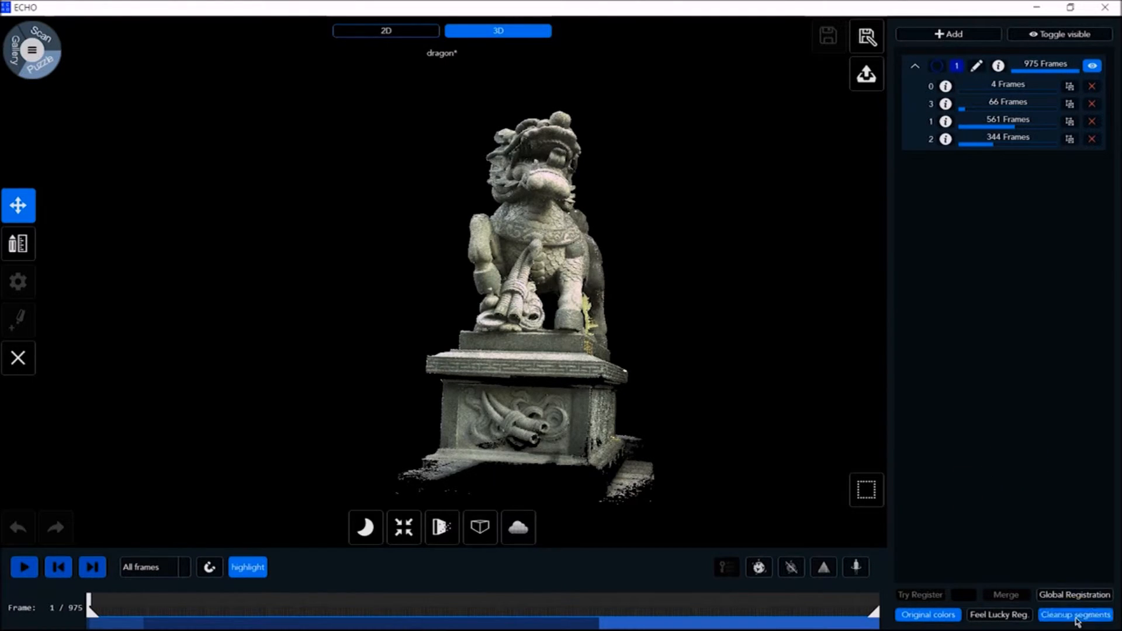
- Remove segments below the frame-count threshold, leaving 181, 464 and 330 frames, and toggle original colours
left_click(1074, 614)
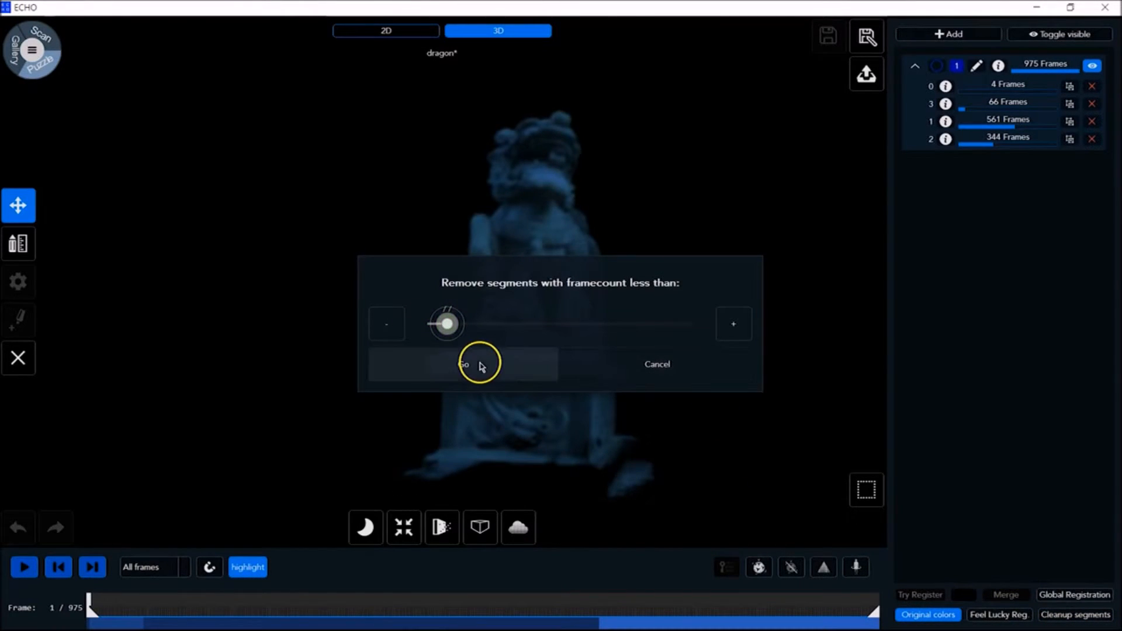
left_click(463, 364)
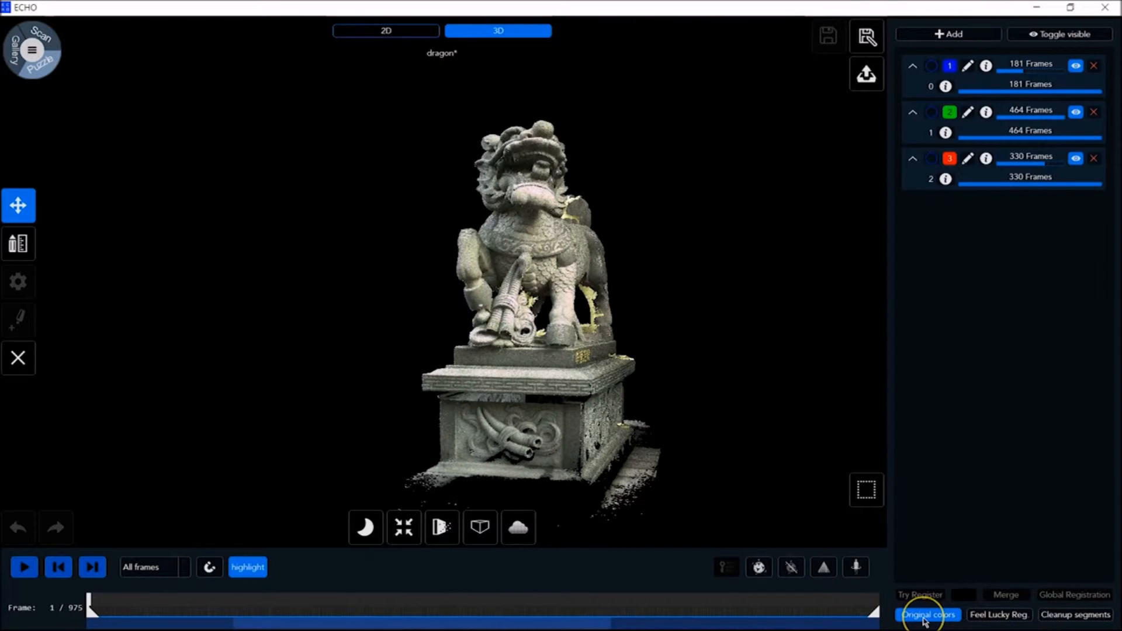
left_click(928, 614)
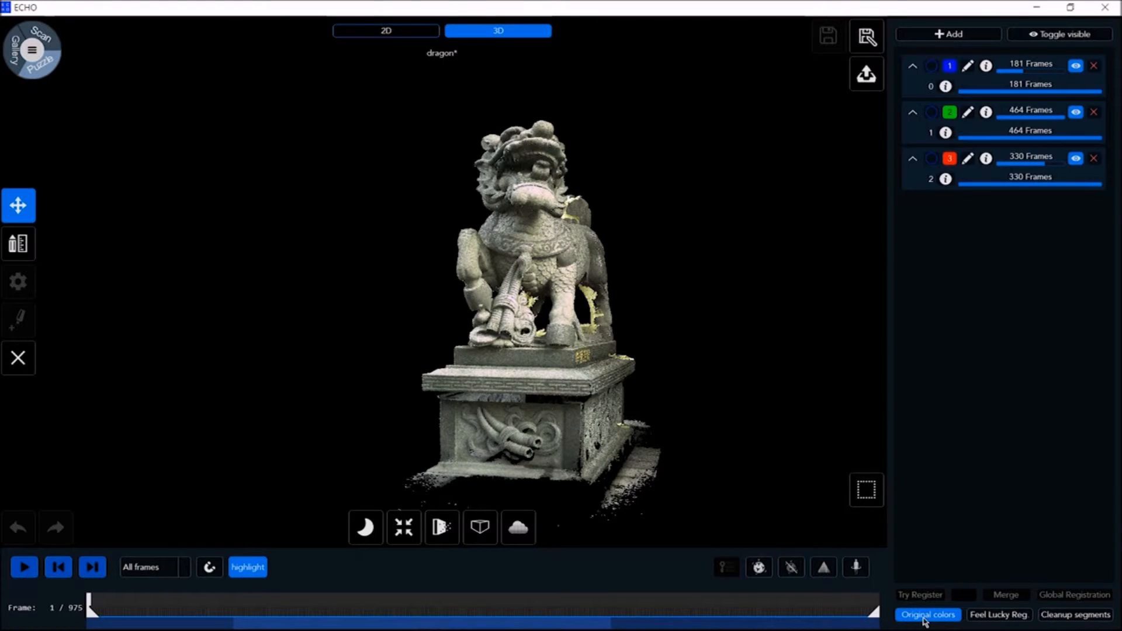
left_click(927, 614)
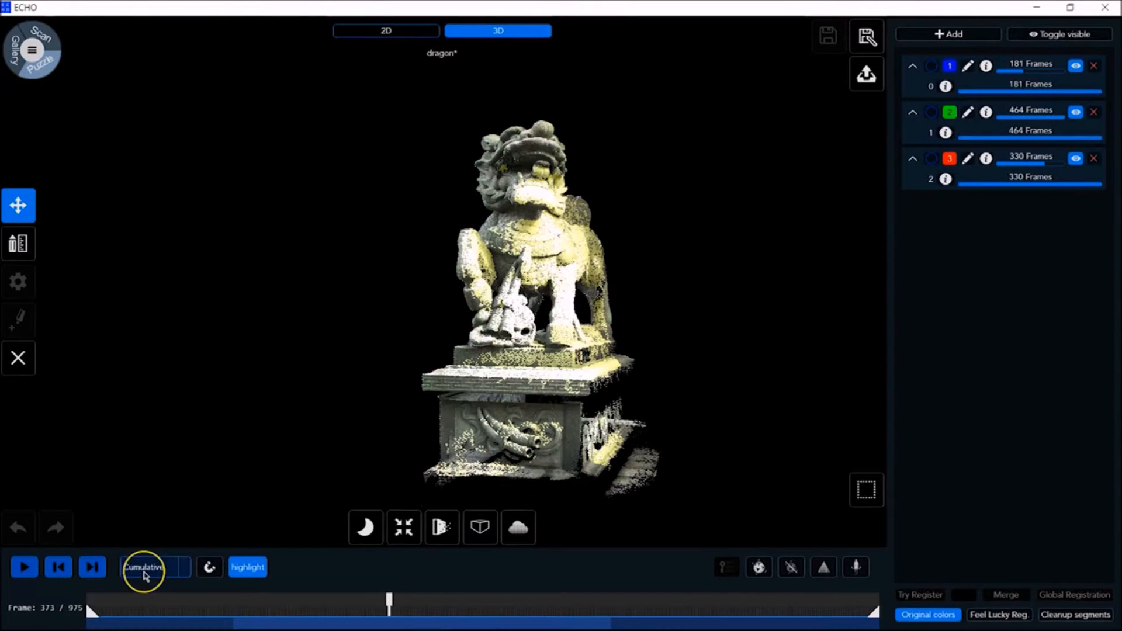
- Preview single-frame points, then return to cumulative display refreshed to final frame 975
left_click(153, 567)
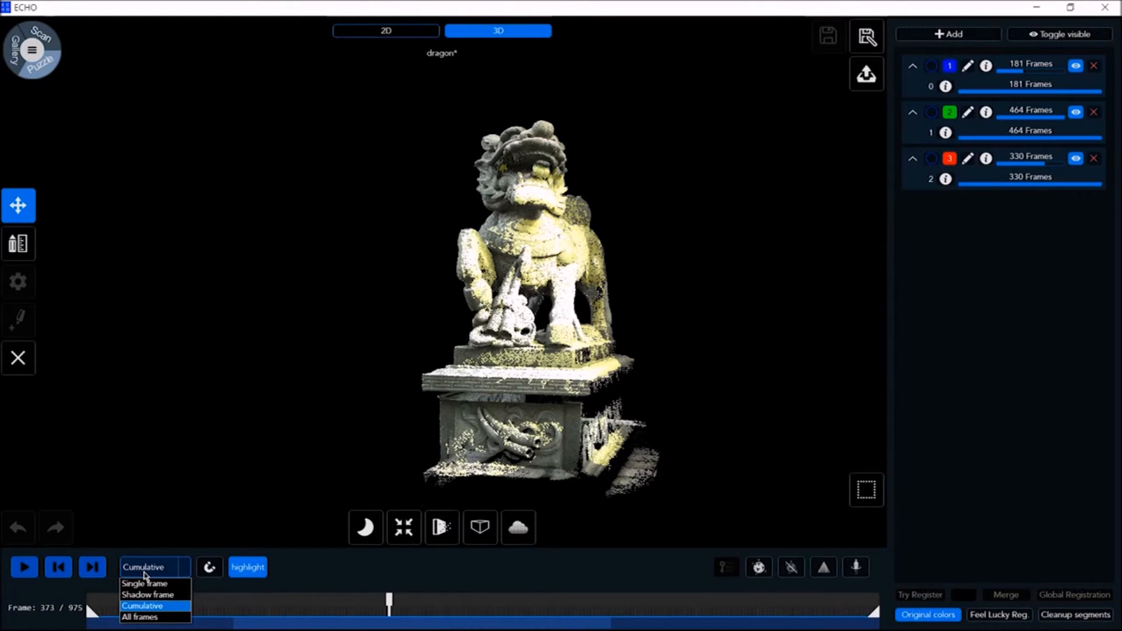
left_click(23, 566)
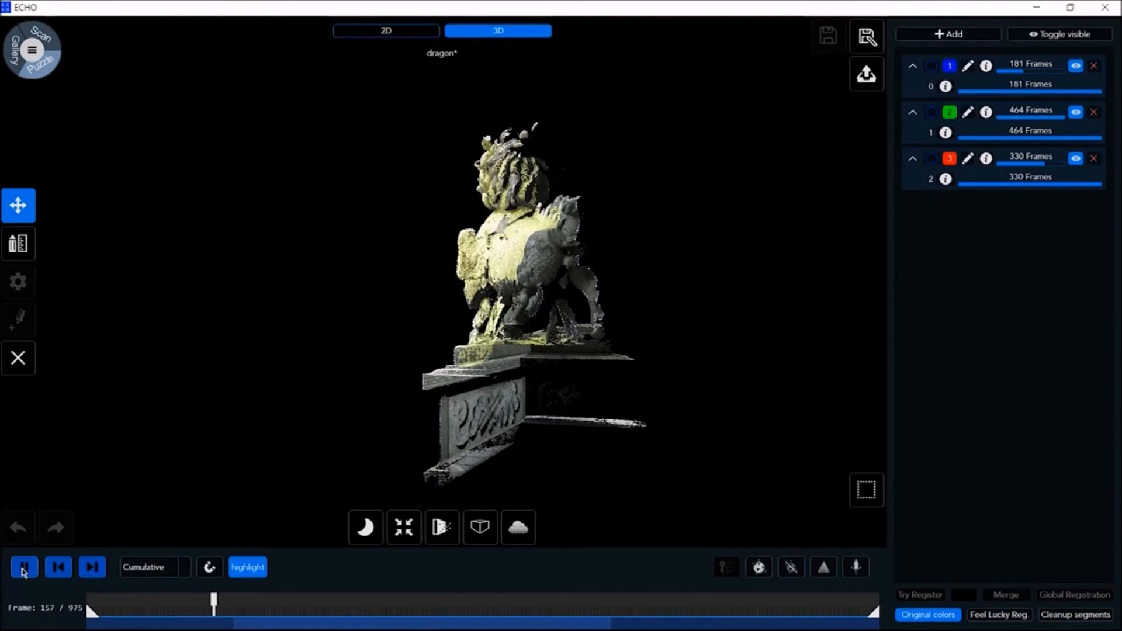
left_click(23, 567)
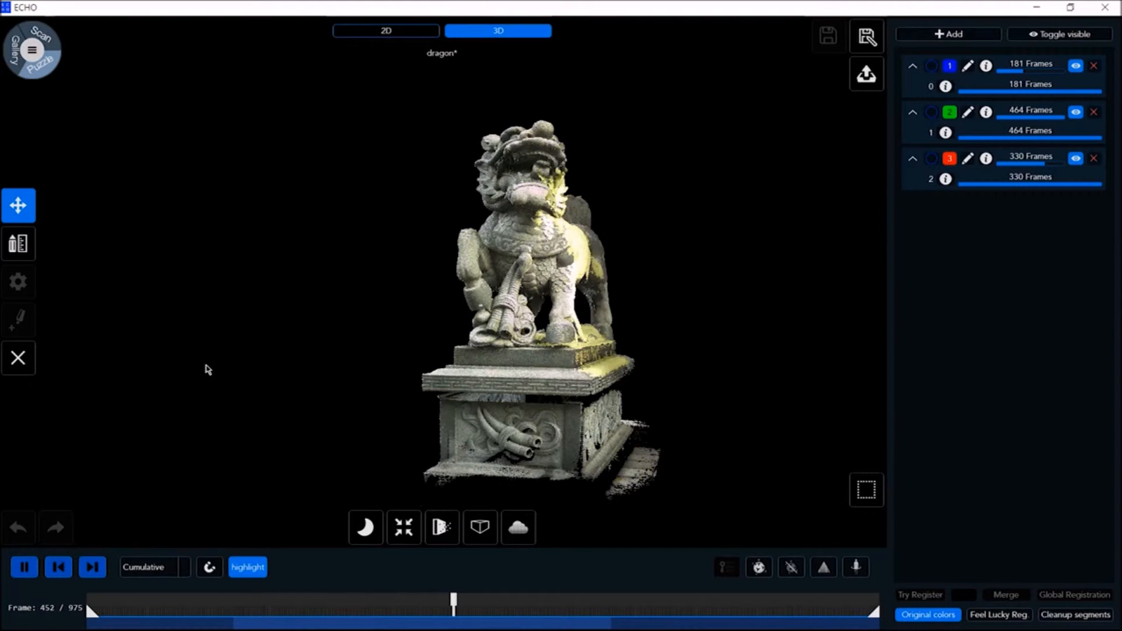
left_click(24, 567)
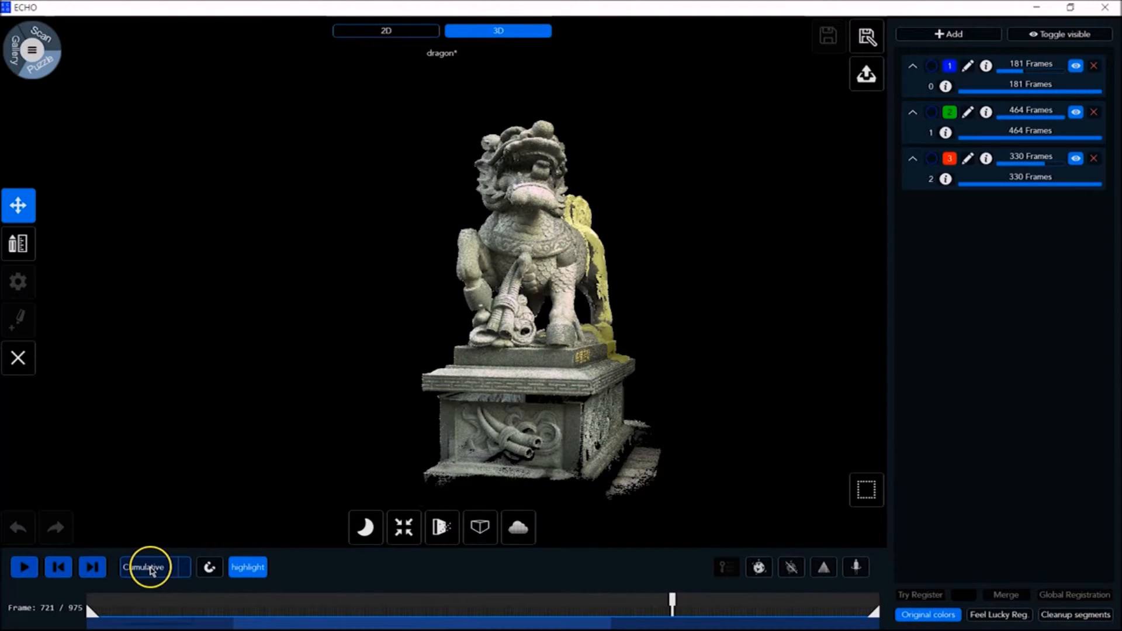
left_click(153, 567)
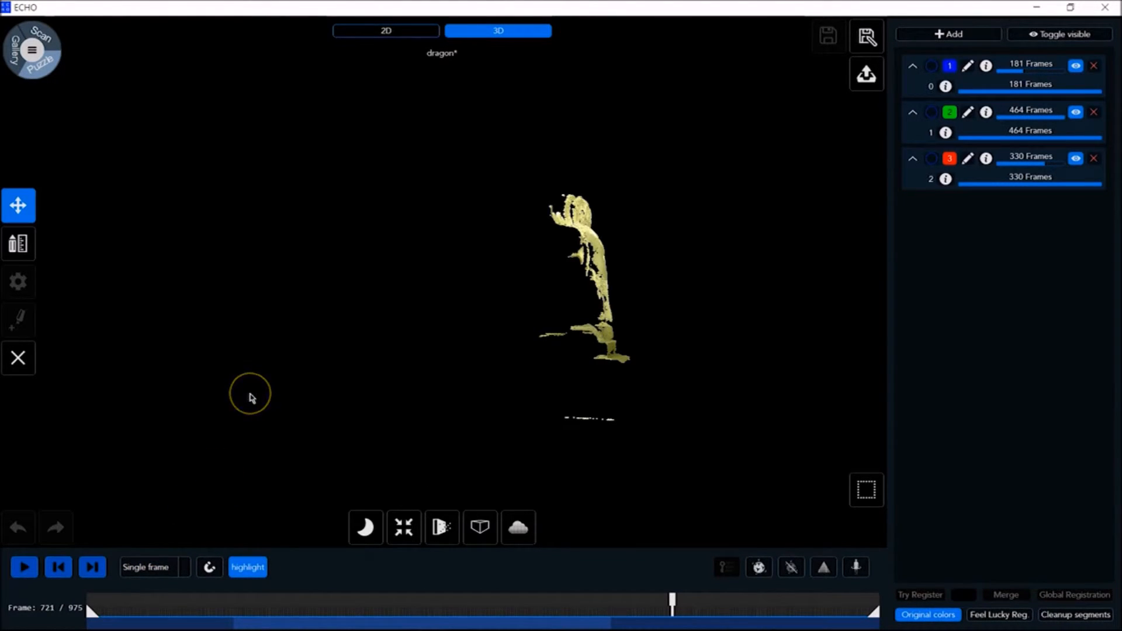
left_click(210, 567)
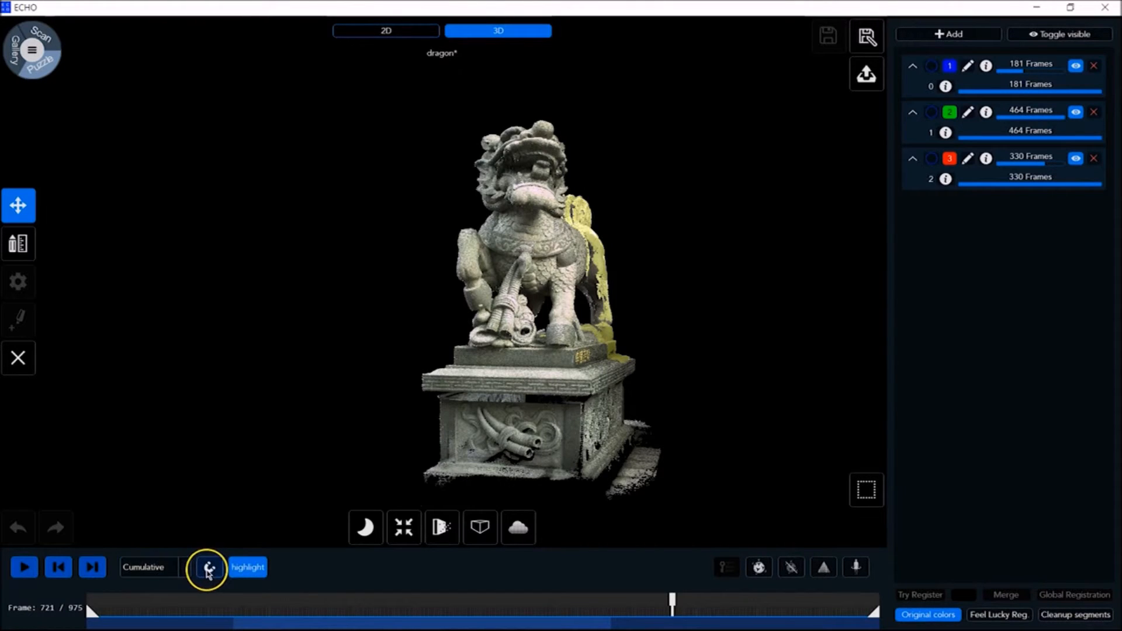
left_click(209, 567)
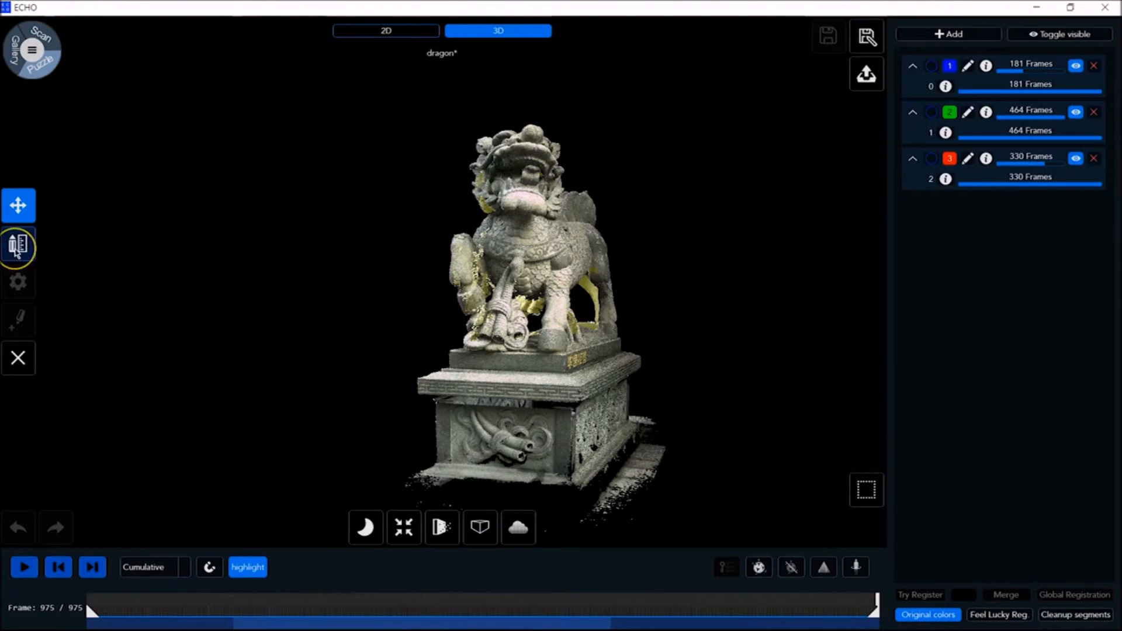
- Measure the XYZ position of a point on the dragon statue
left_click(18, 244)
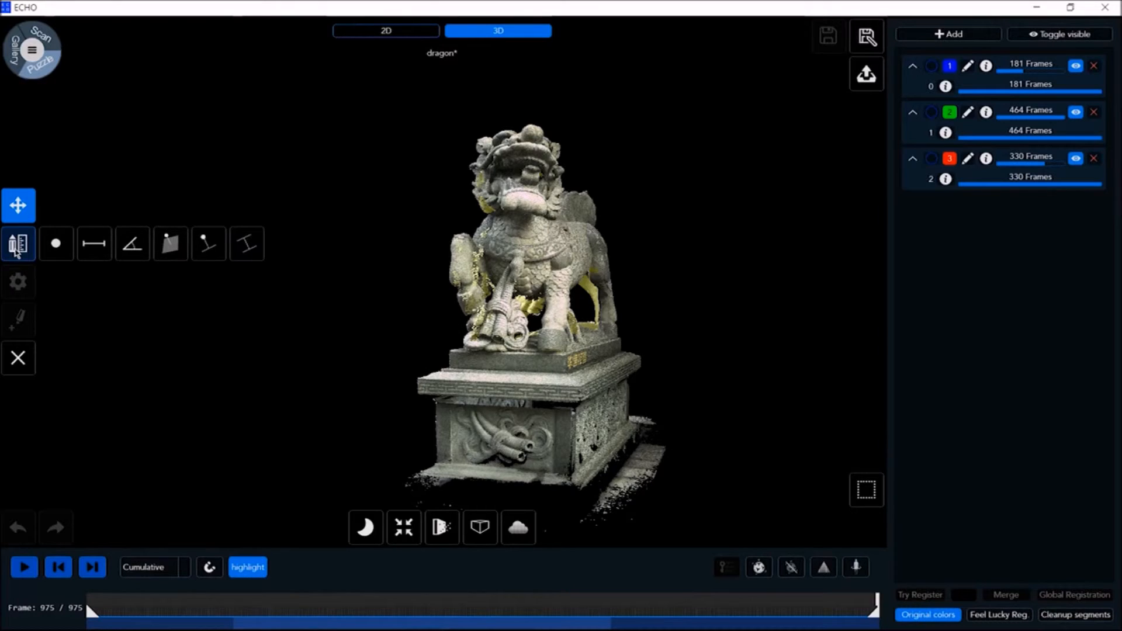
left_click(56, 243)
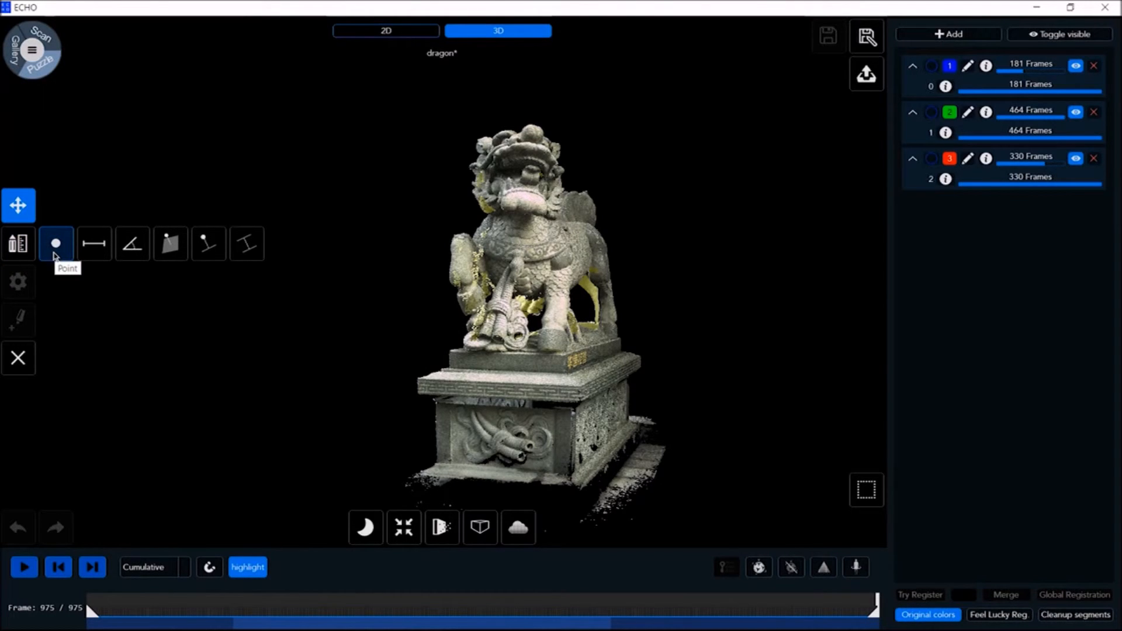
left_click(131, 243)
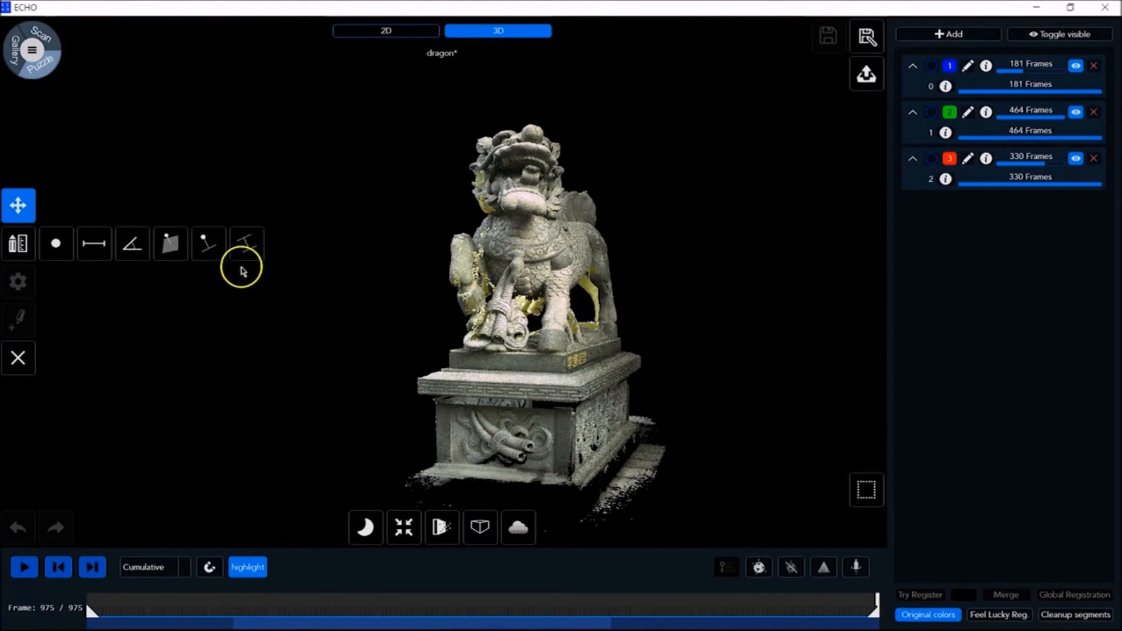
left_click(246, 243)
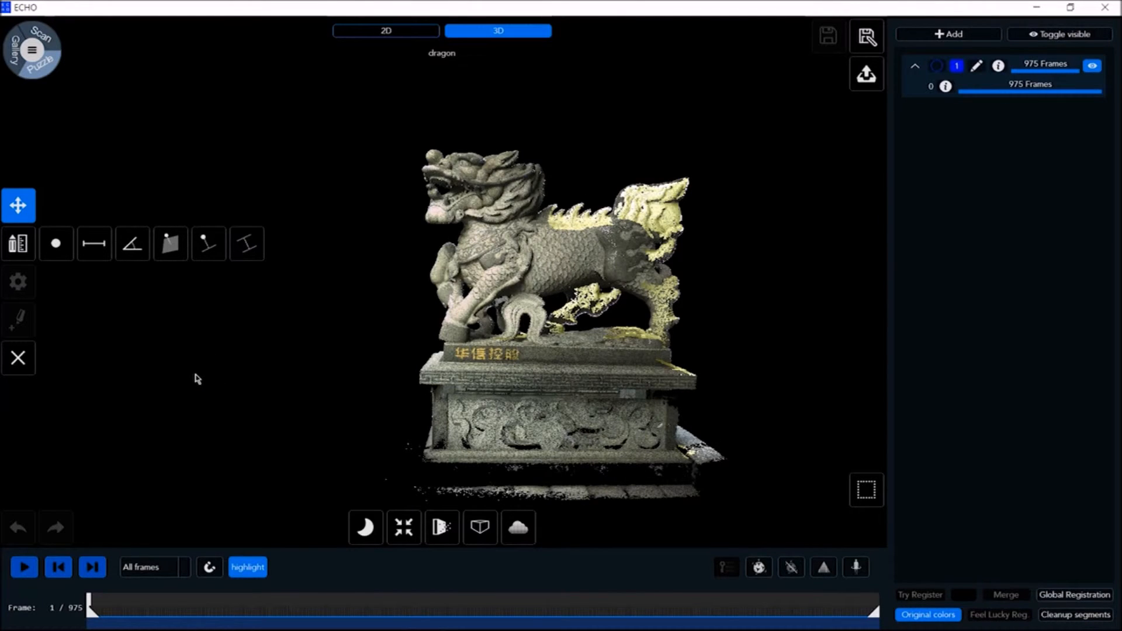
left_click(56, 243)
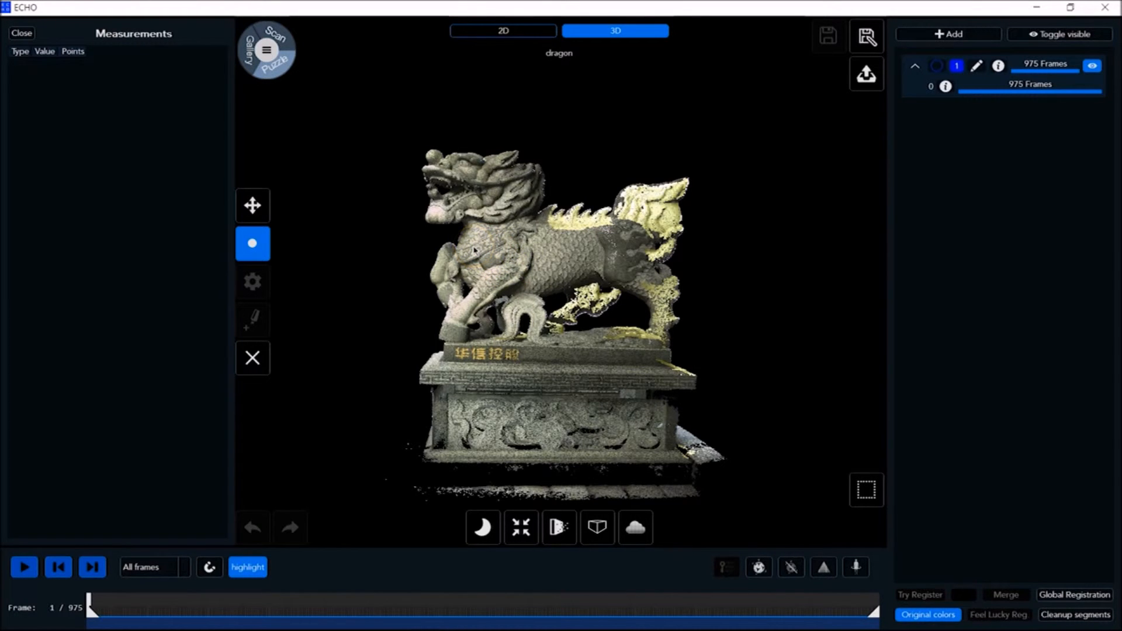
left_click(578, 342)
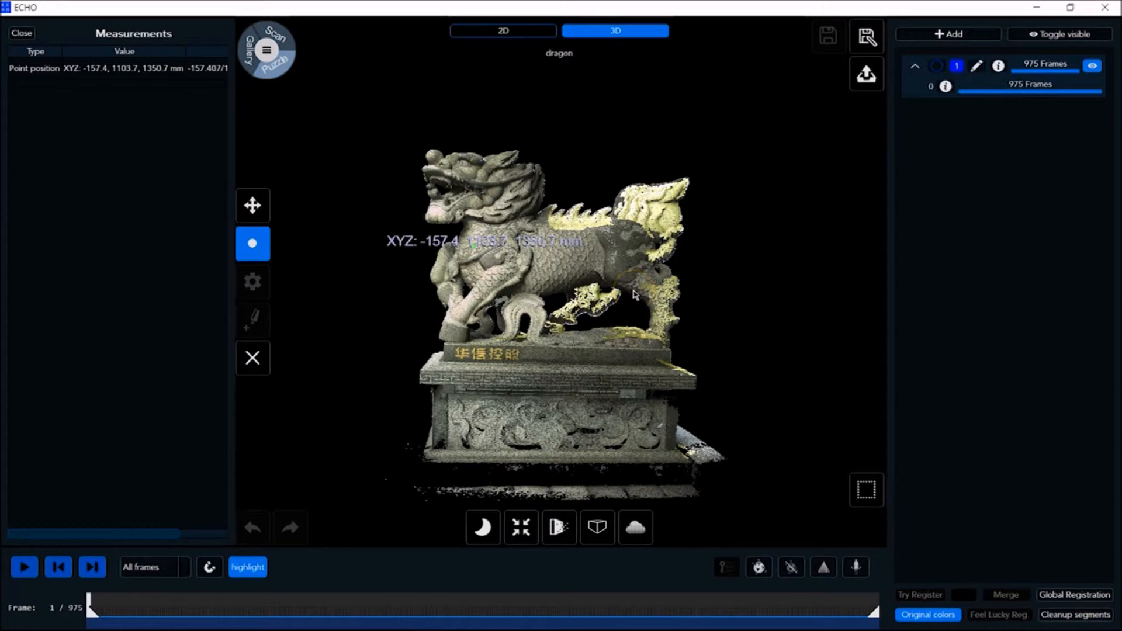
- Measure an 881.6 mm distance between two points on the dragon
left_click(640, 285)
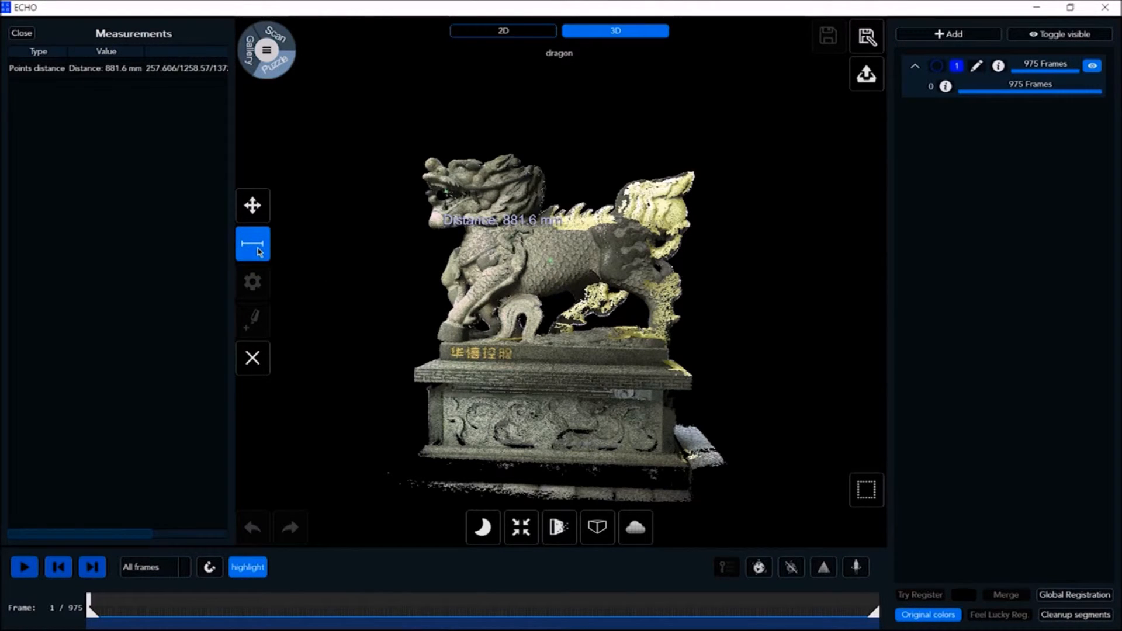
left_click(252, 243)
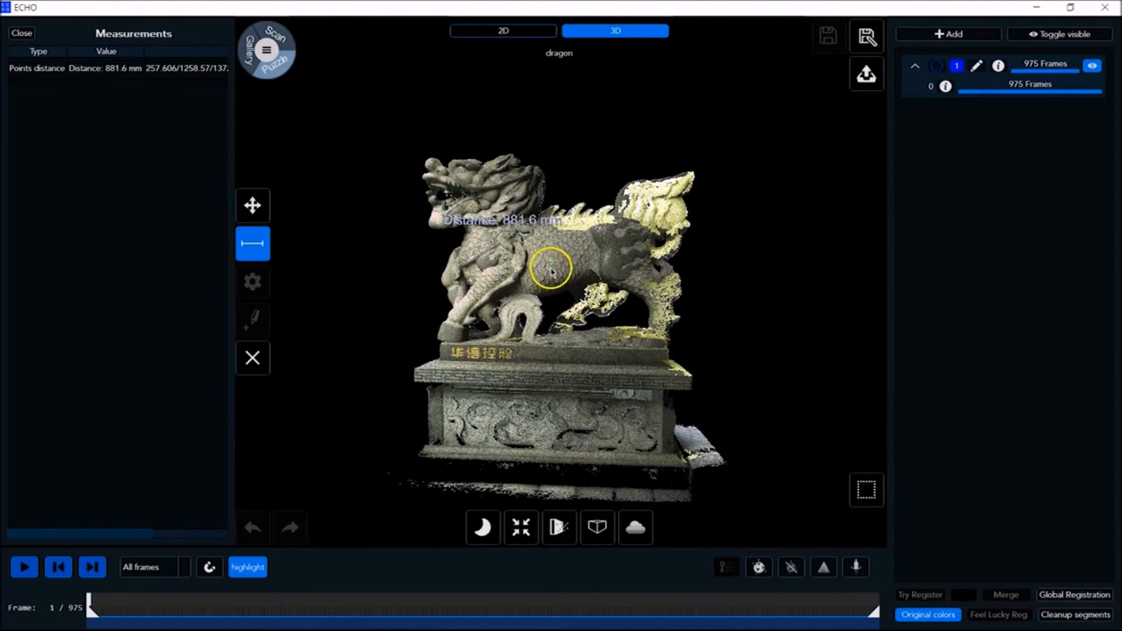
left_click(551, 271)
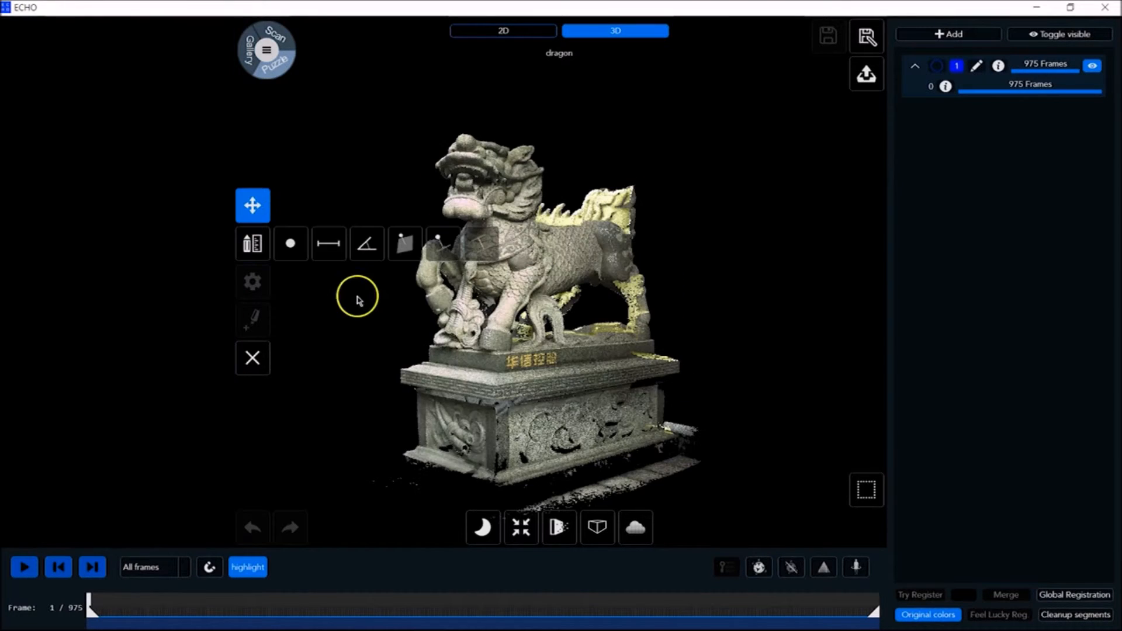
- Measure a 669.4 mm body distance, then display the Dragon_Denoised_PC point cloud in 3D
left_click(329, 243)
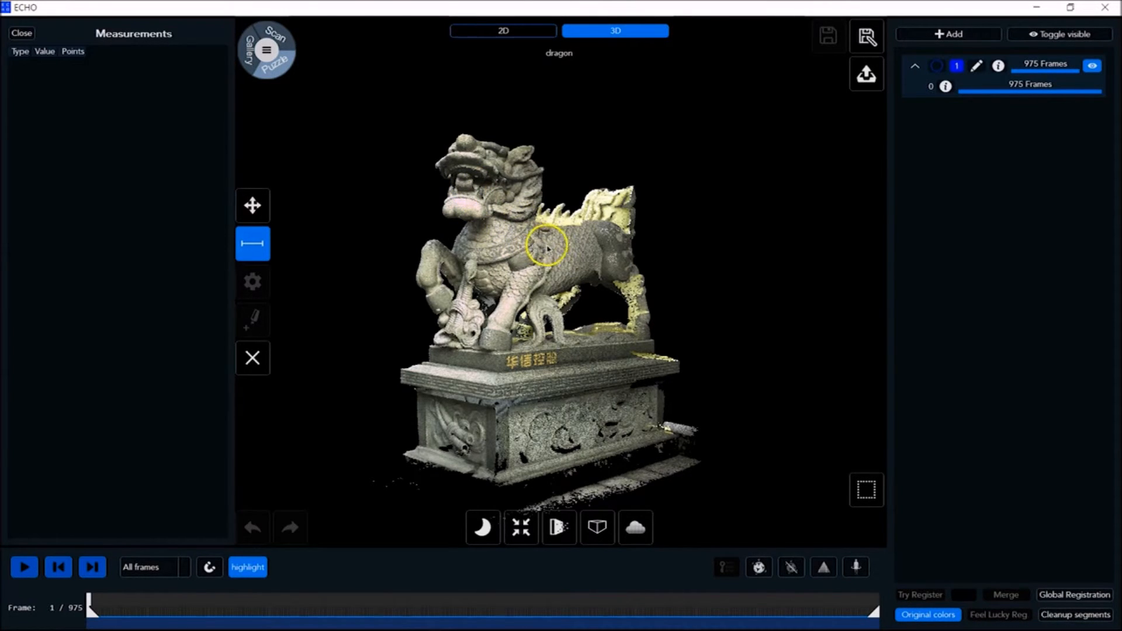
left_click(555, 247)
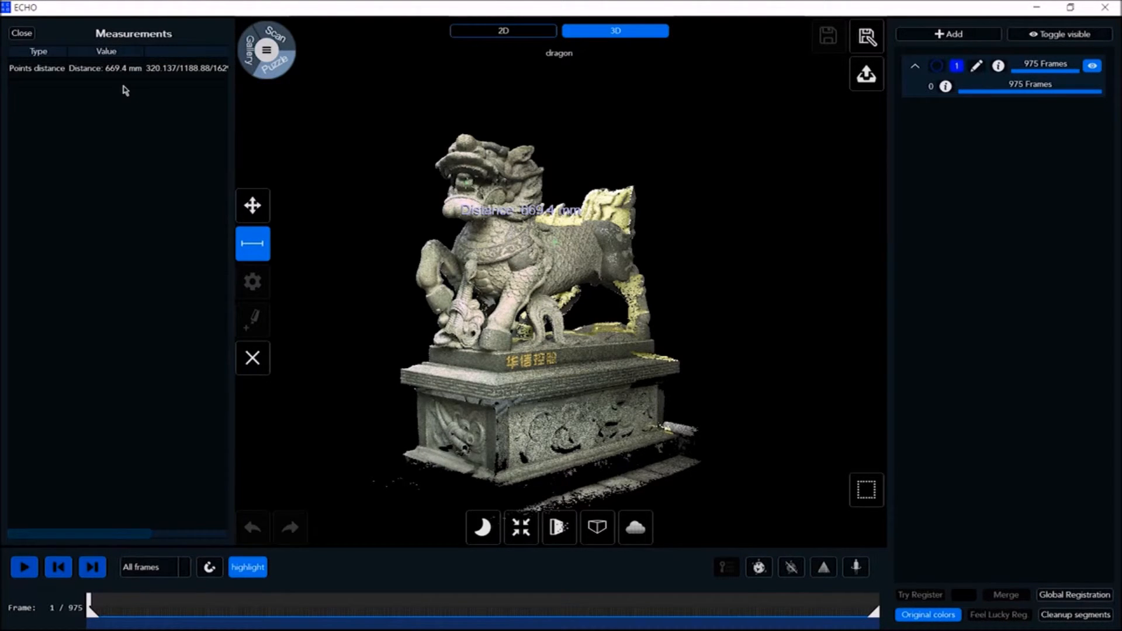
left_click(22, 33)
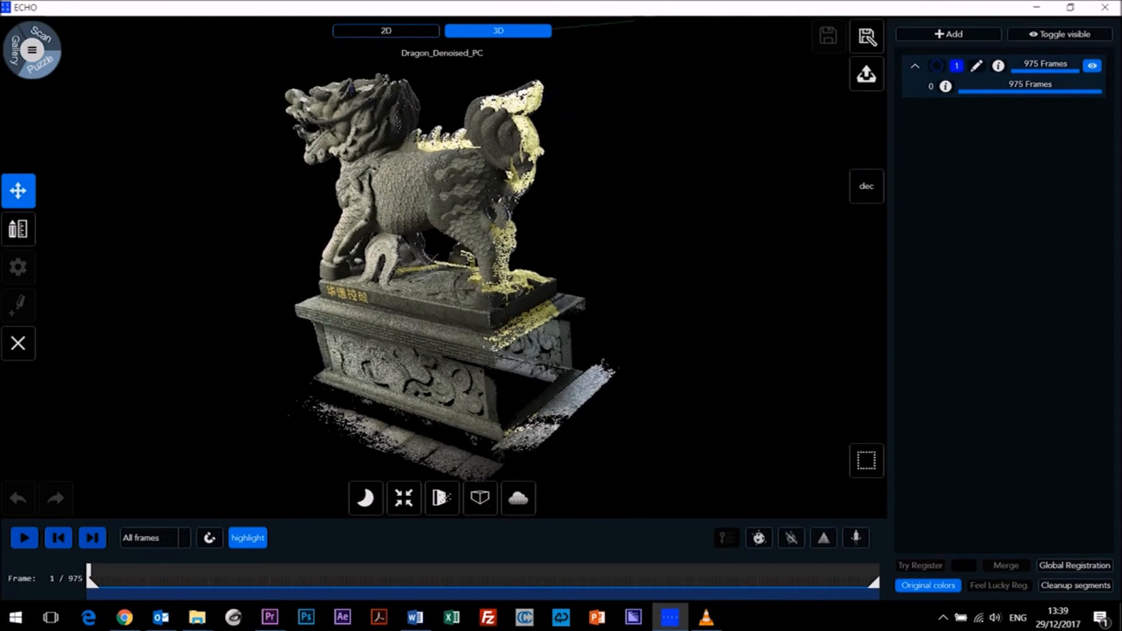
- Start a multi-vertex surface measurement and mark vertices on the dragon's plinth
left_click(18, 228)
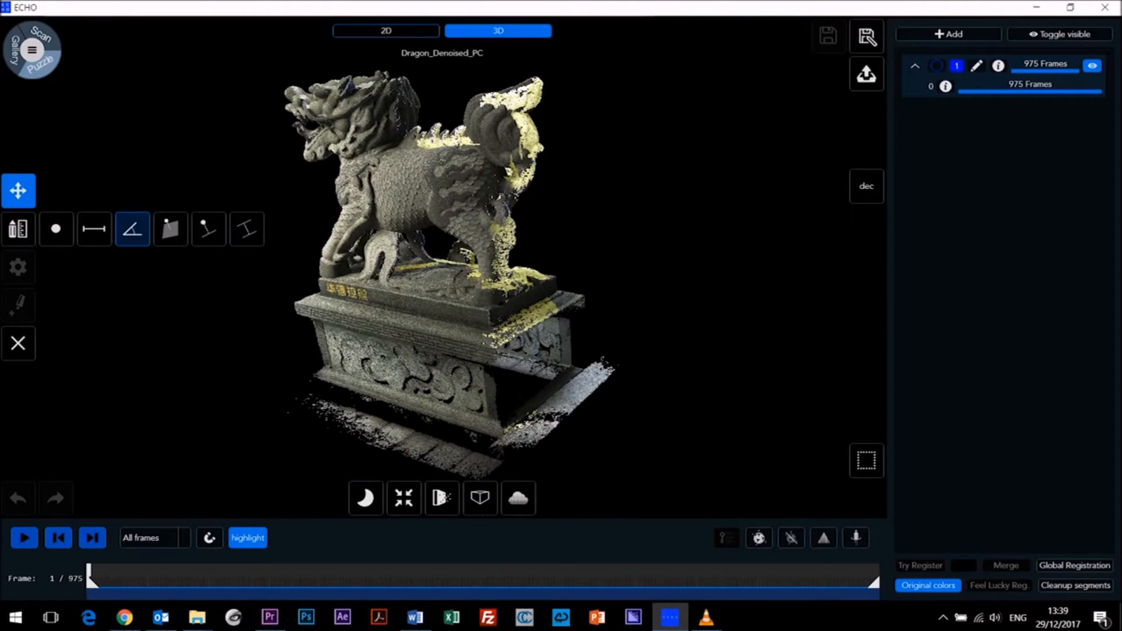
left_click(170, 229)
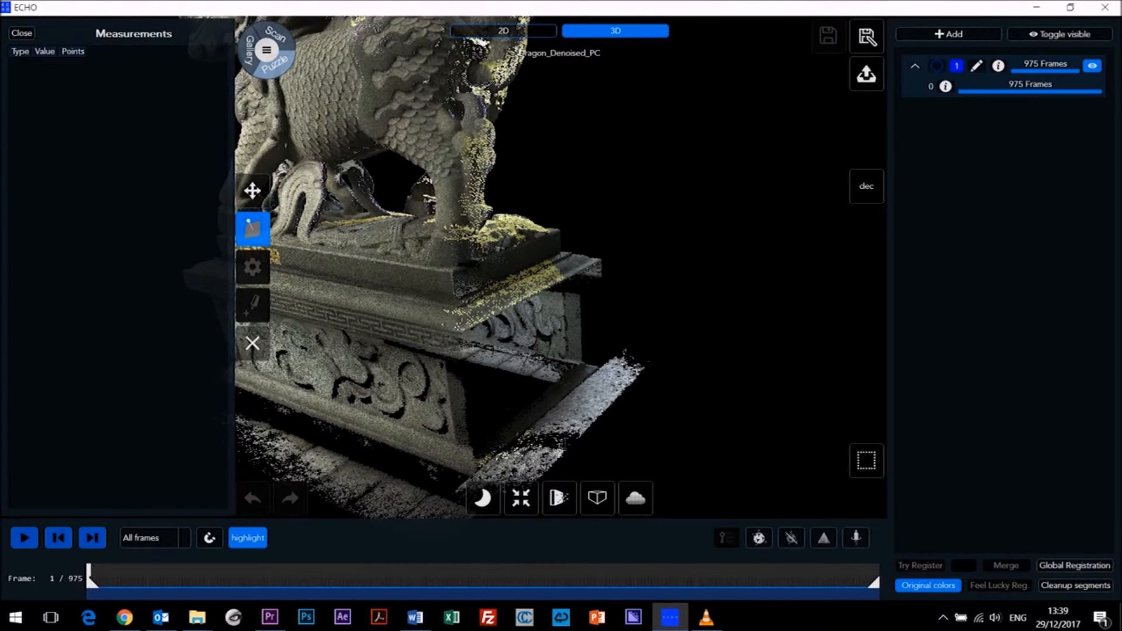
left_click(599, 380)
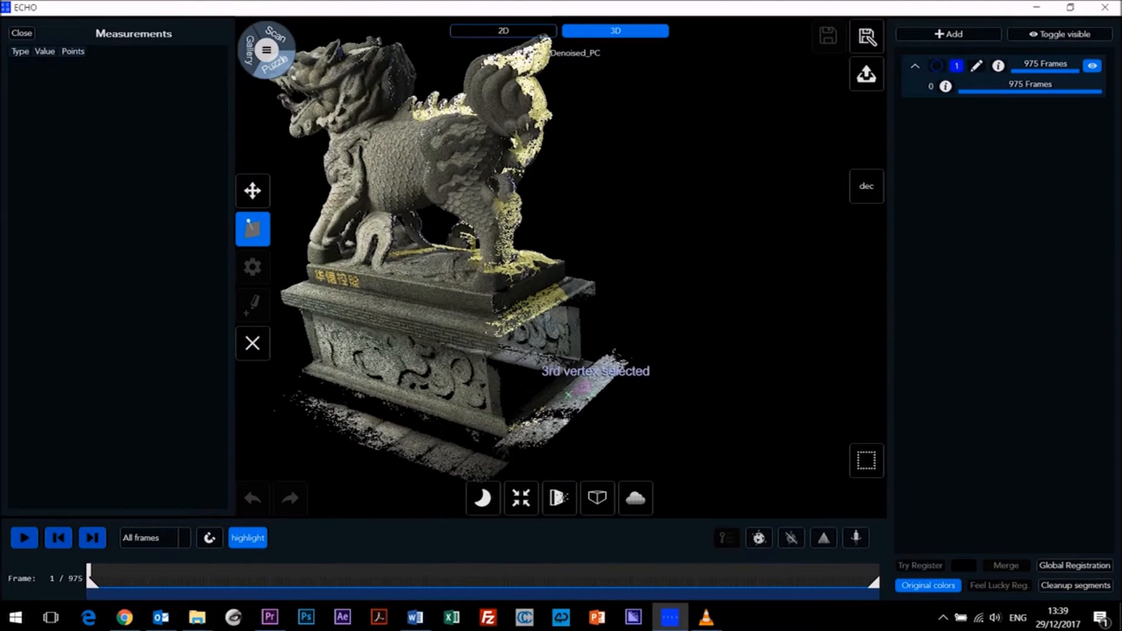
left_click(565, 392)
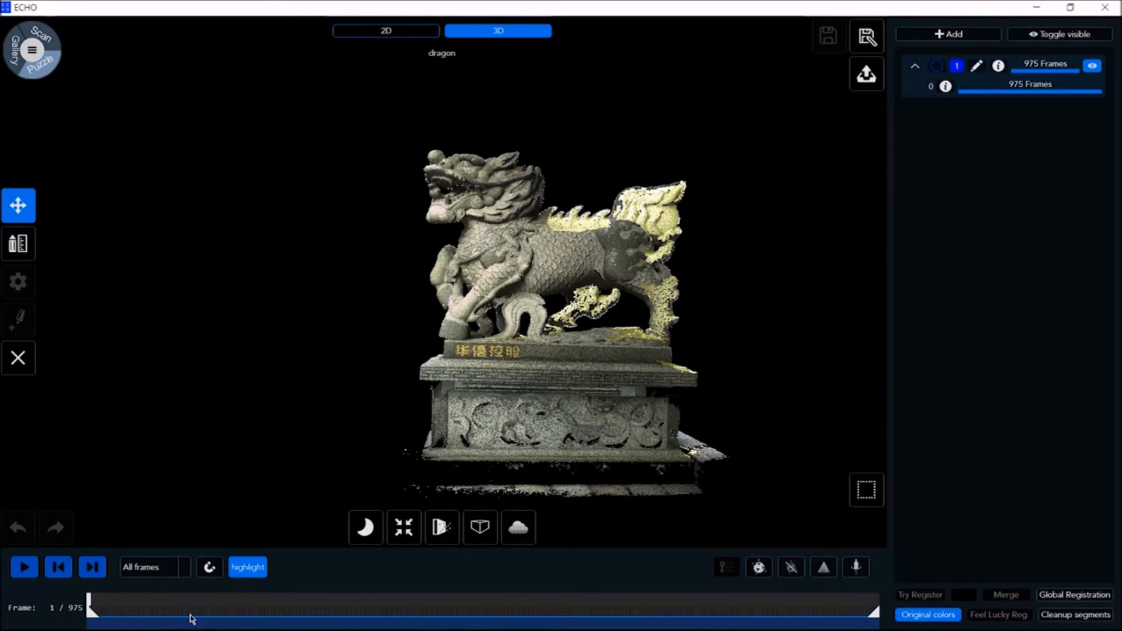
- Split the recording and delete unwanted frames, giving 126, 495, 328 and 18-frame segments
left_click(209, 567)
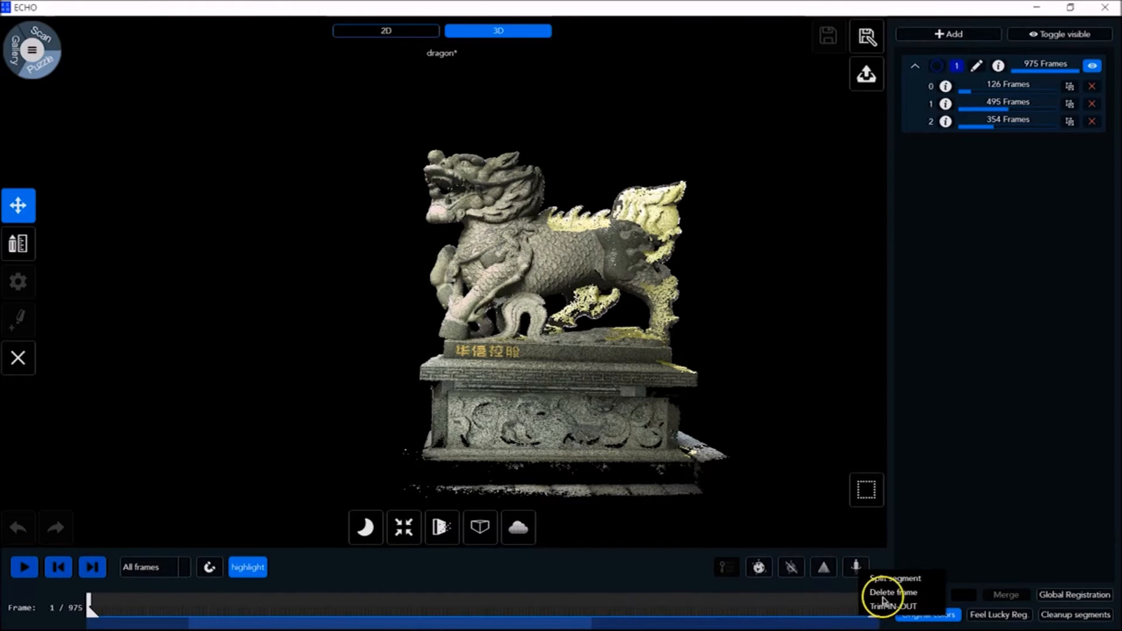
left_click(892, 577)
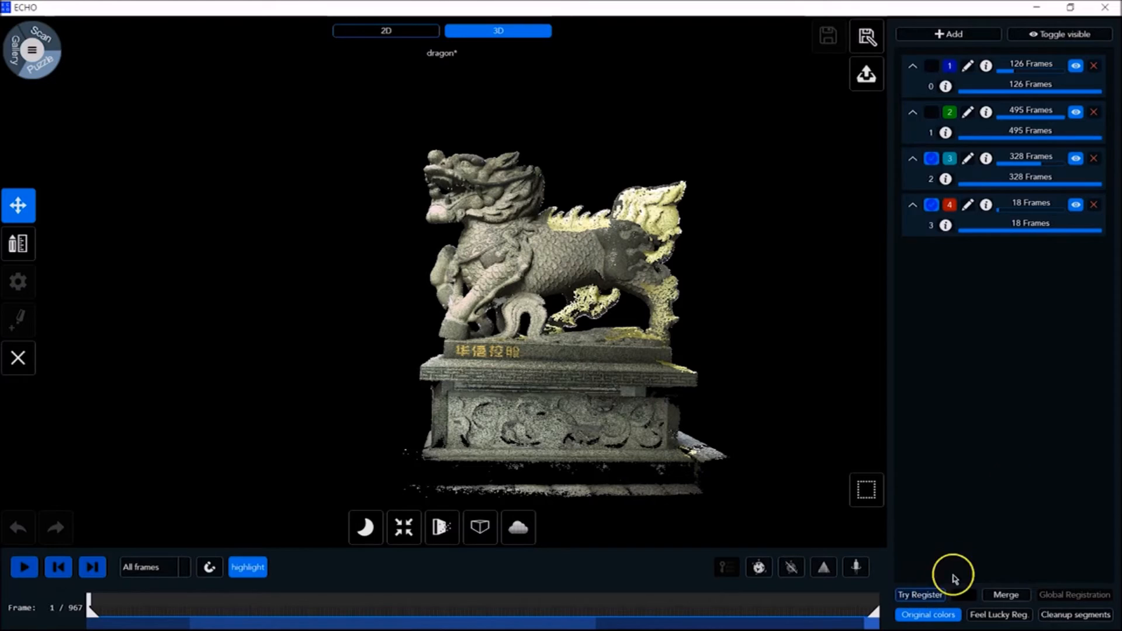
mouse_move(1011, 477)
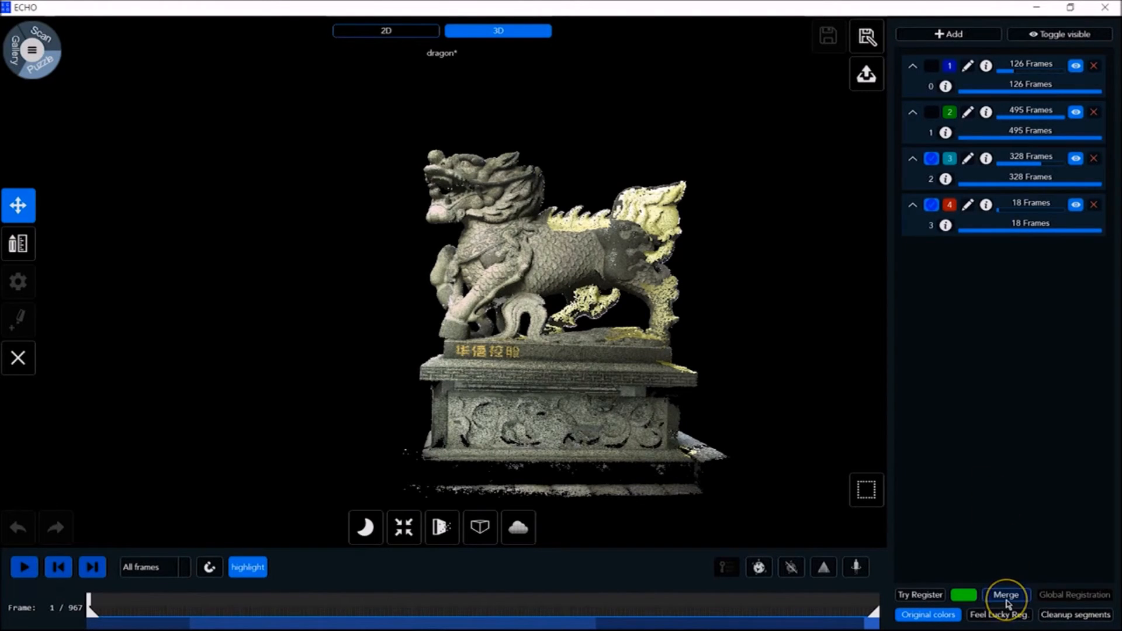
- Merge the short segment into its neighbour and auto-register, leaving 114, 365 and 496-frame segments
left_click(1005, 594)
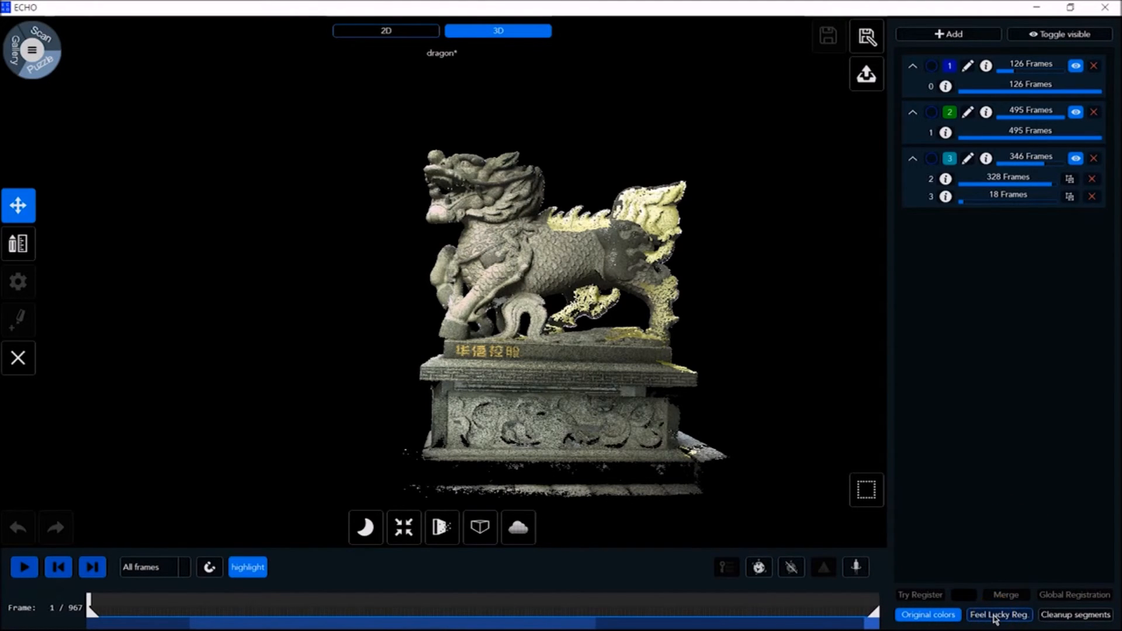
left_click(1074, 593)
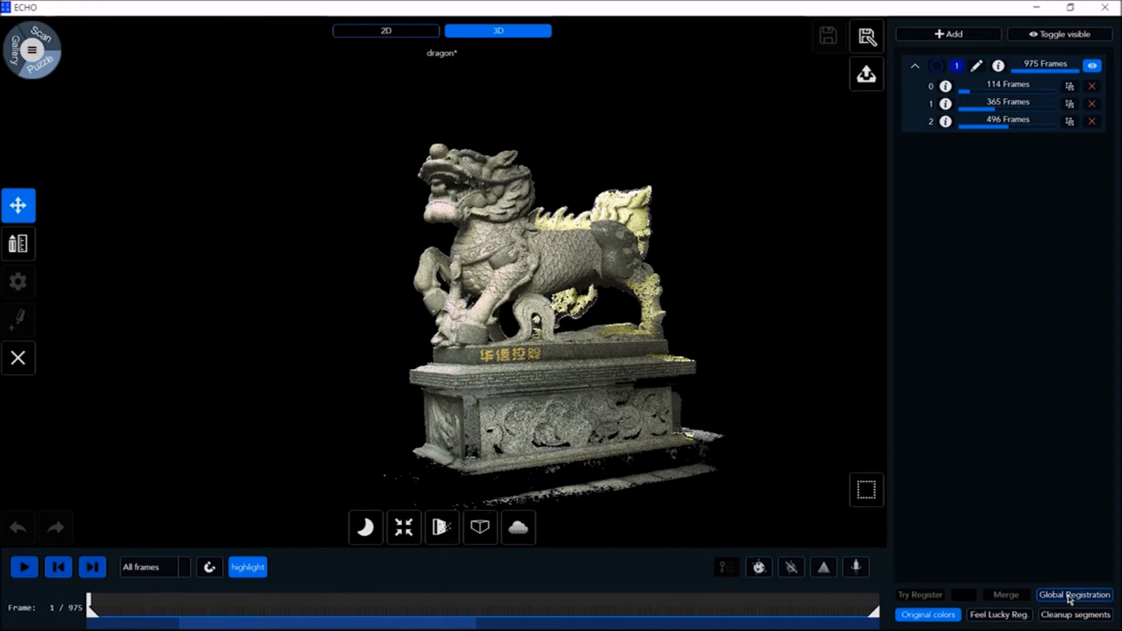
- Run Global Registration across all segments of the dragon scan
left_click(1074, 594)
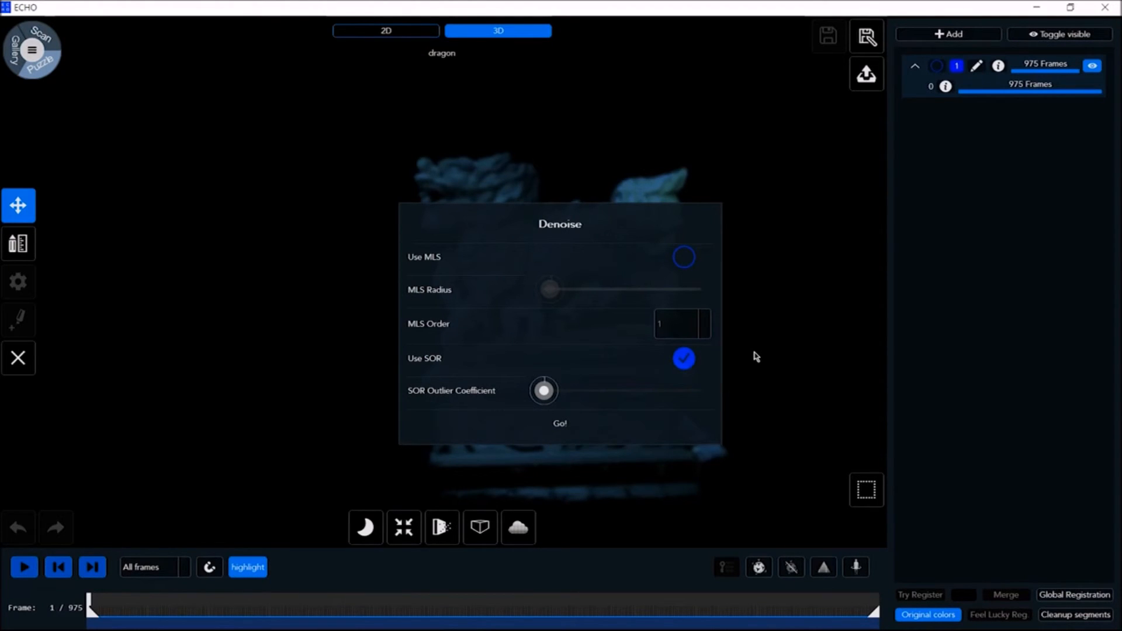
left_click(682, 257)
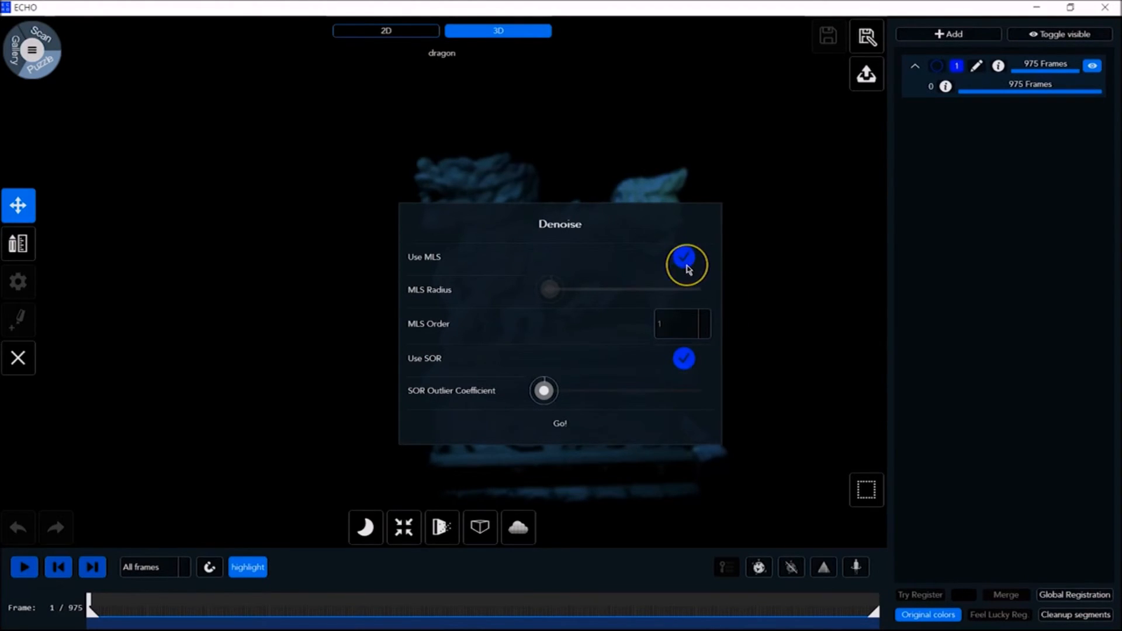
left_click(682, 256)
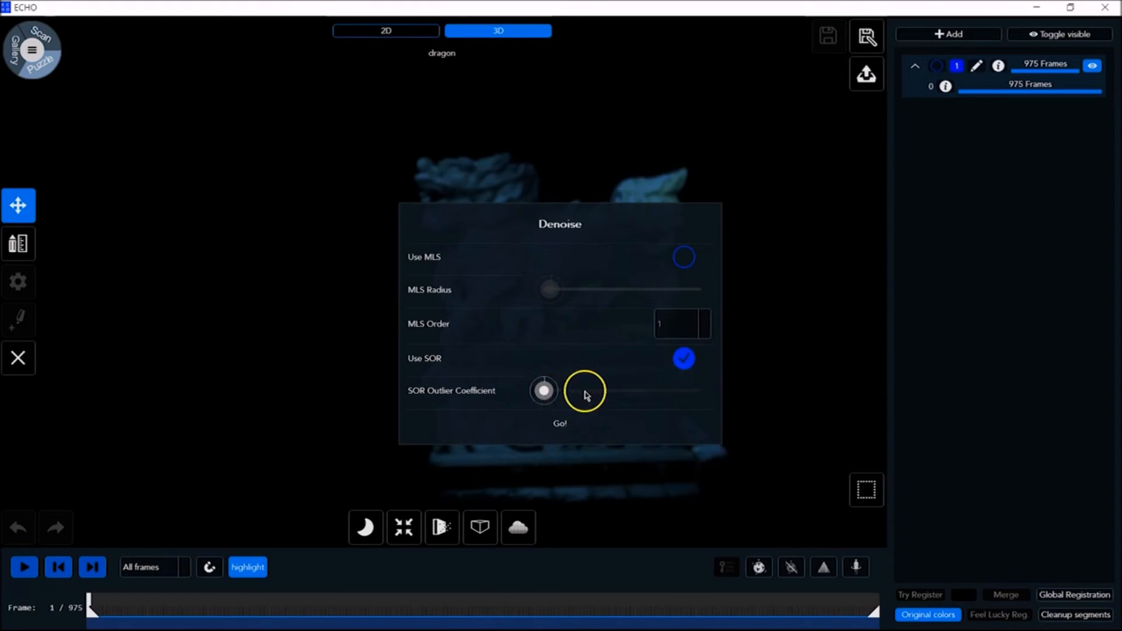
left_click_drag(544, 390, 622, 391)
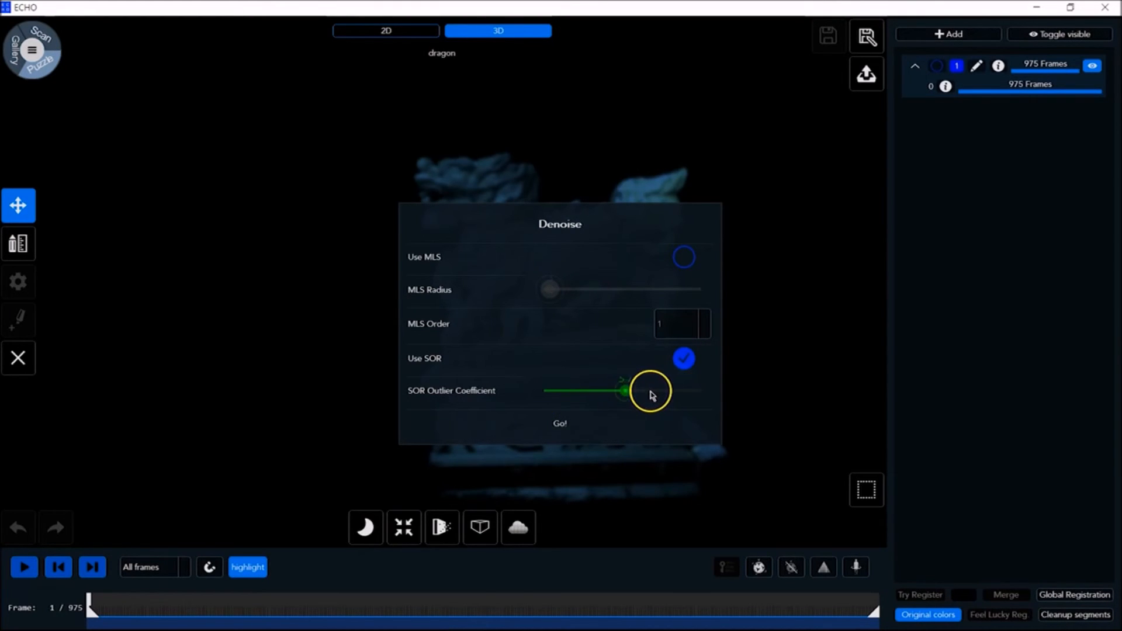
left_click(866, 37)
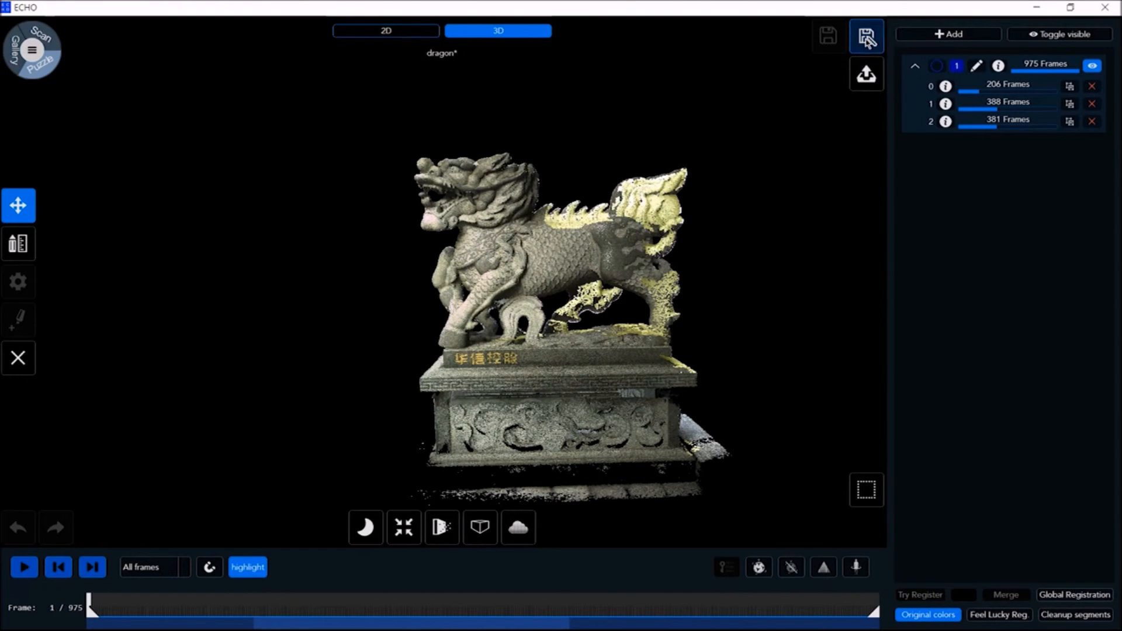
- Save the scan as editable 'dragon editable 1' and reopen it from the Gallery
left_click(865, 36)
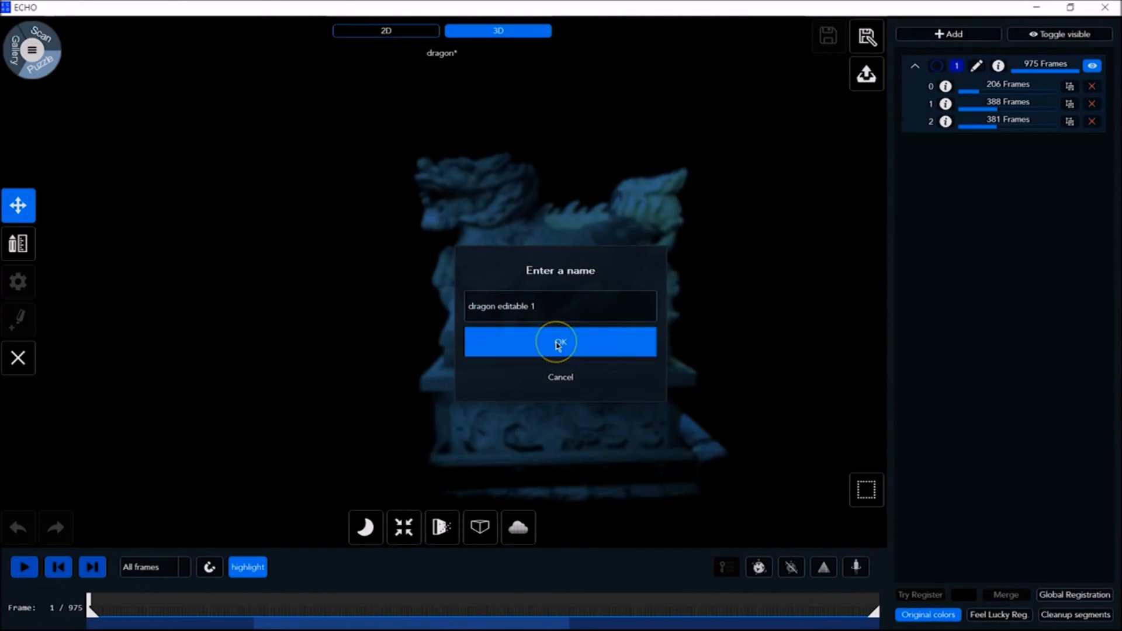
left_click(561, 341)
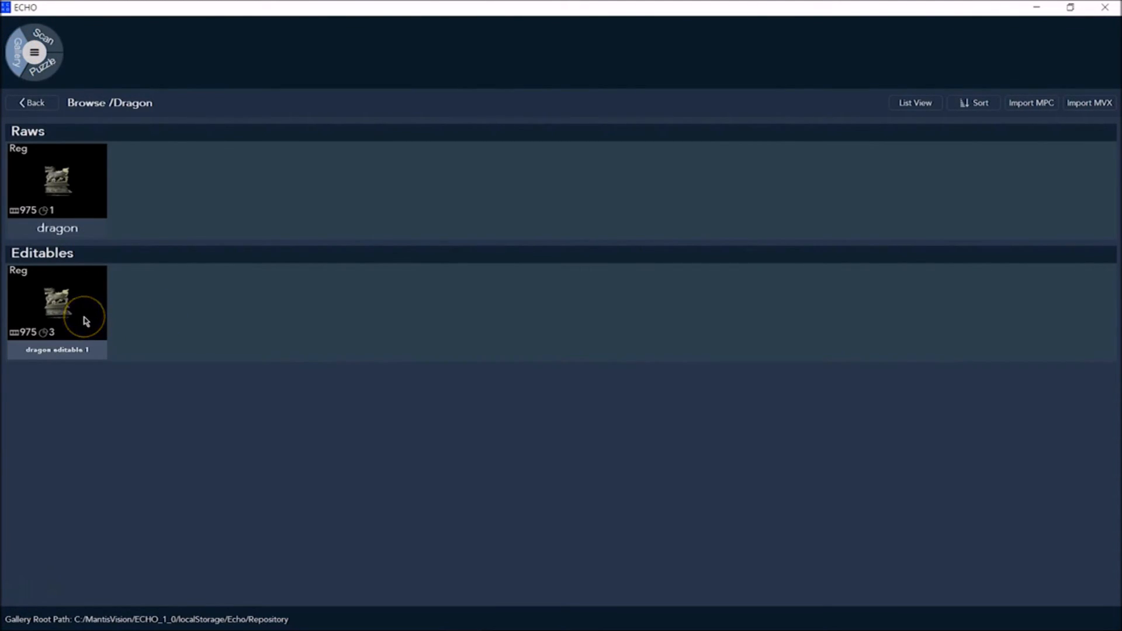
double_click(58, 300)
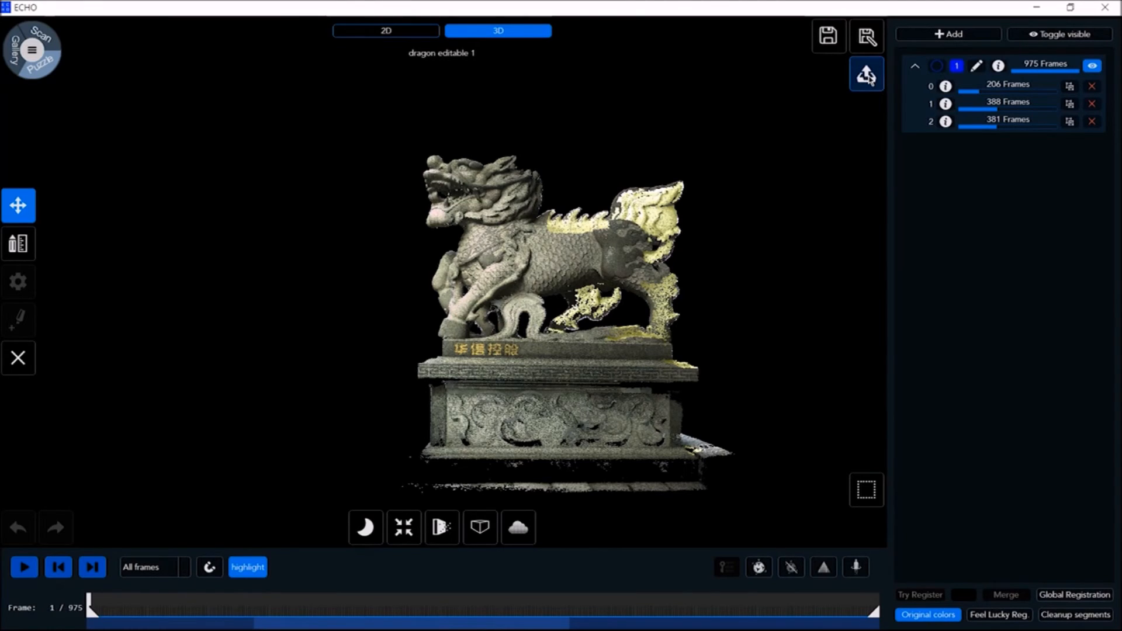
left_click(866, 75)
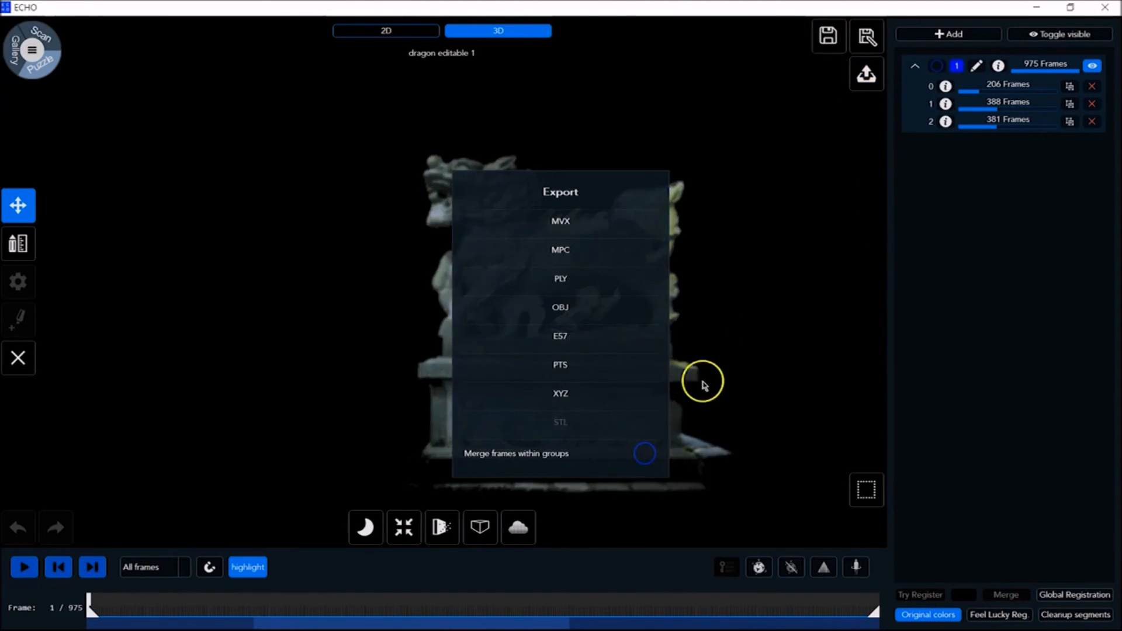
left_click(643, 453)
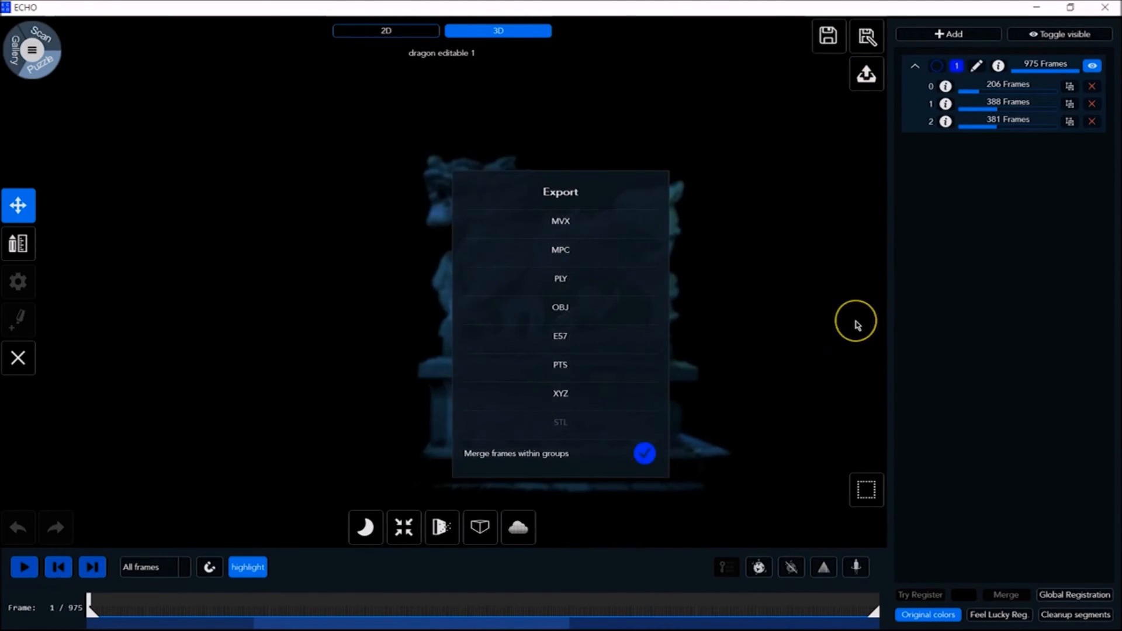
mouse_move(857, 326)
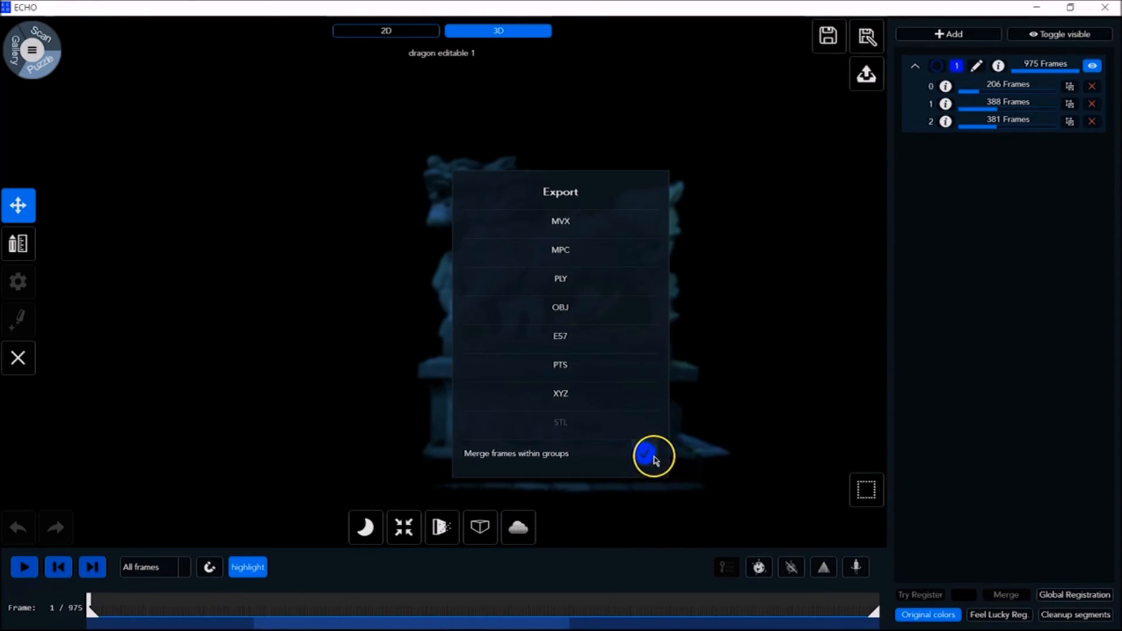
left_click(645, 455)
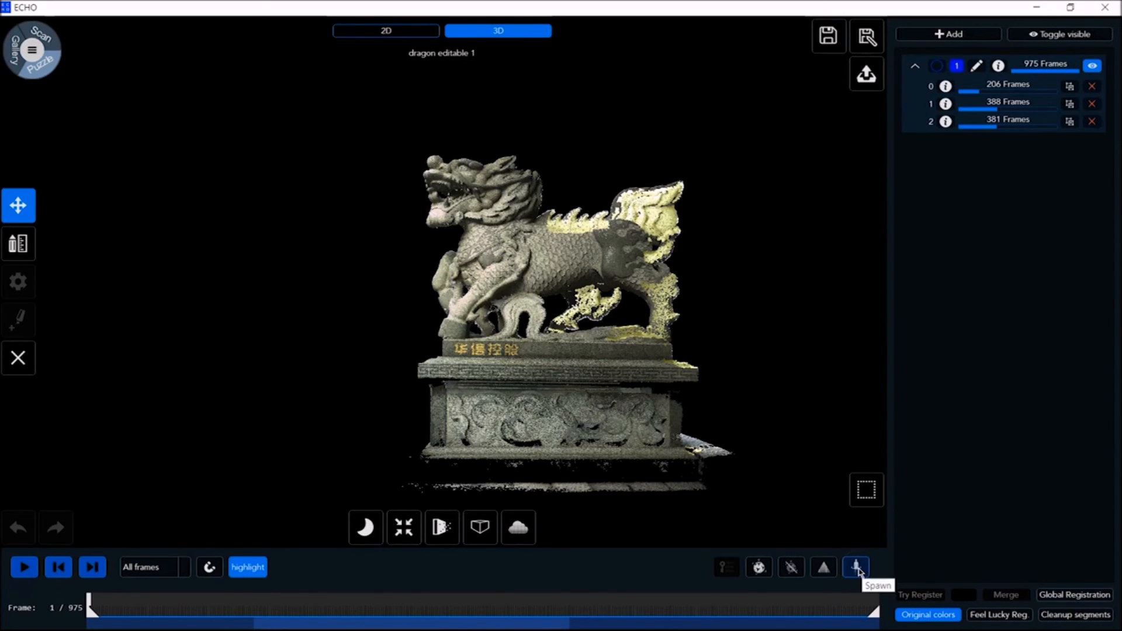
- Spawn 'dragon editable 1 spawn 1' as a textured, medium-quality, trimmed mesh with color equalization
left_click(855, 567)
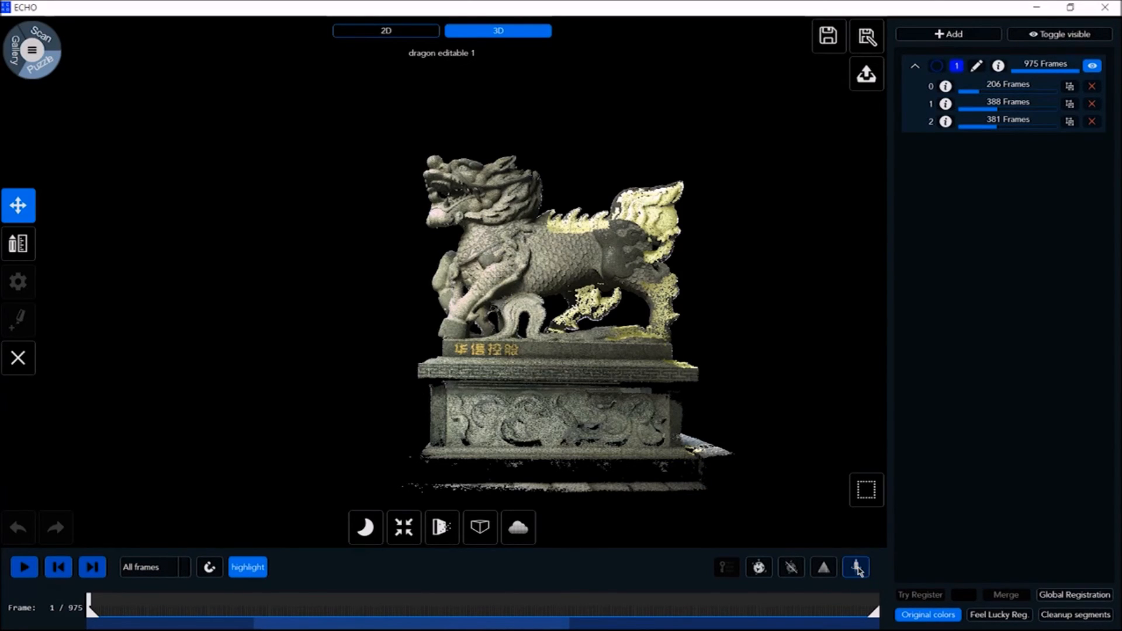
left_click(855, 566)
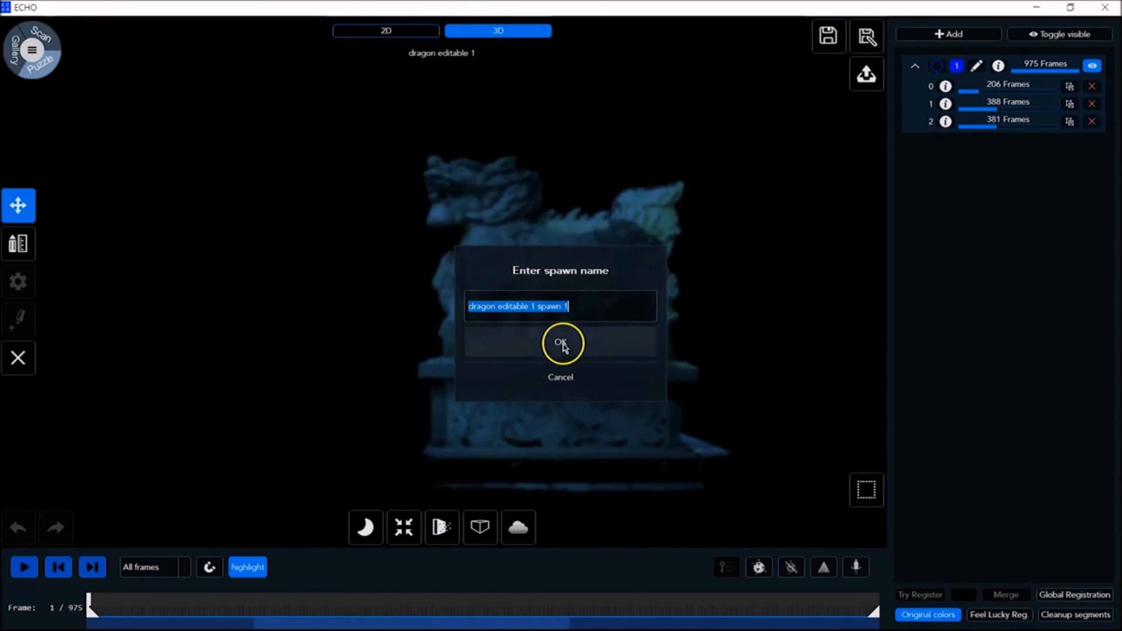
mouse_move(561, 342)
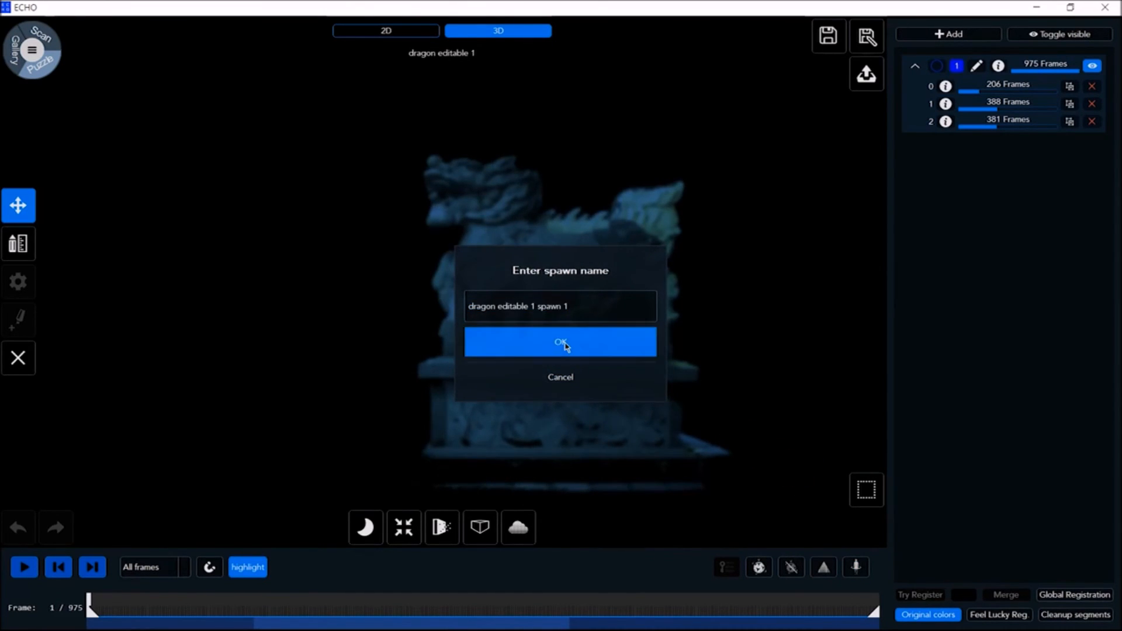
left_click(561, 341)
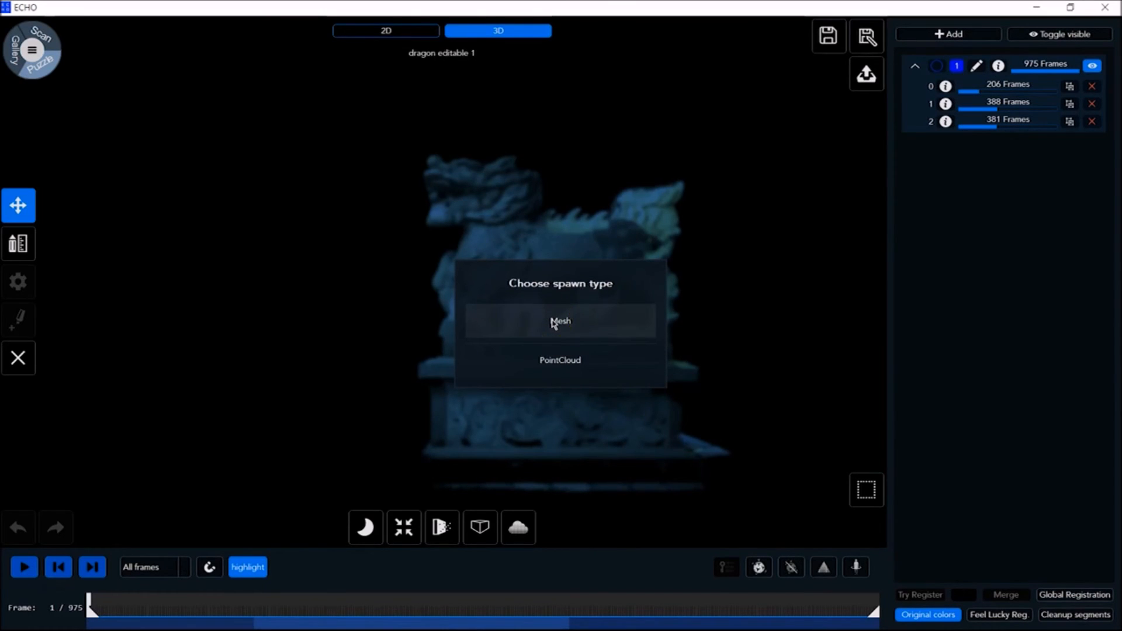
left_click(560, 321)
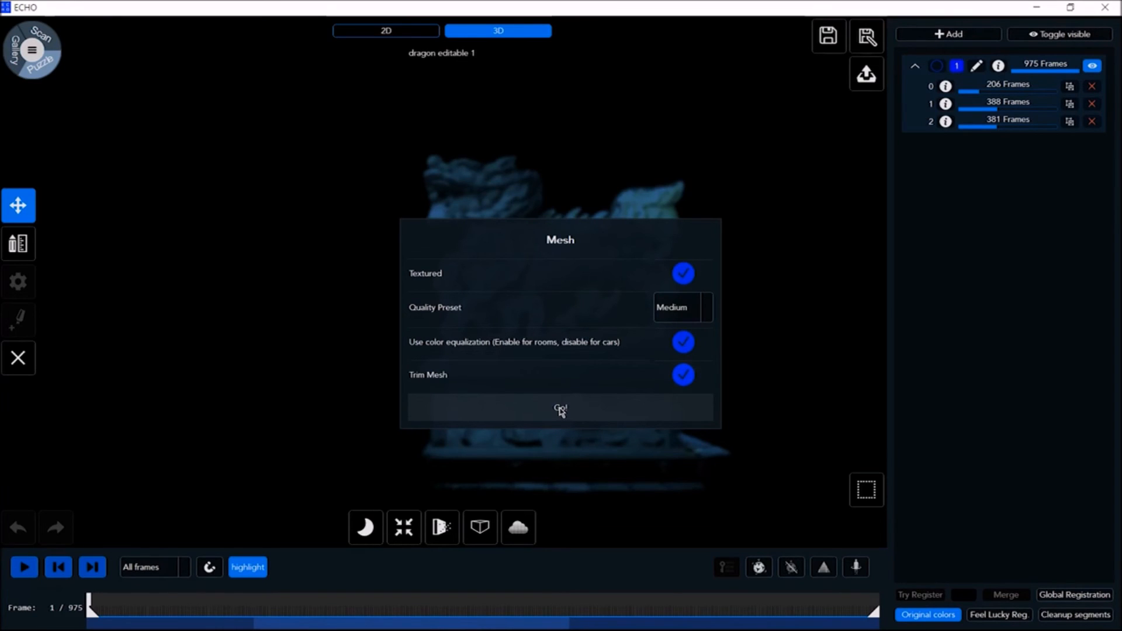
left_click(560, 408)
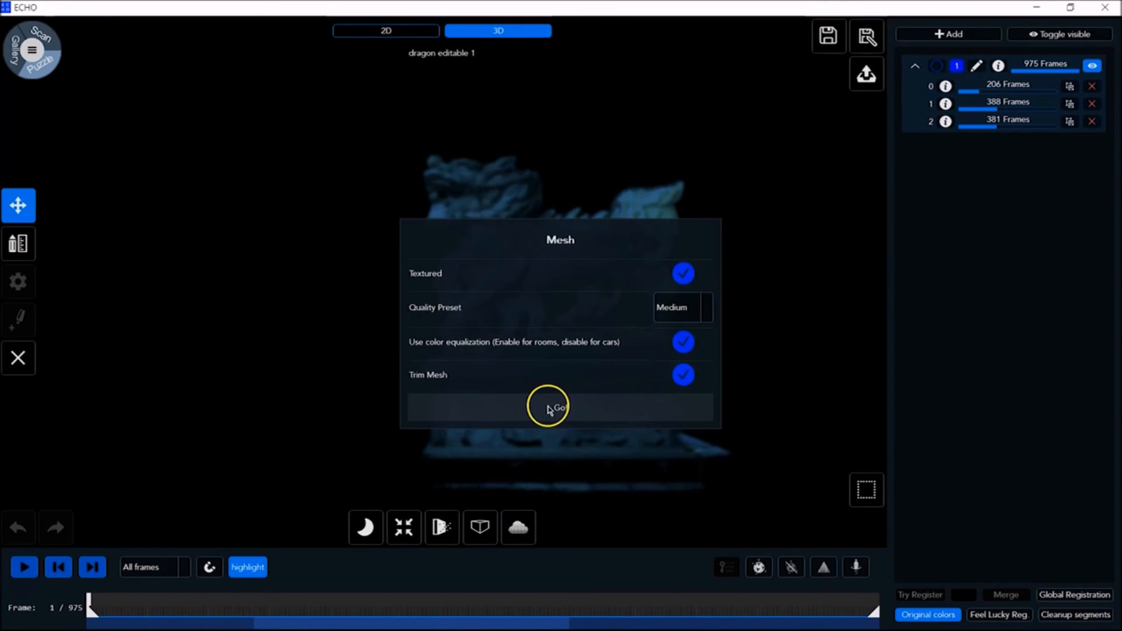
left_click(560, 407)
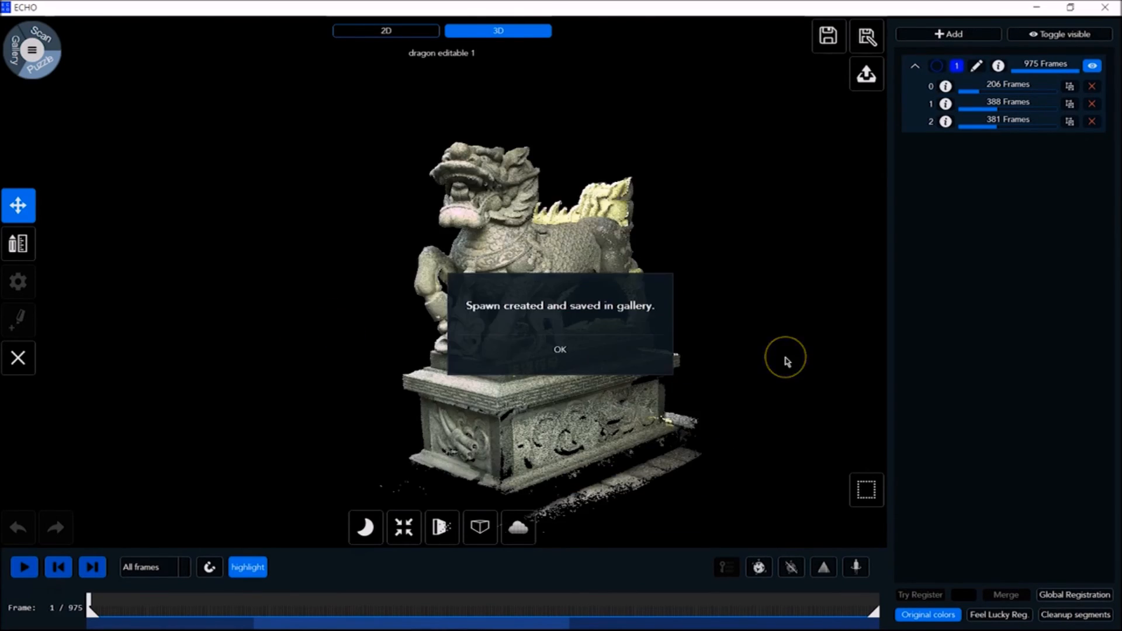
mouse_move(813, 349)
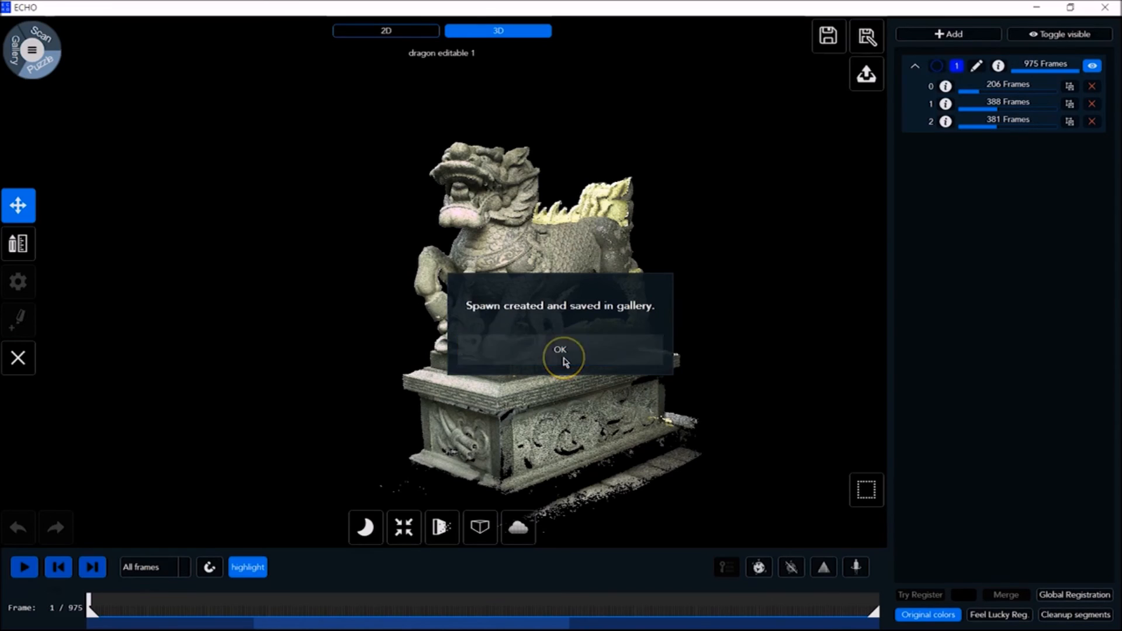
- Check the spawned dragon mesh with its texture hidden then shown, toggle align, and list export formats
left_click(561, 350)
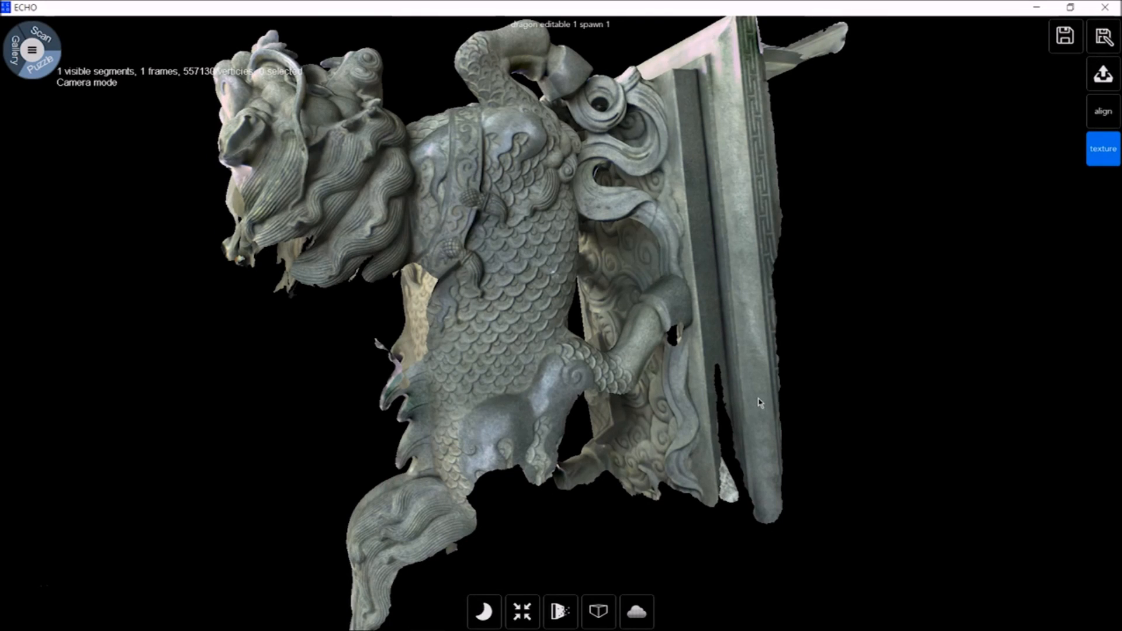
left_click(1102, 148)
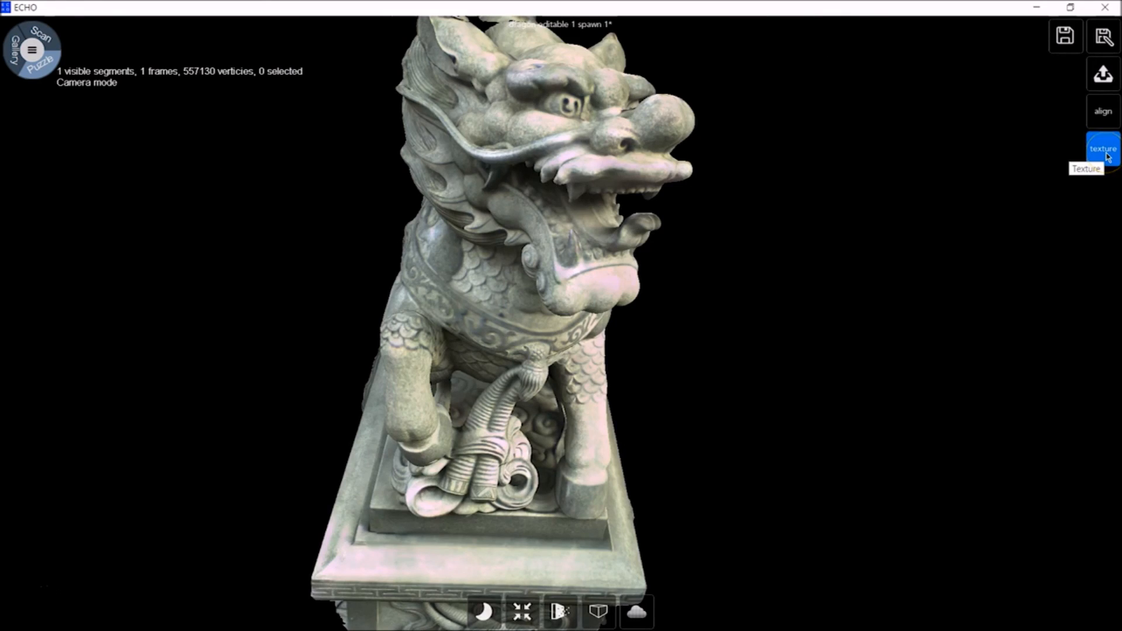
left_click(1102, 149)
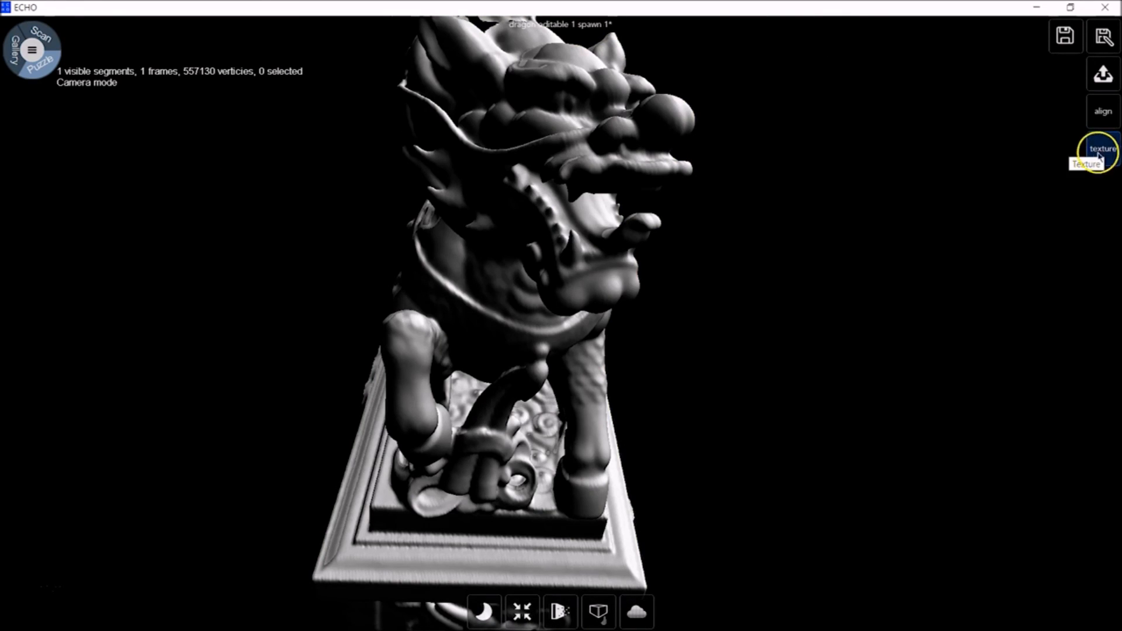
left_click(1102, 148)
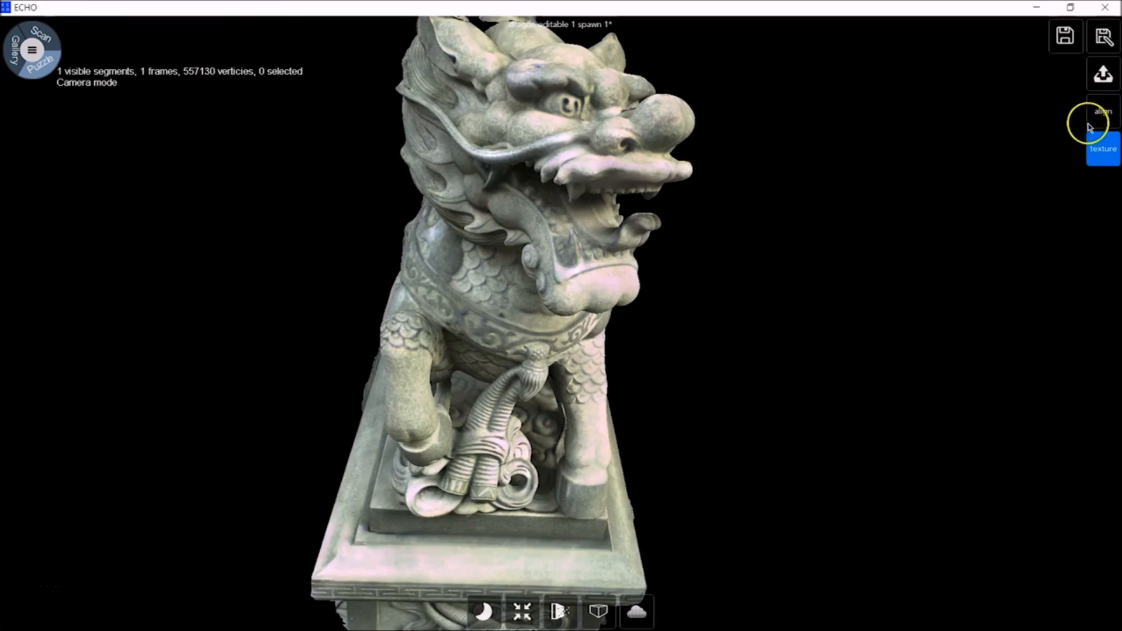
left_click(1102, 111)
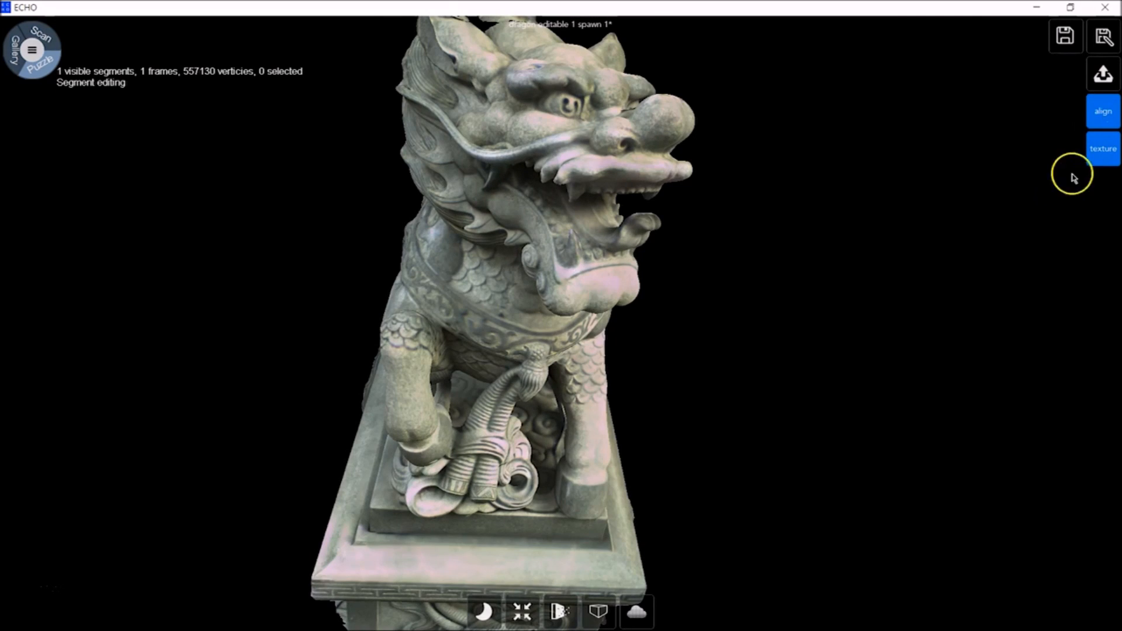
mouse_move(1089, 141)
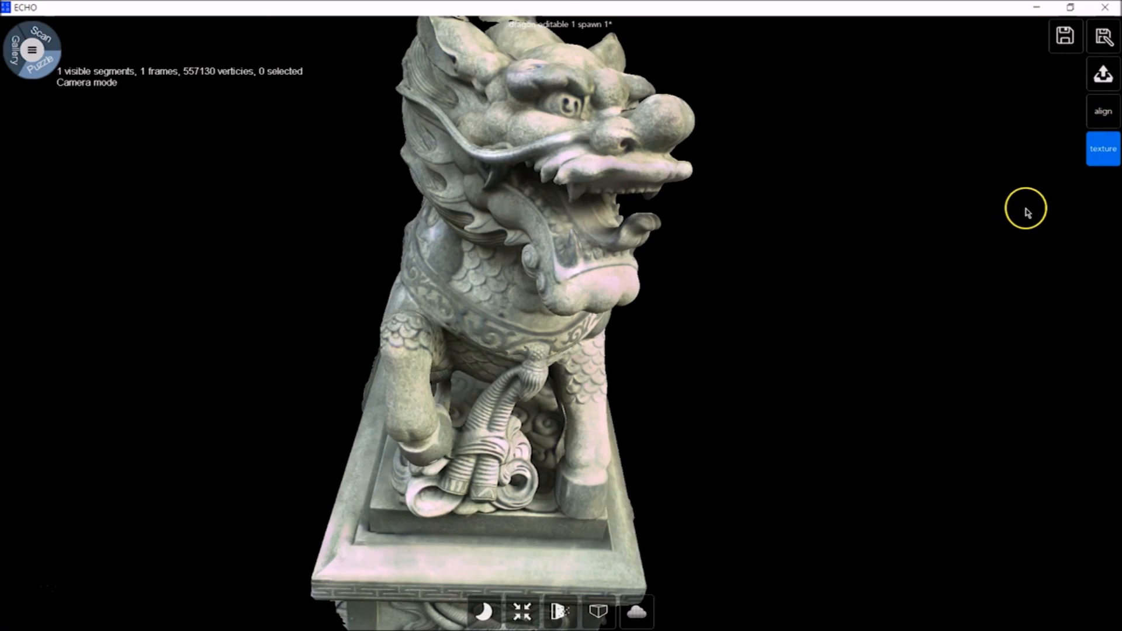
left_click(1102, 73)
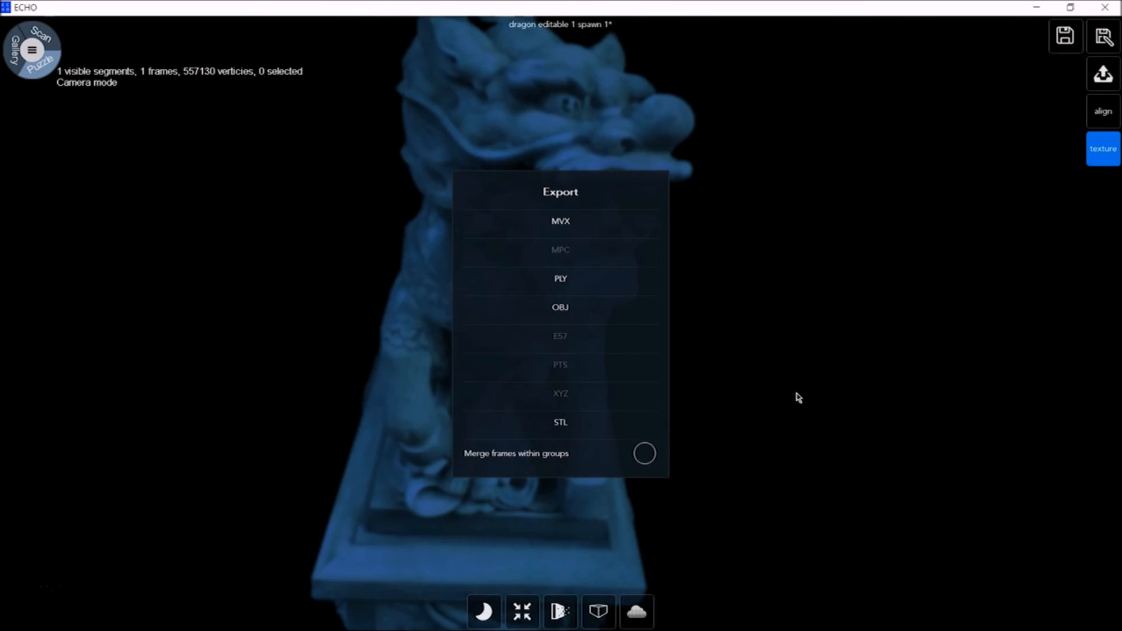
- Abandon the MVX export and pick OBJ as the export format instead
left_click(561, 220)
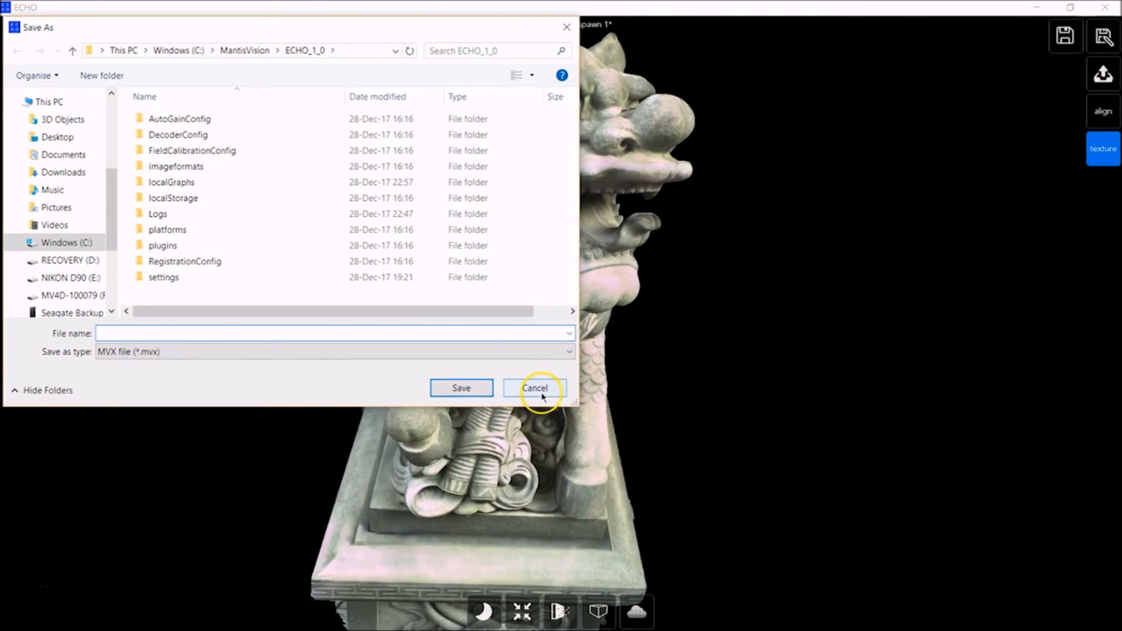
left_click(534, 388)
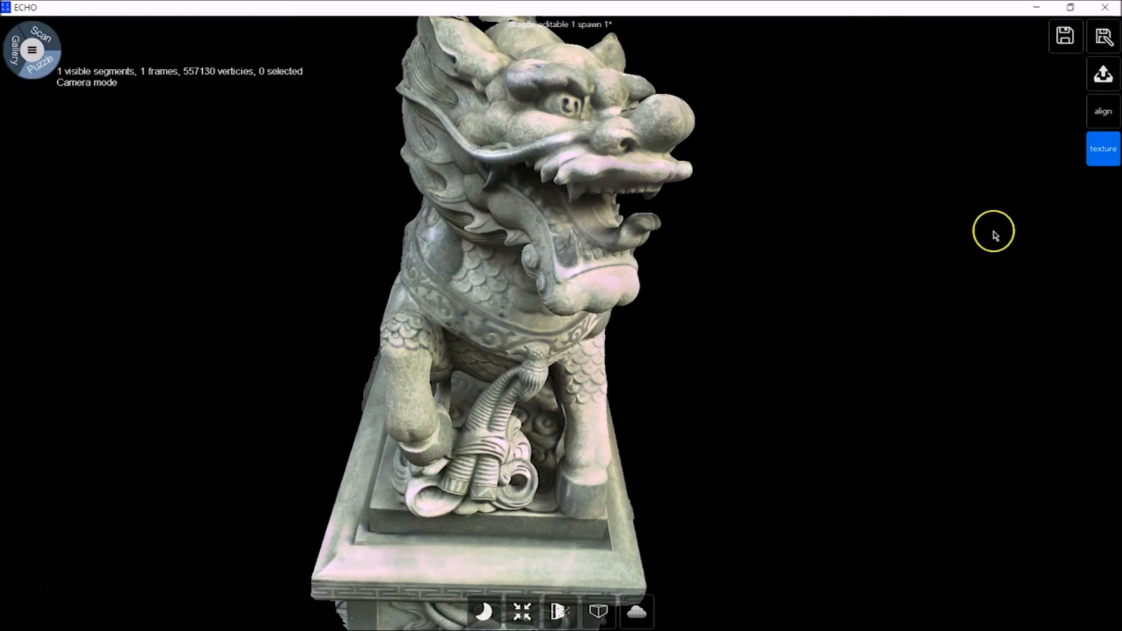
left_click(1103, 73)
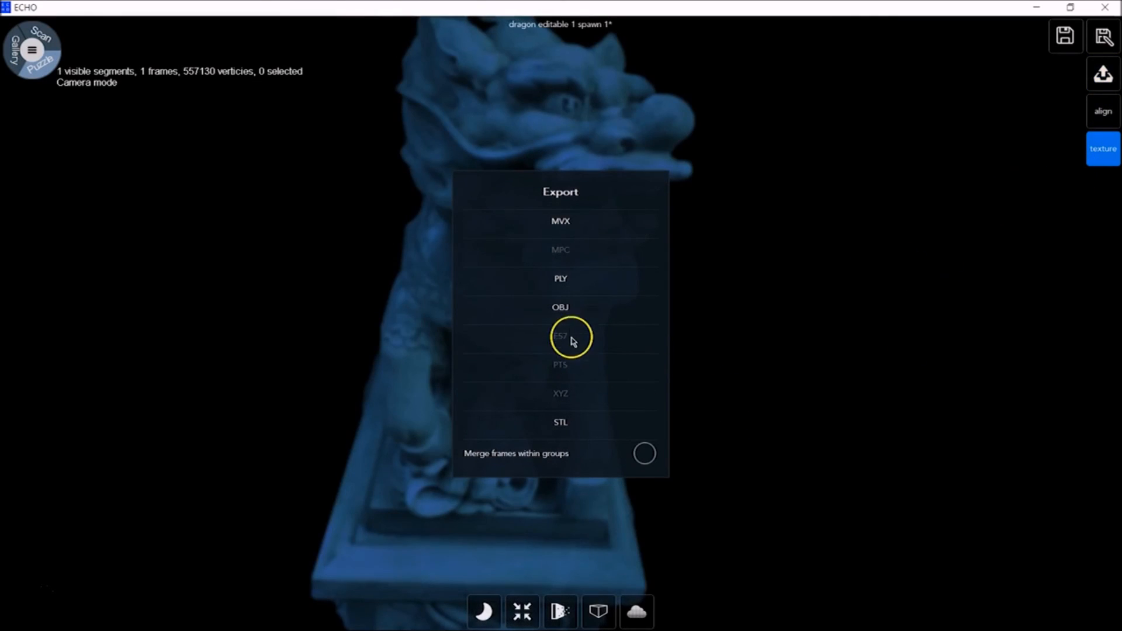
left_click(560, 307)
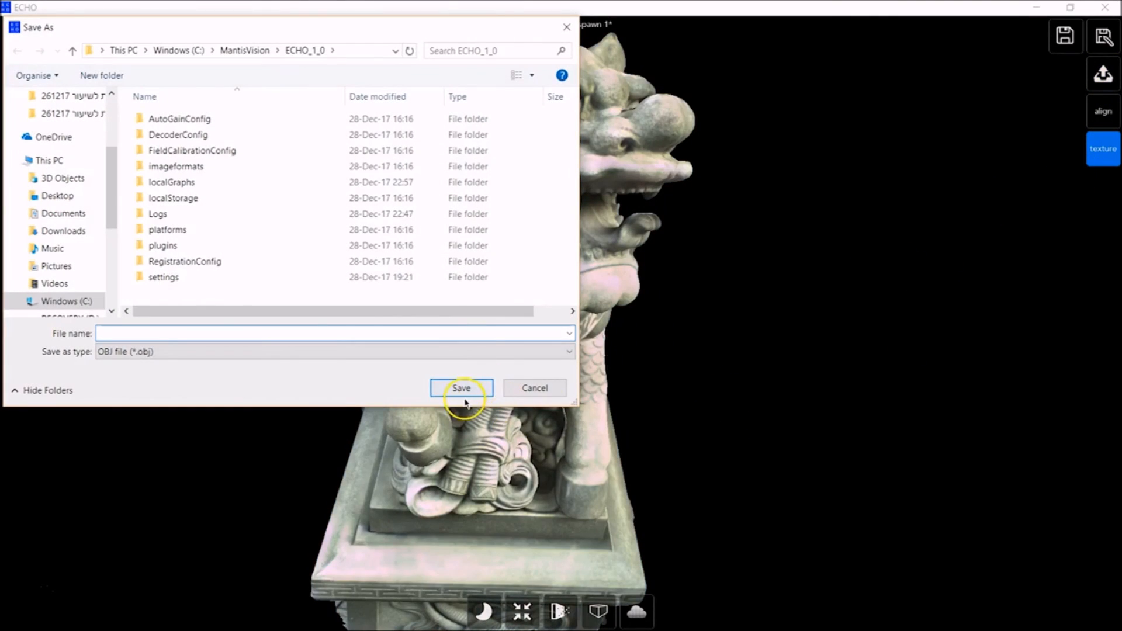